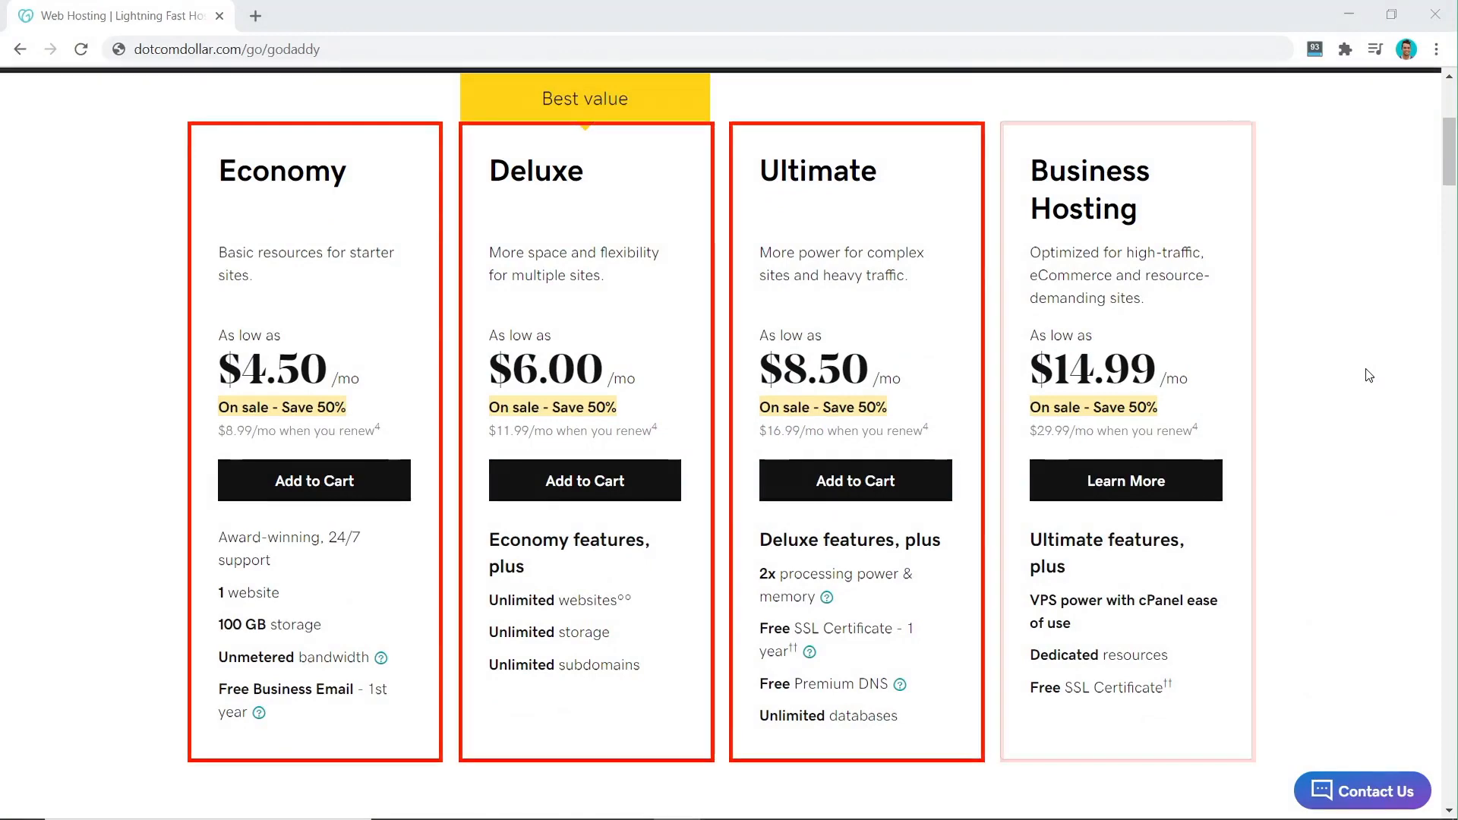
Step: Buy a hosting plan, opt to build with WordPress, and begin entering the admin username
{"action": "left_click", "coordinate": [585, 481]}
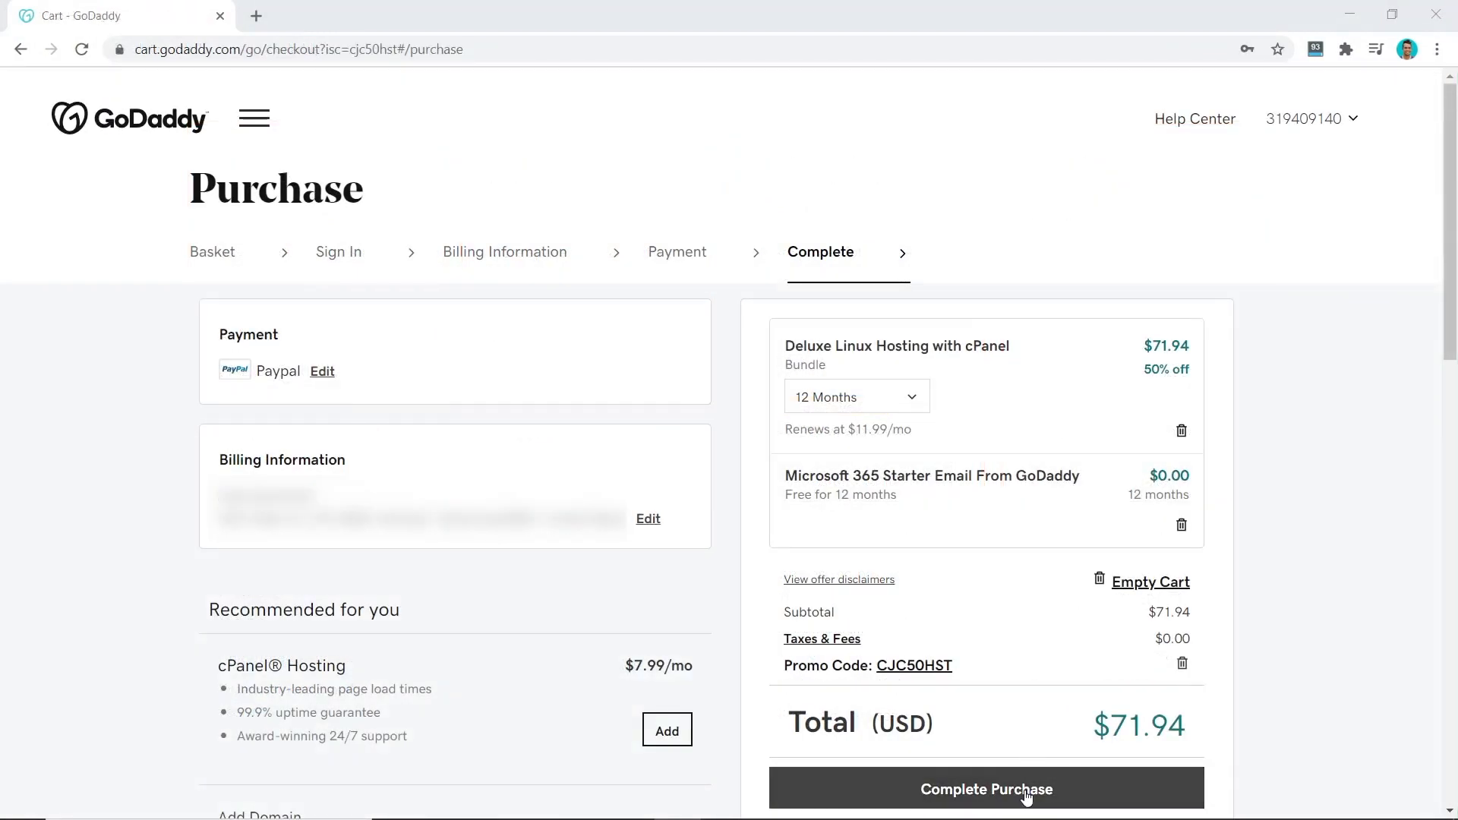
{"action": "left_click", "coordinate": [986, 789]}
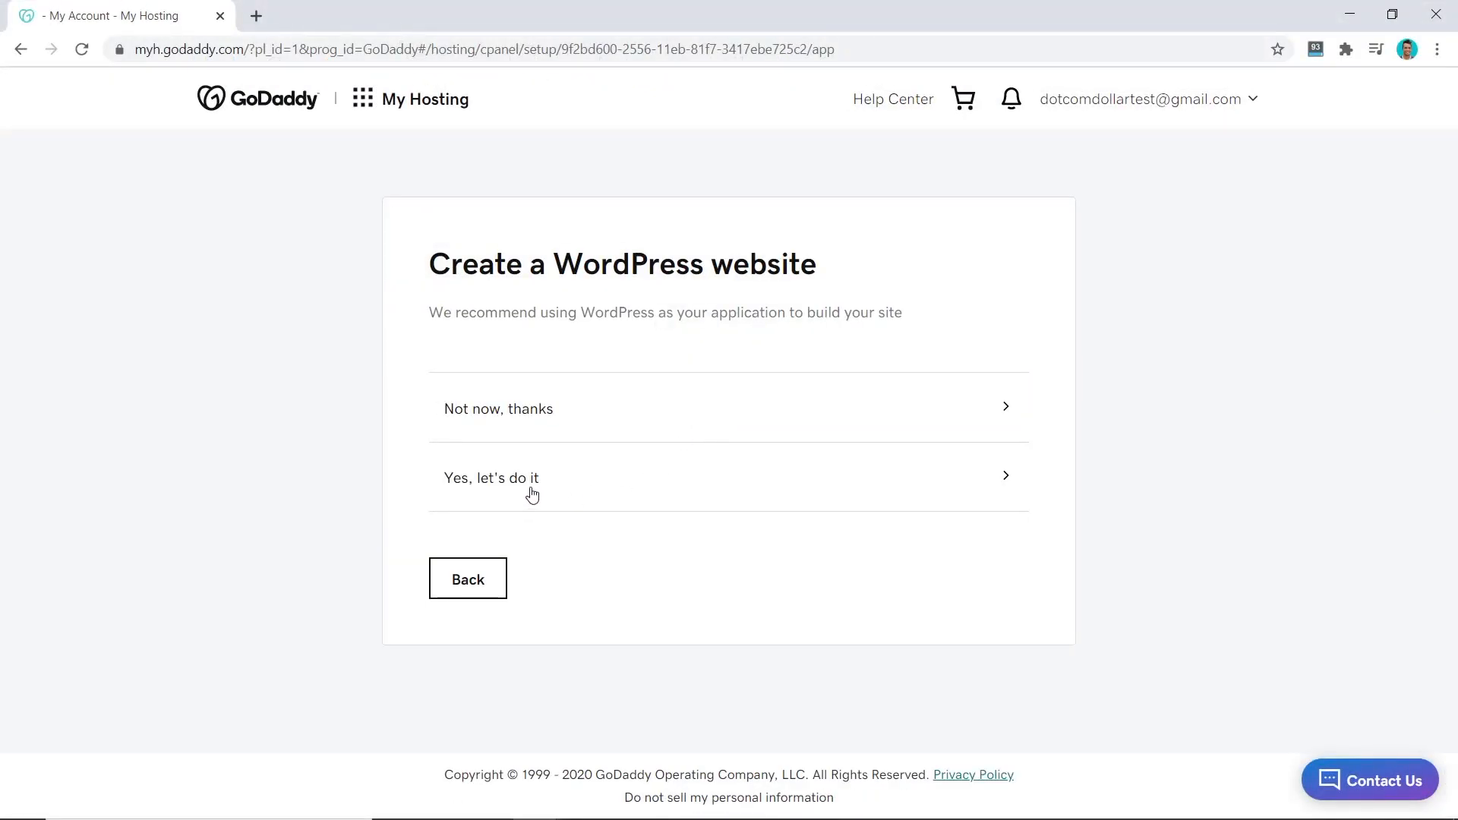
{"action": "left_click", "coordinate": [491, 477]}
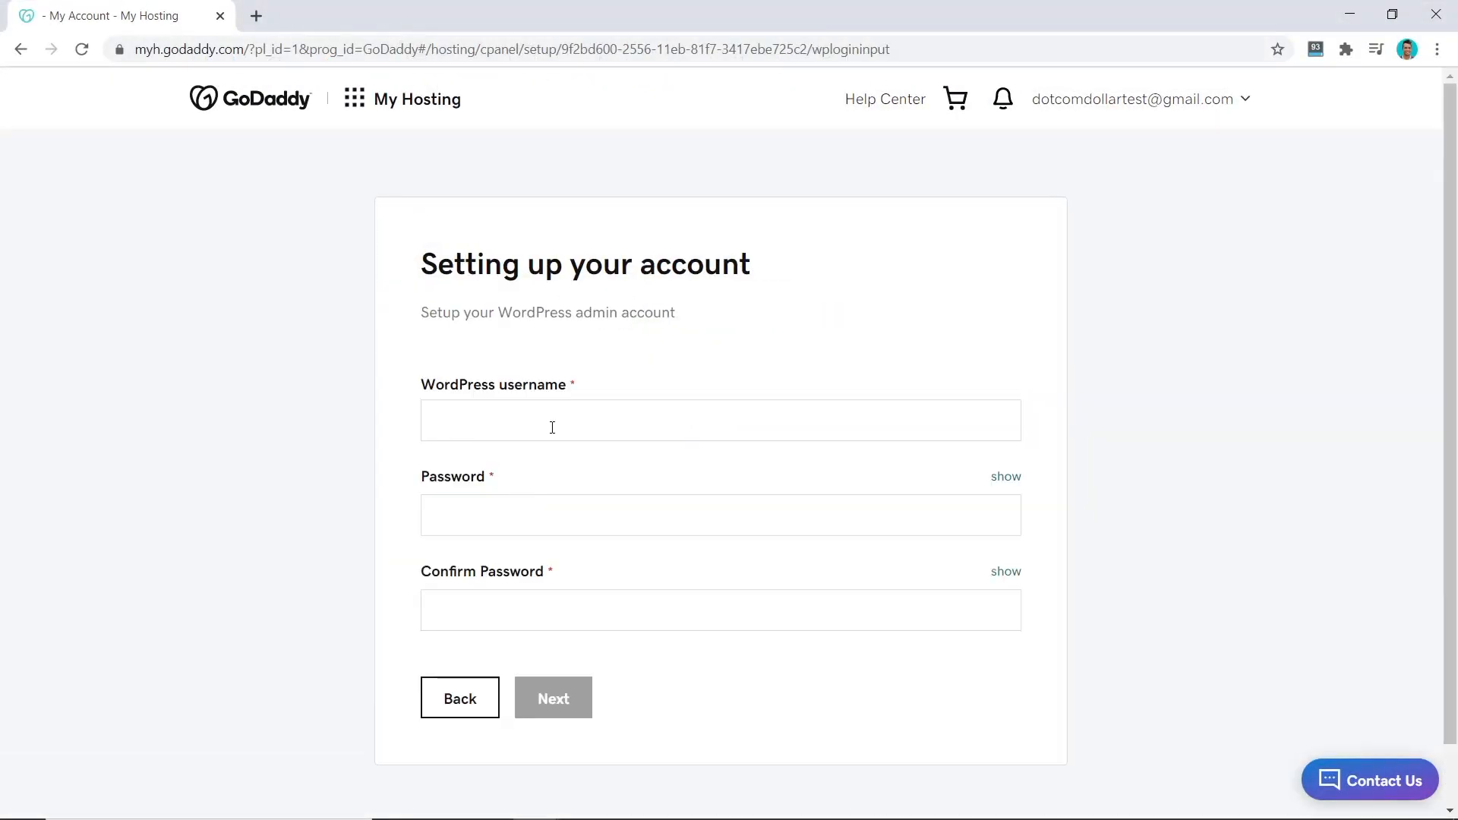
{"action": "left_click", "coordinate": [552, 697]}
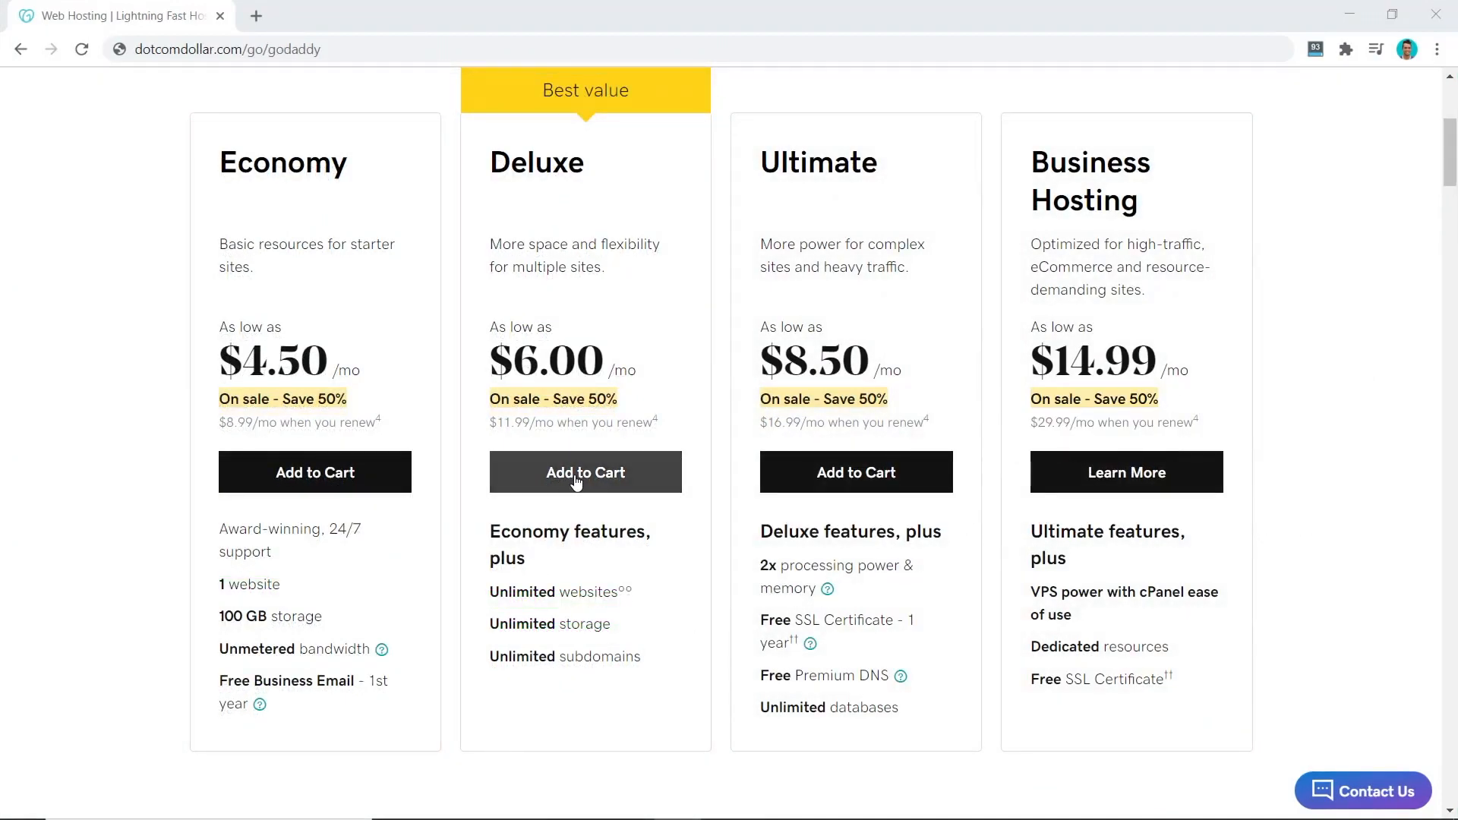
Step: Add the Deluxe hosting plan to the cart
{"action": "left_click", "coordinate": [585, 471]}
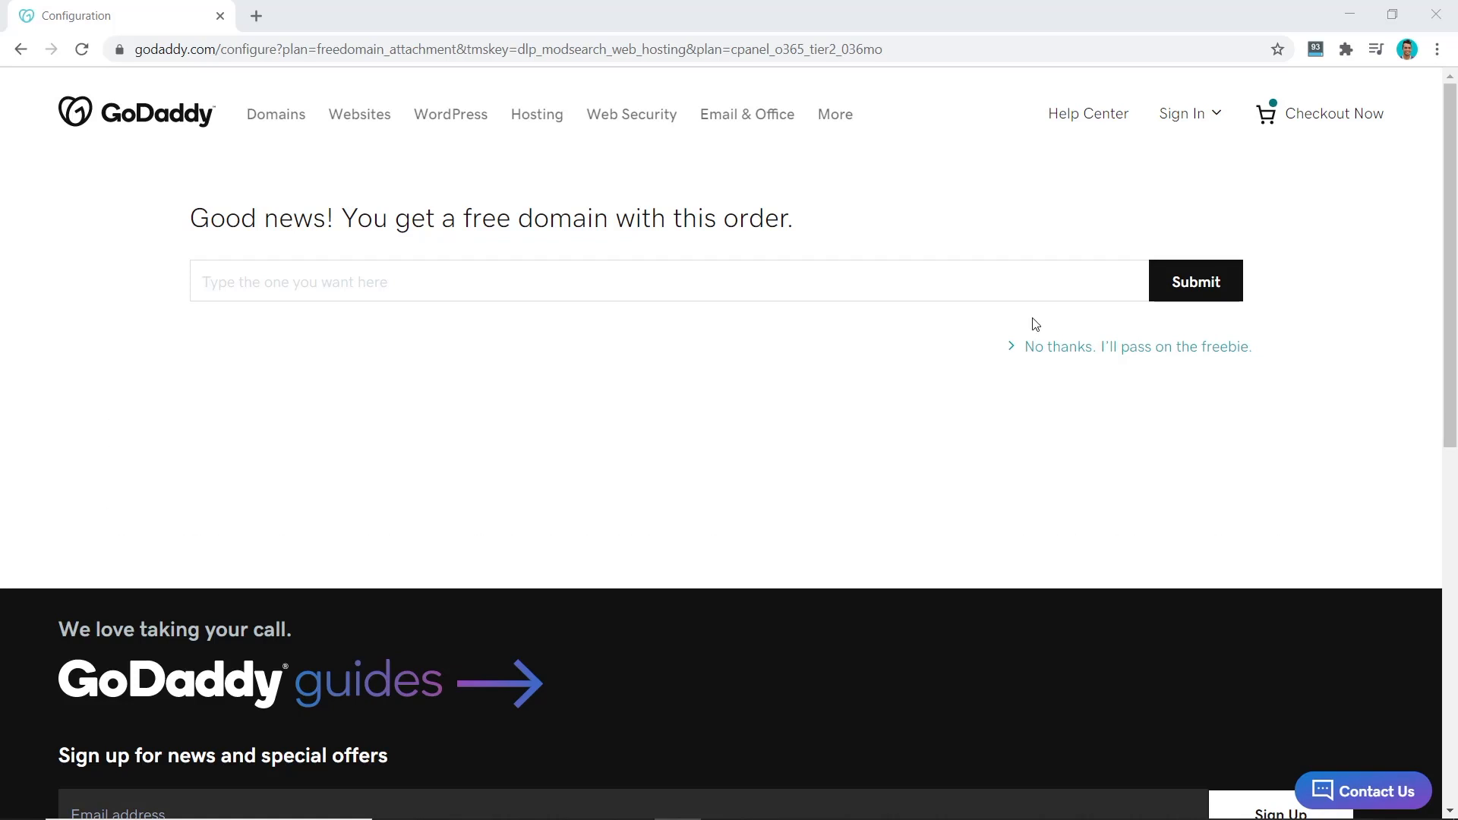
{"action": "mouse_move", "coordinate": [1041, 328]}
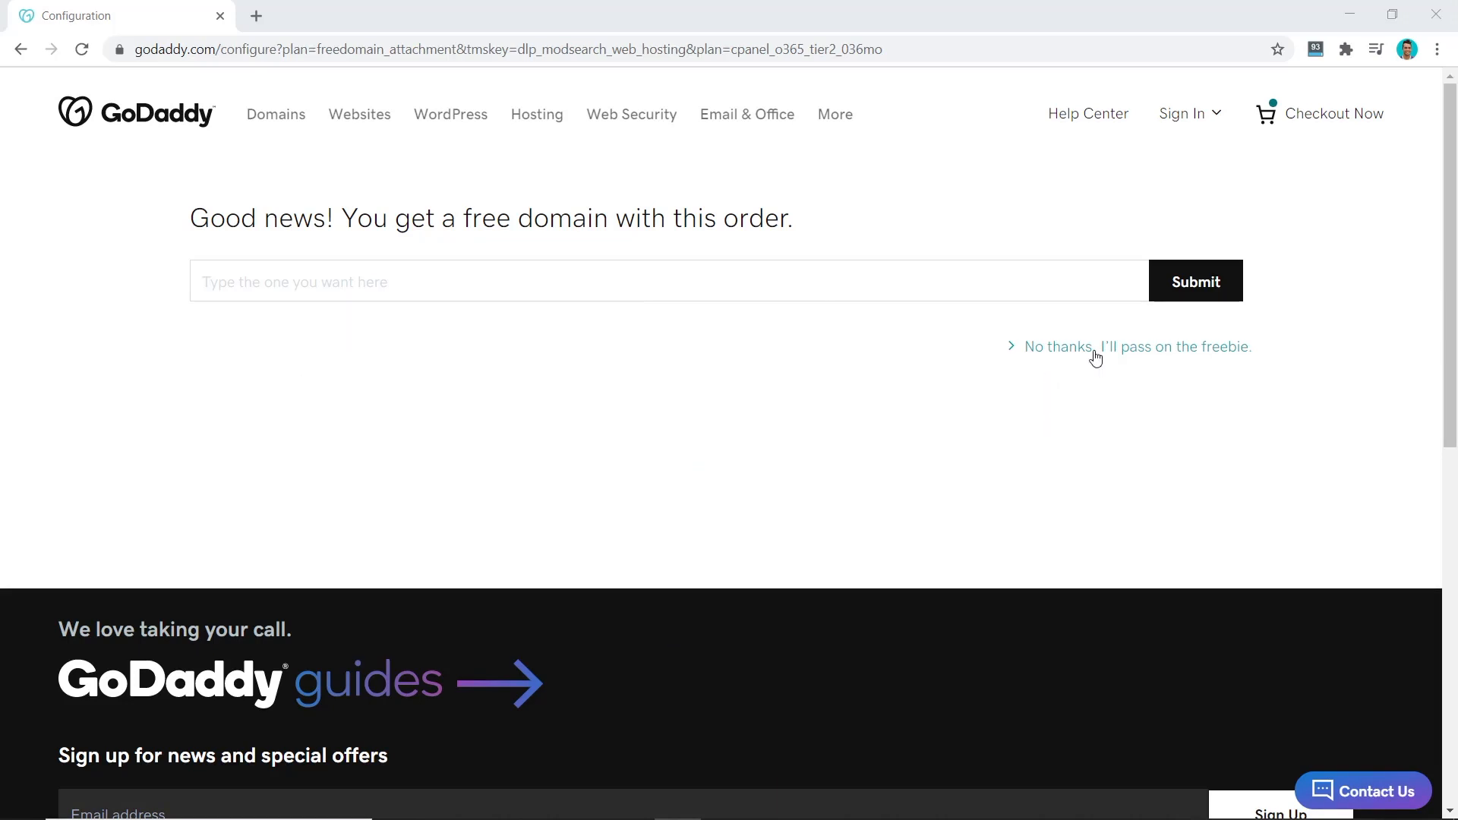
Step: Decline the free domain and change the Deluxe term from 120 to 12 months ($71.94)
{"action": "left_click", "coordinate": [1136, 346]}
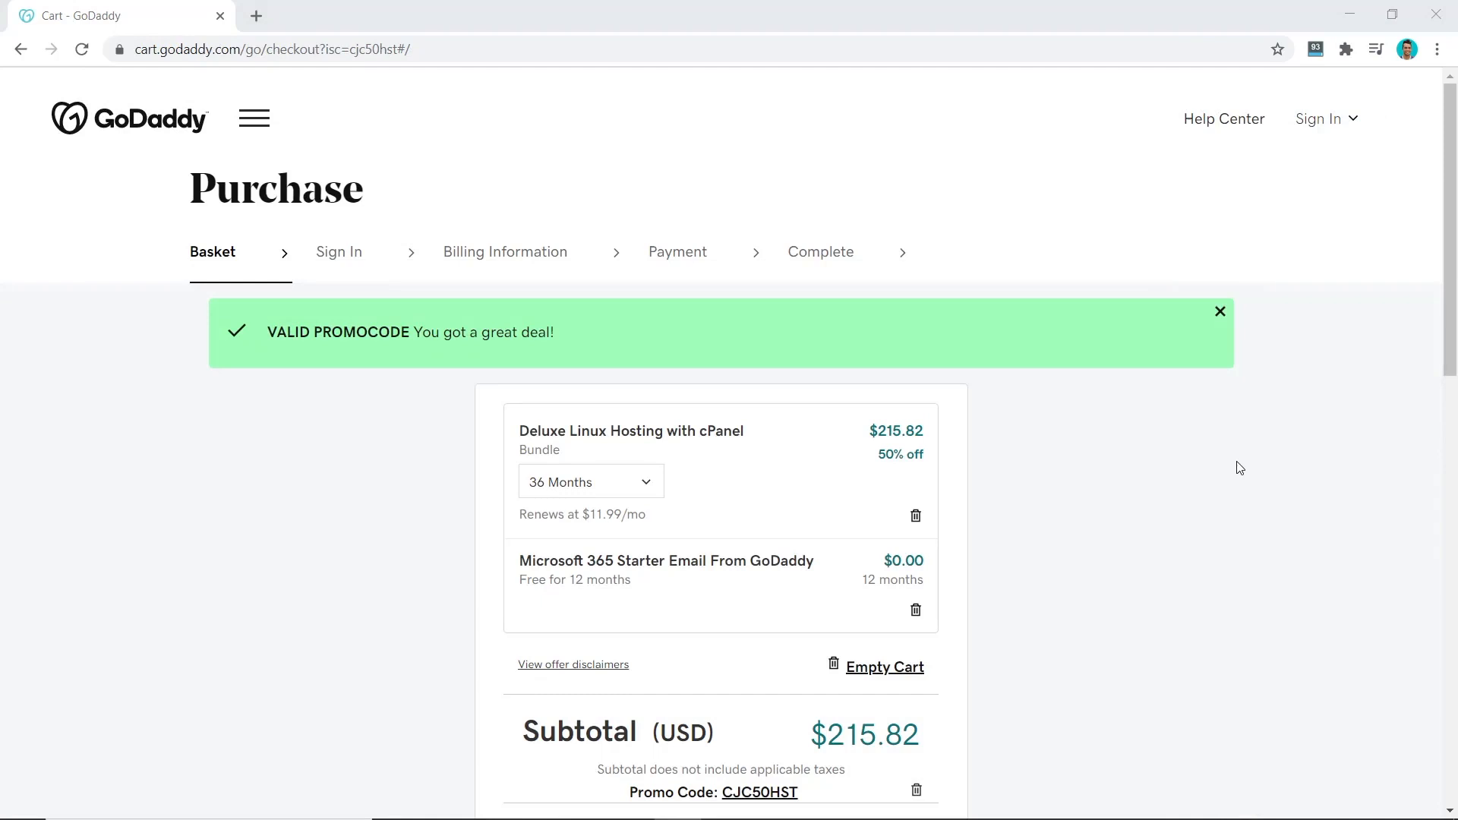
{"action": "mouse_move", "coordinate": [824, 745]}
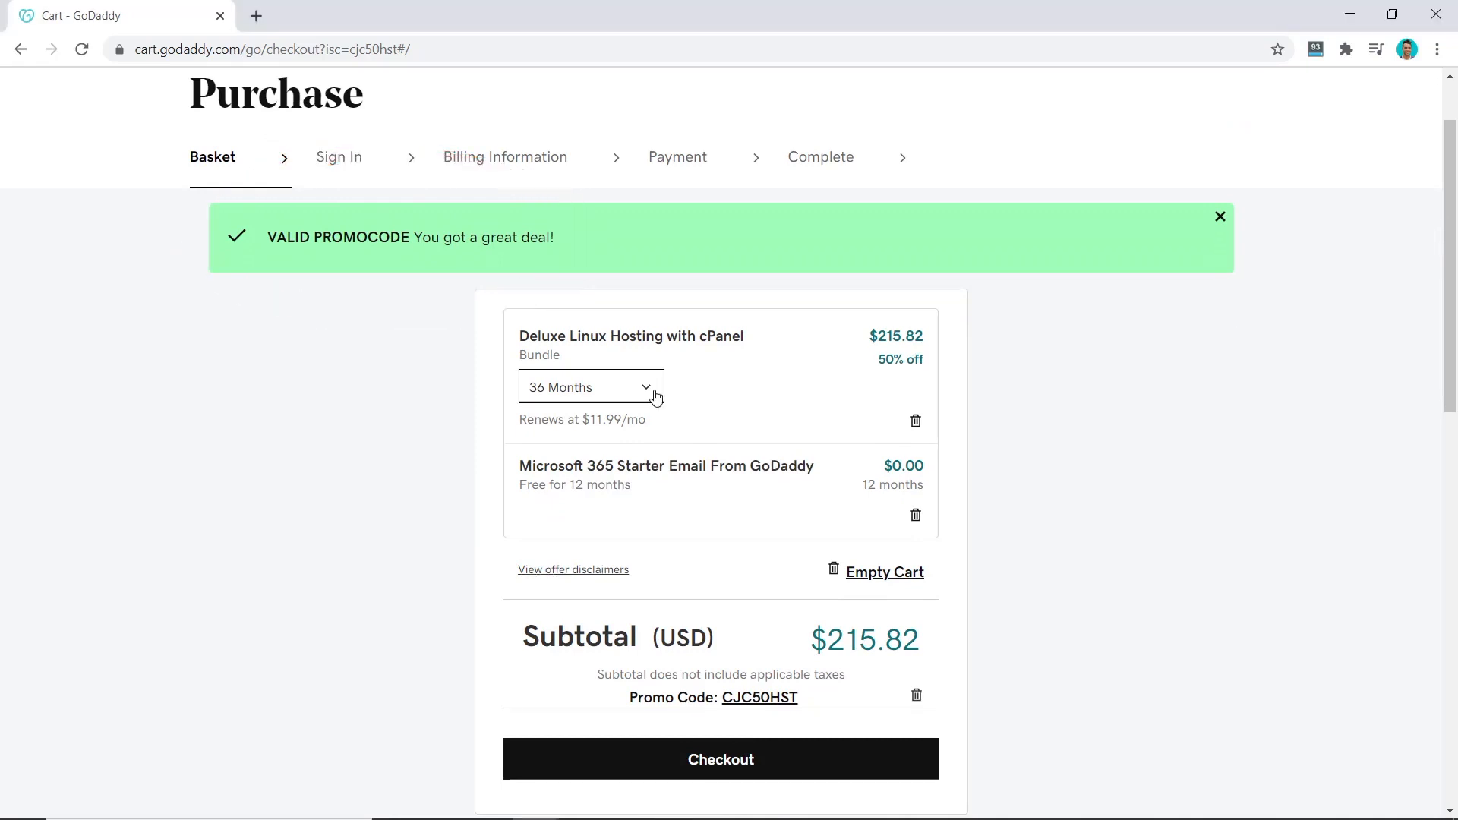
{"action": "left_click", "coordinate": [589, 386]}
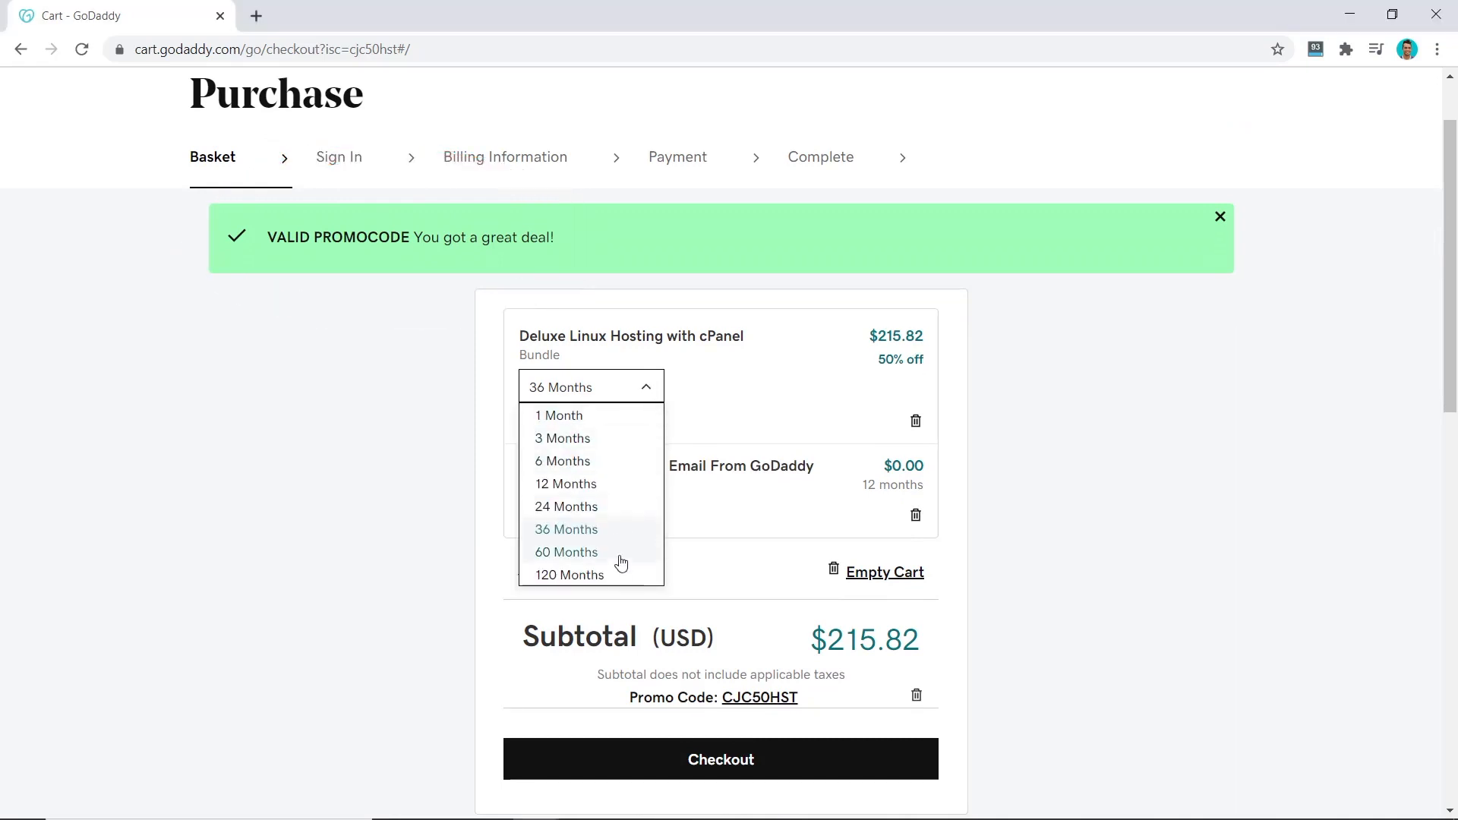
{"action": "mouse_move", "coordinate": [1199, 573]}
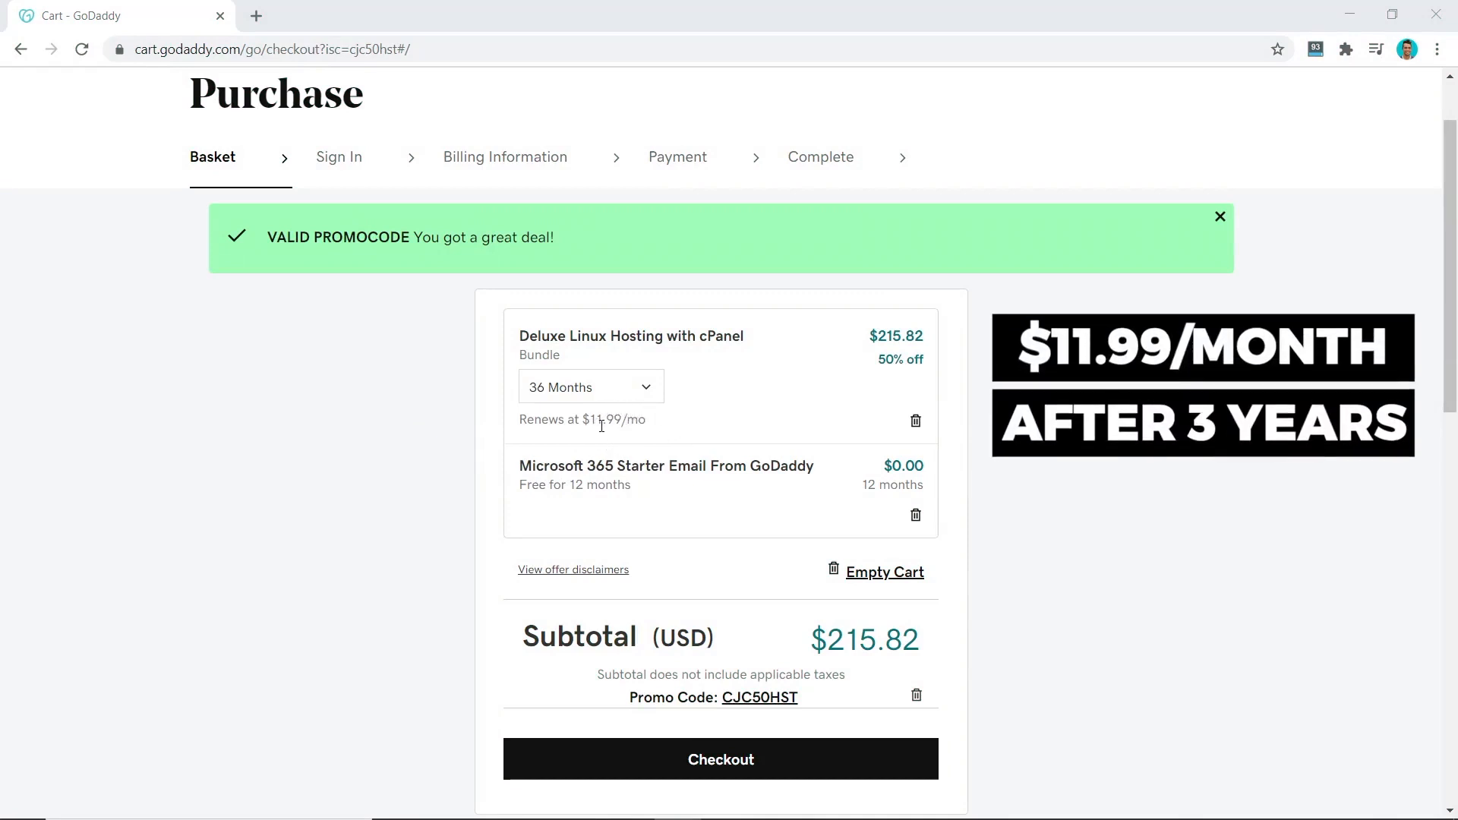
{"action": "mouse_move", "coordinate": [651, 430]}
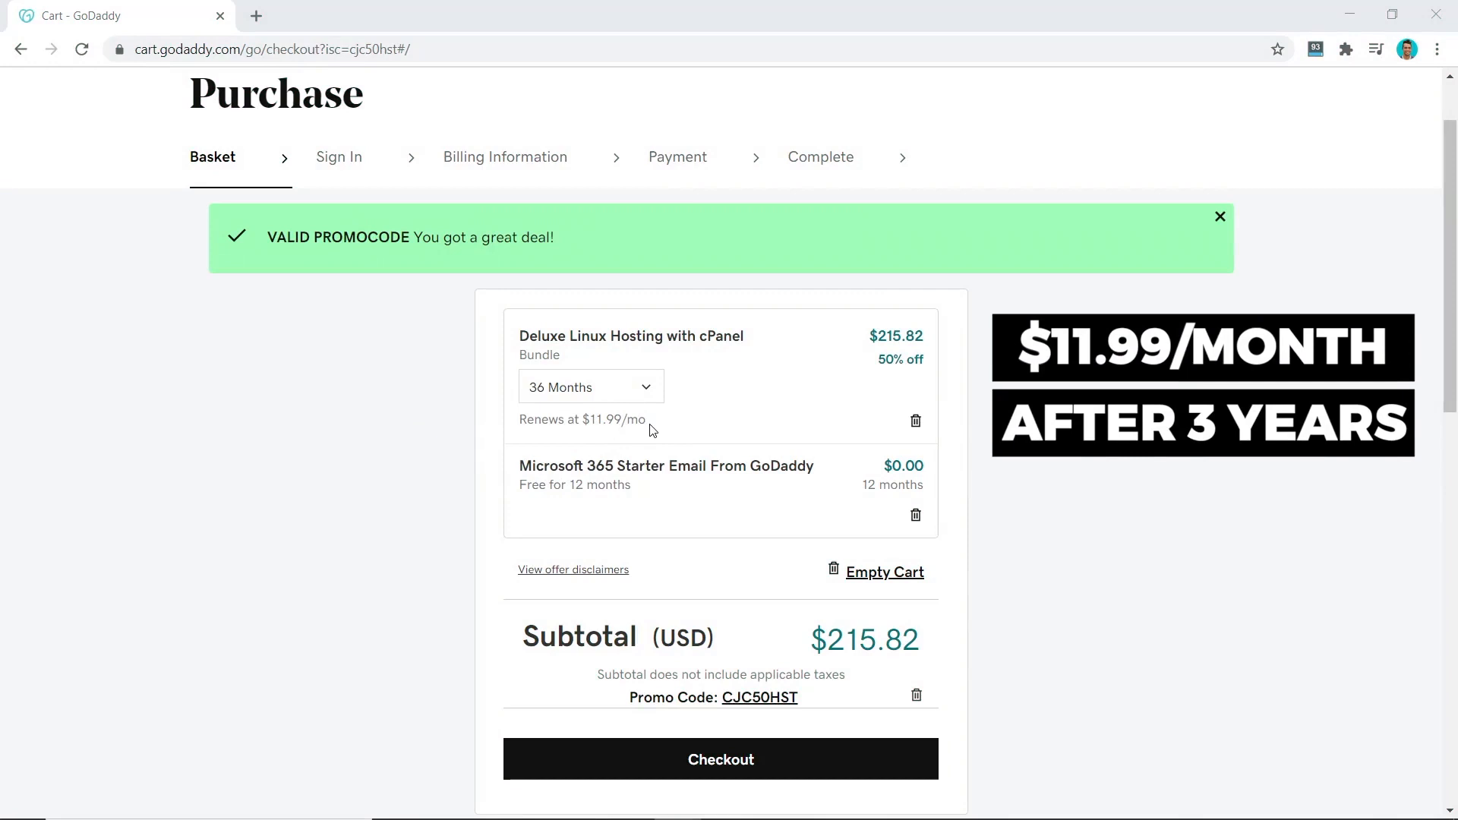
{"action": "left_click", "coordinate": [589, 386]}
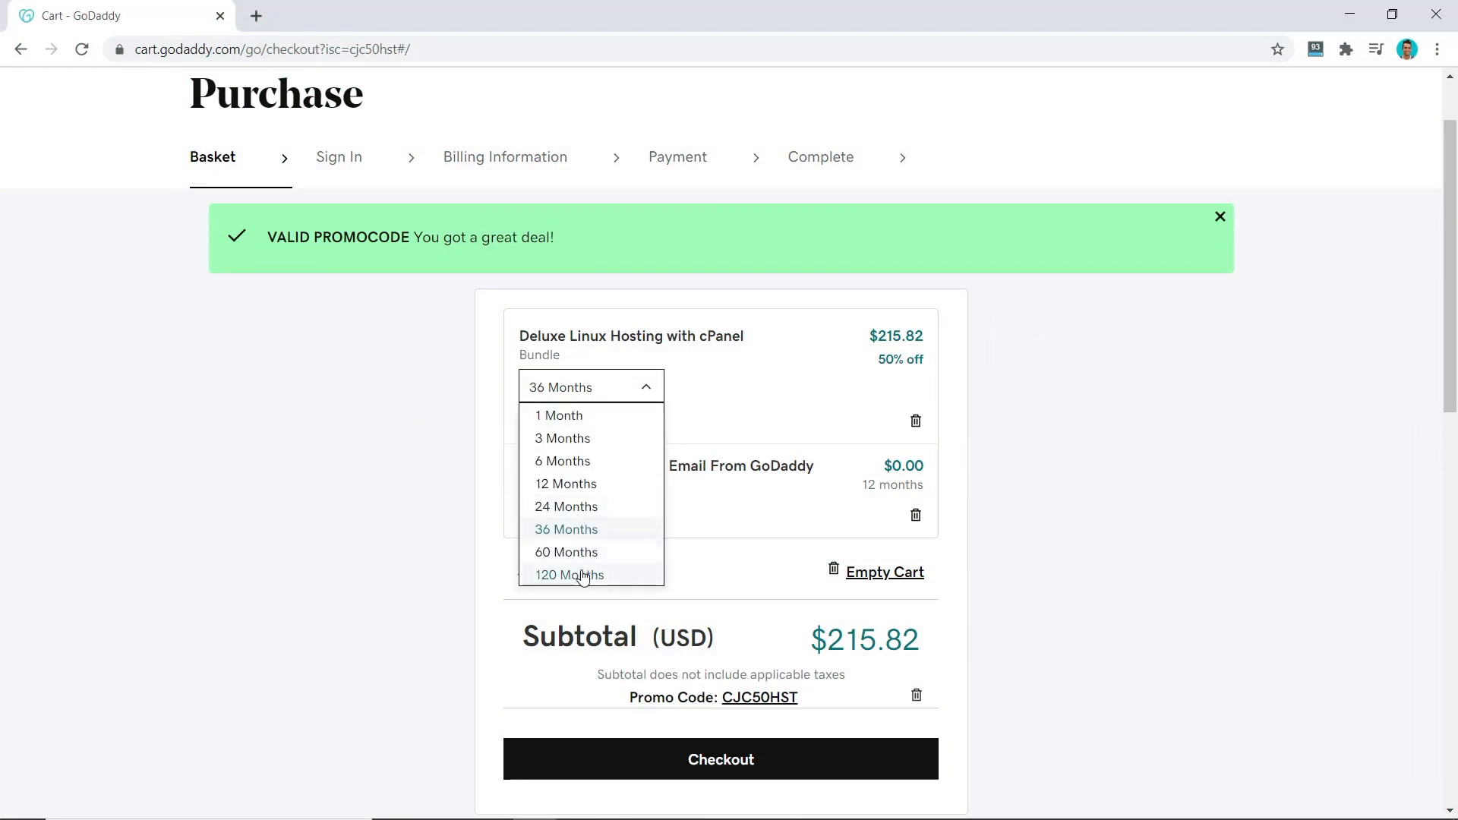
{"action": "left_click", "coordinate": [569, 575]}
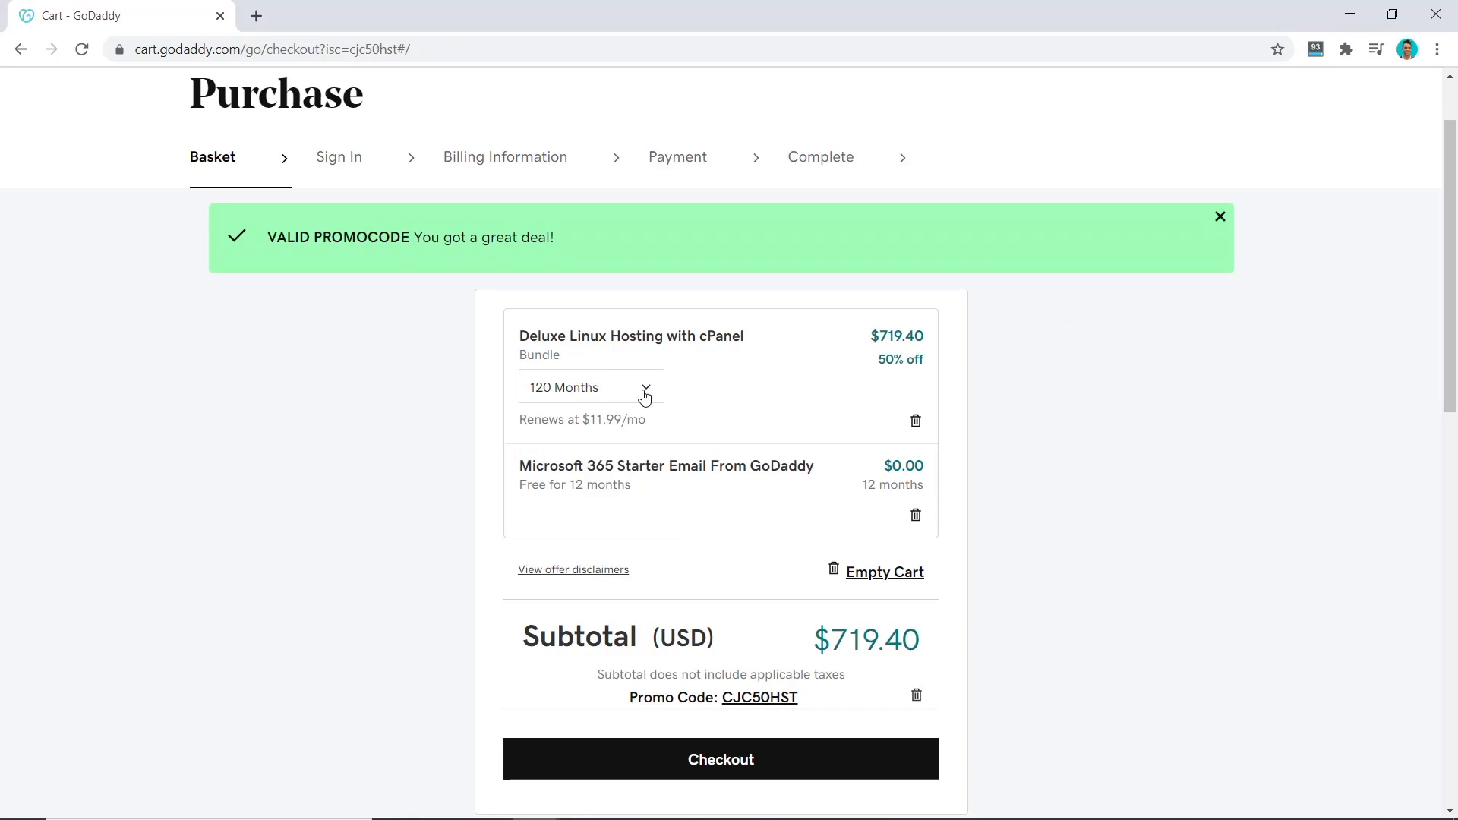
{"action": "left_click", "coordinate": [591, 387]}
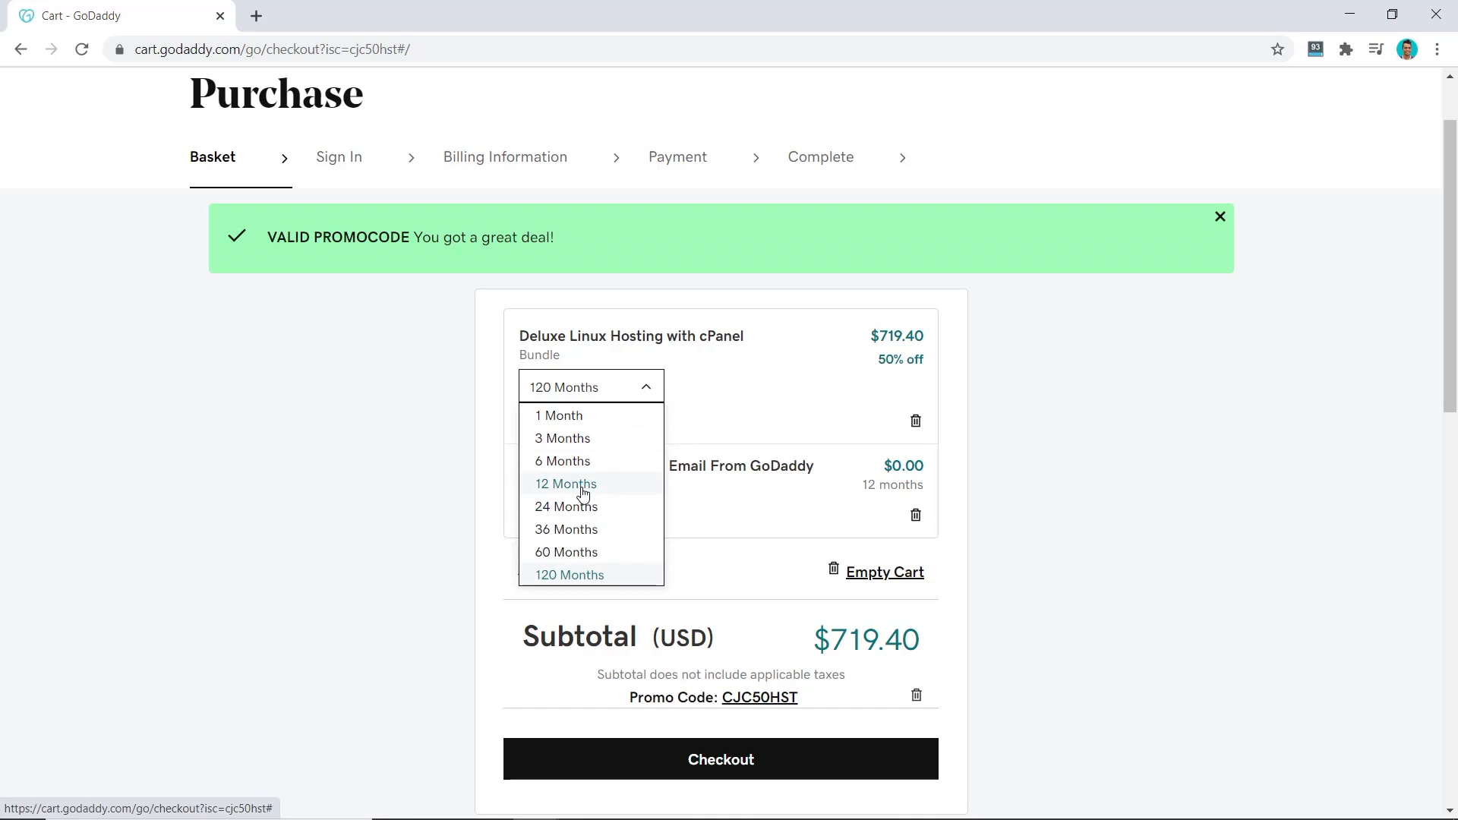
{"action": "left_click", "coordinate": [564, 484]}
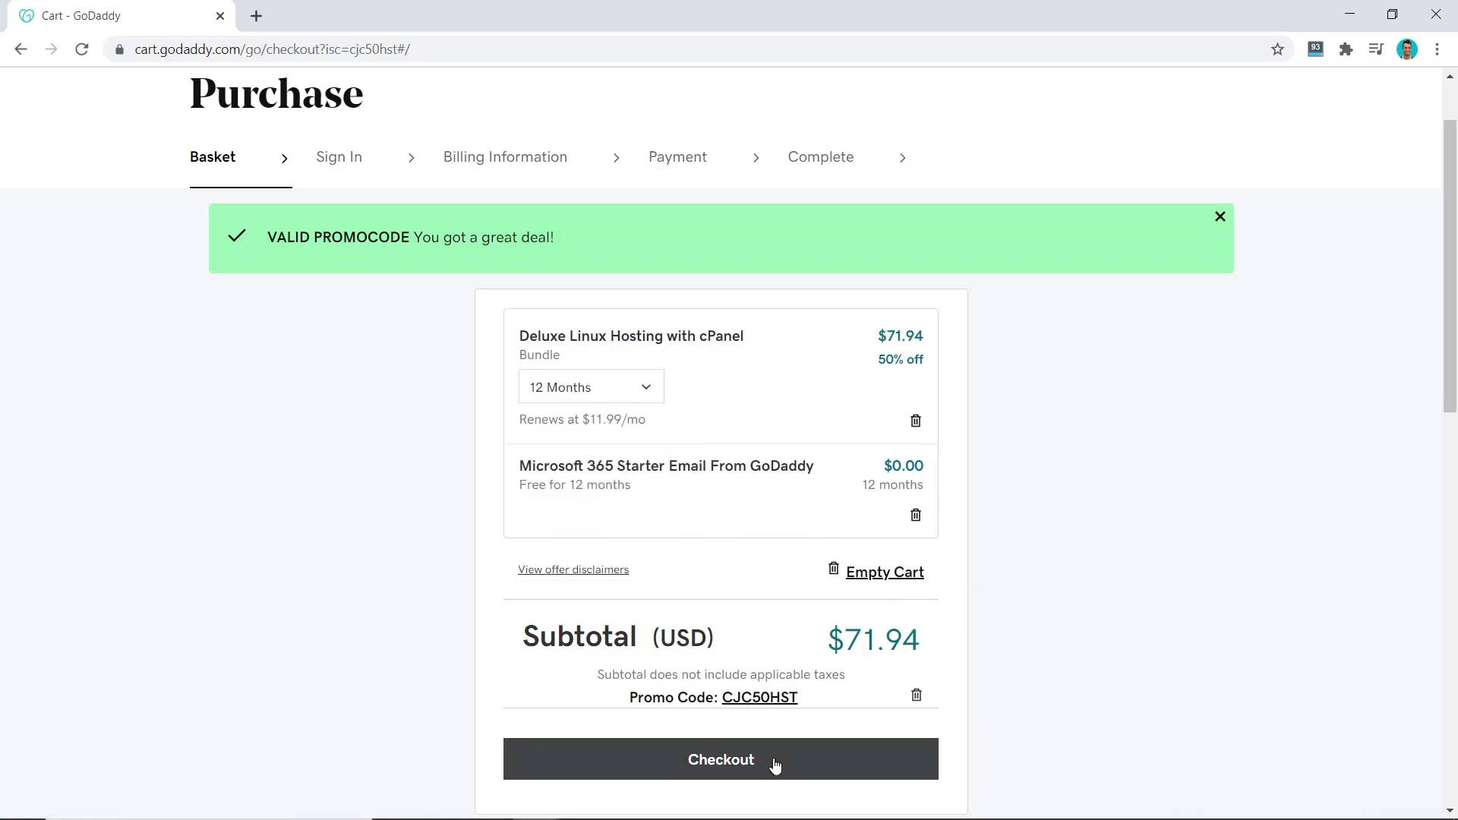
Step: Check out, create a GoDaddy account, save billing info, and pay $71.94 for Deluxe hosting
{"action": "left_click", "coordinate": [720, 760]}
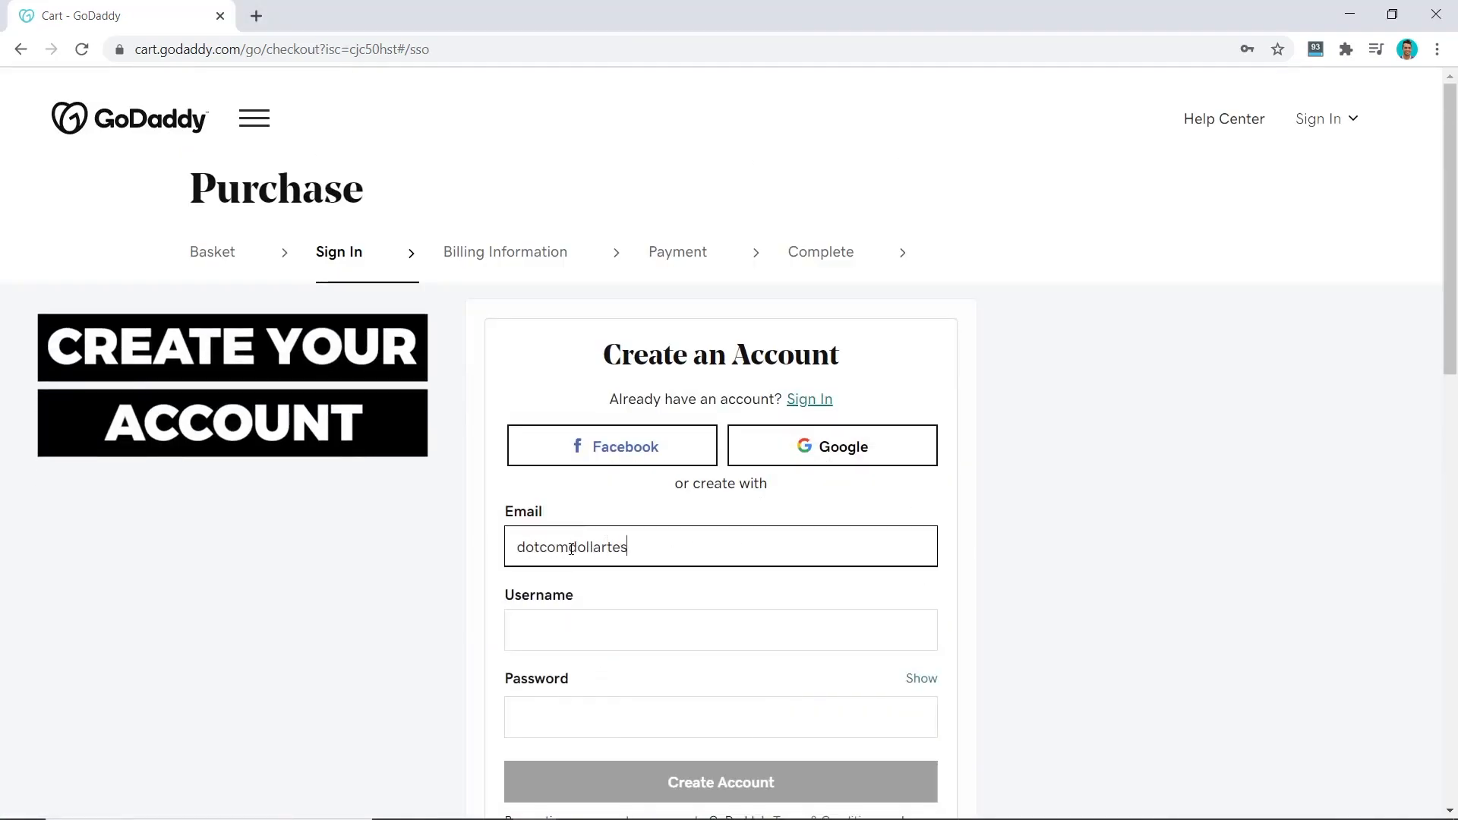
{"action": "left_click", "coordinate": [721, 680]}
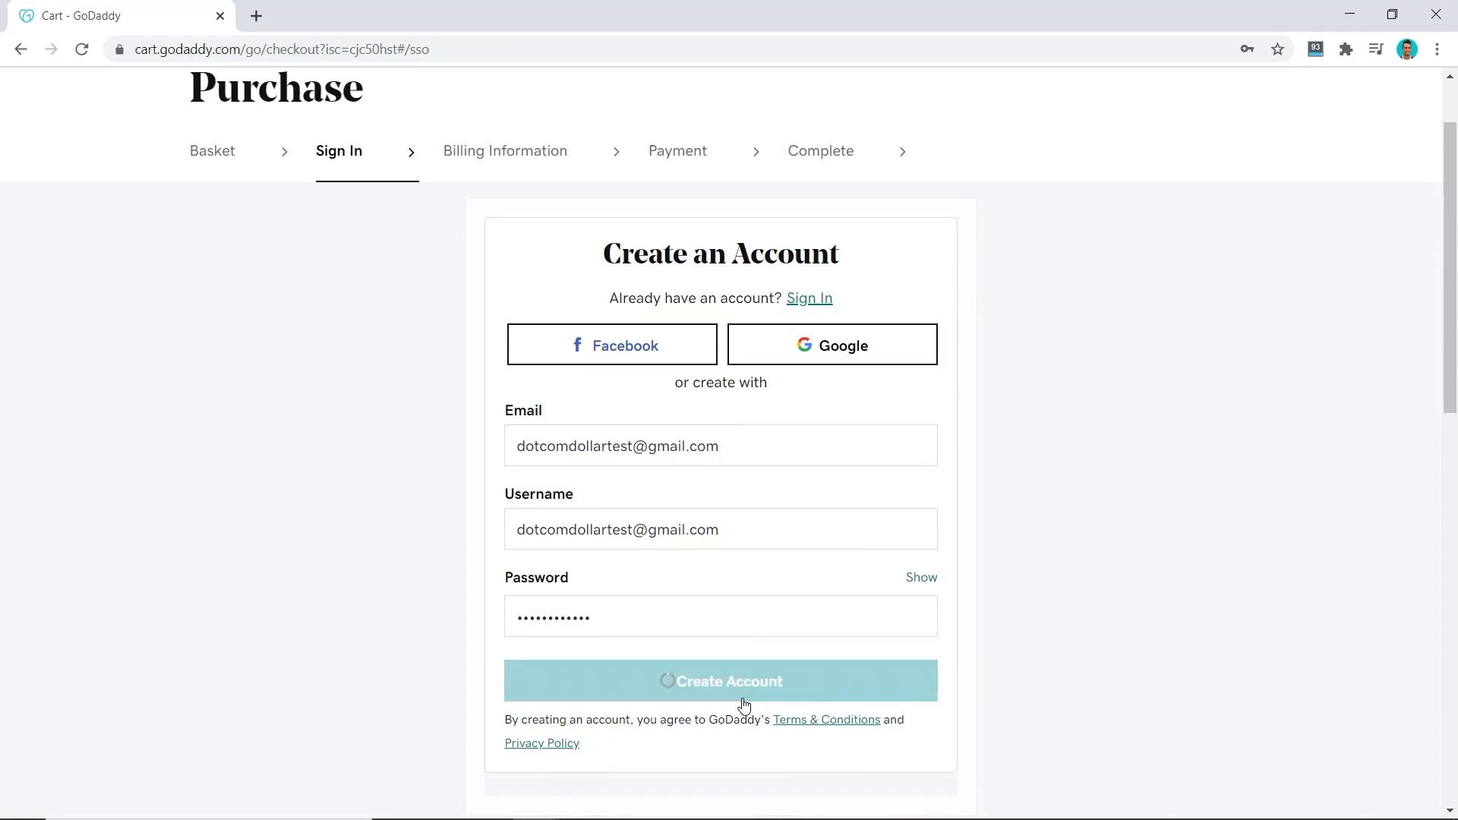
{"action": "left_click", "coordinate": [720, 680]}
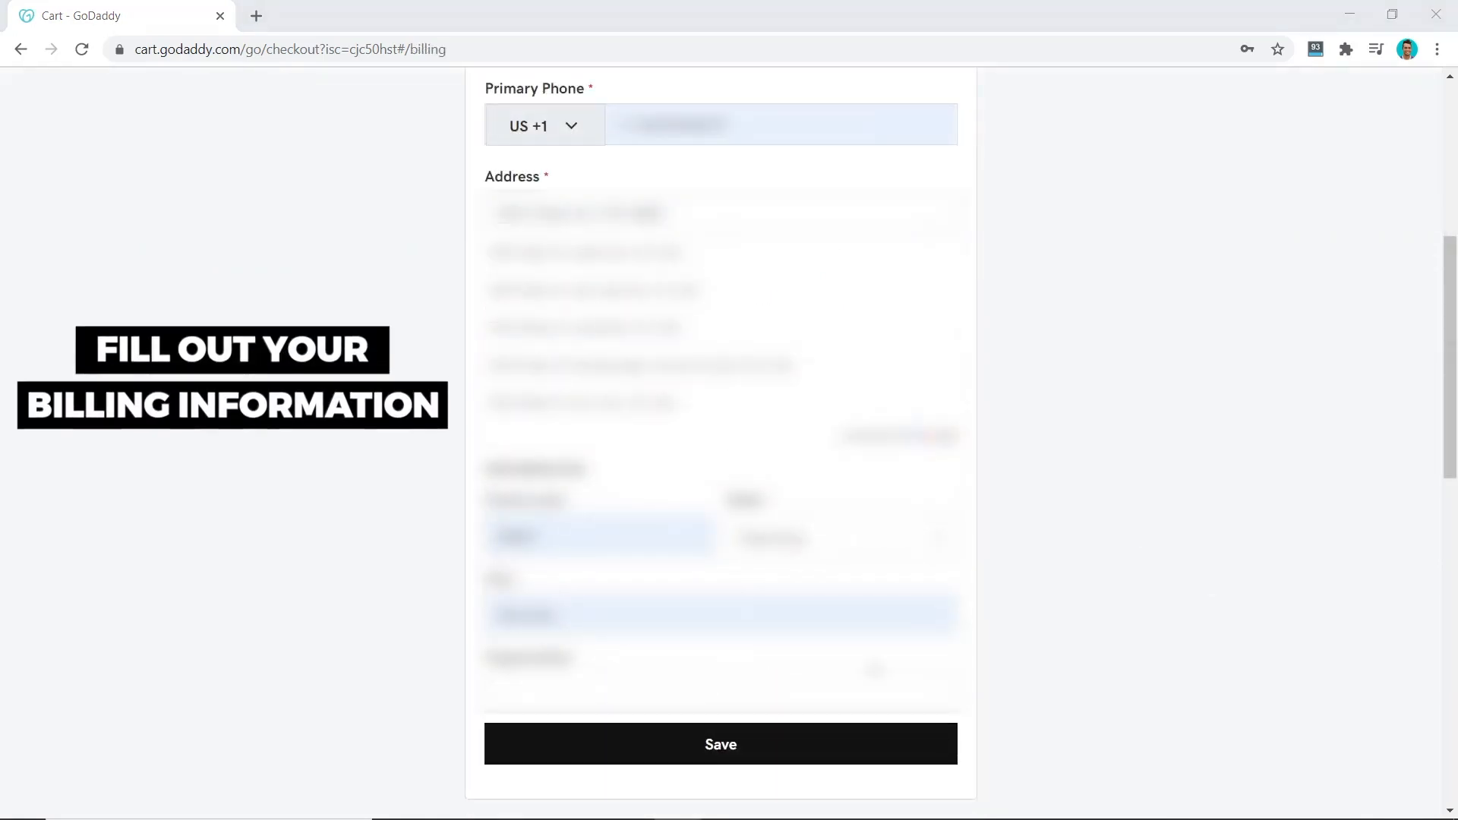
{"action": "left_click", "coordinate": [720, 744]}
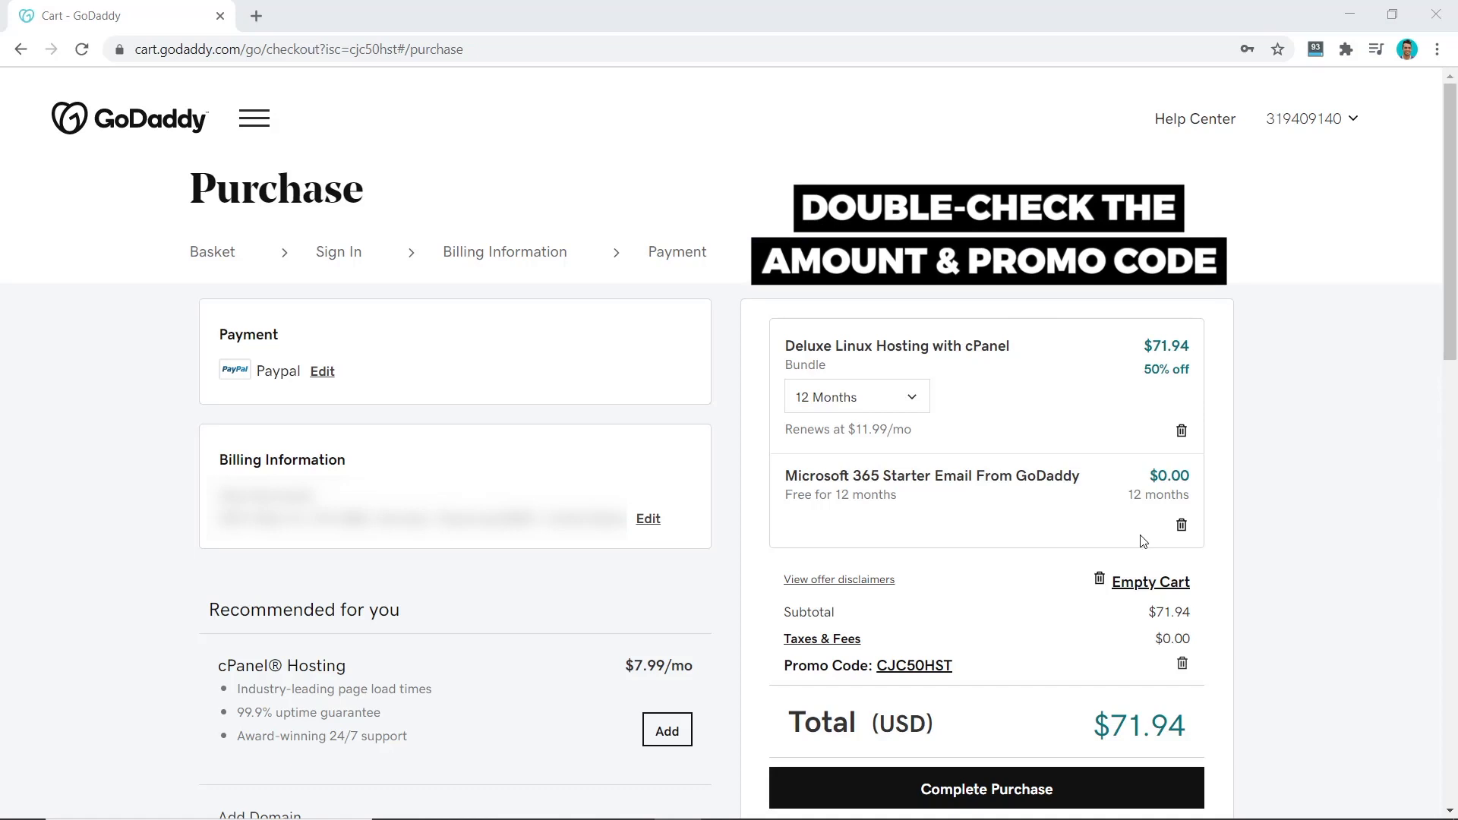
{"action": "mouse_move", "coordinate": [1012, 663]}
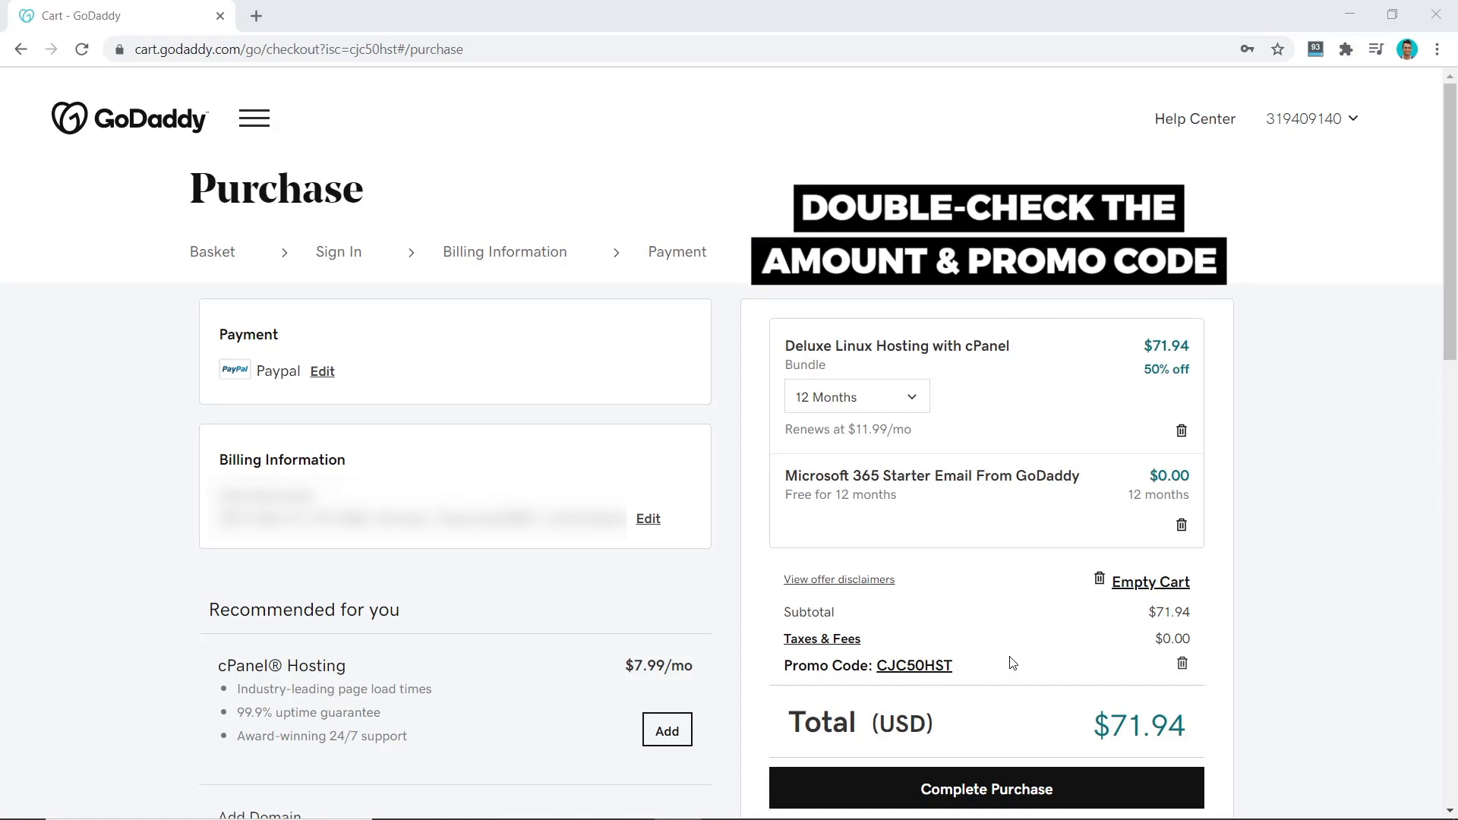
{"action": "mouse_move", "coordinate": [1017, 802]}
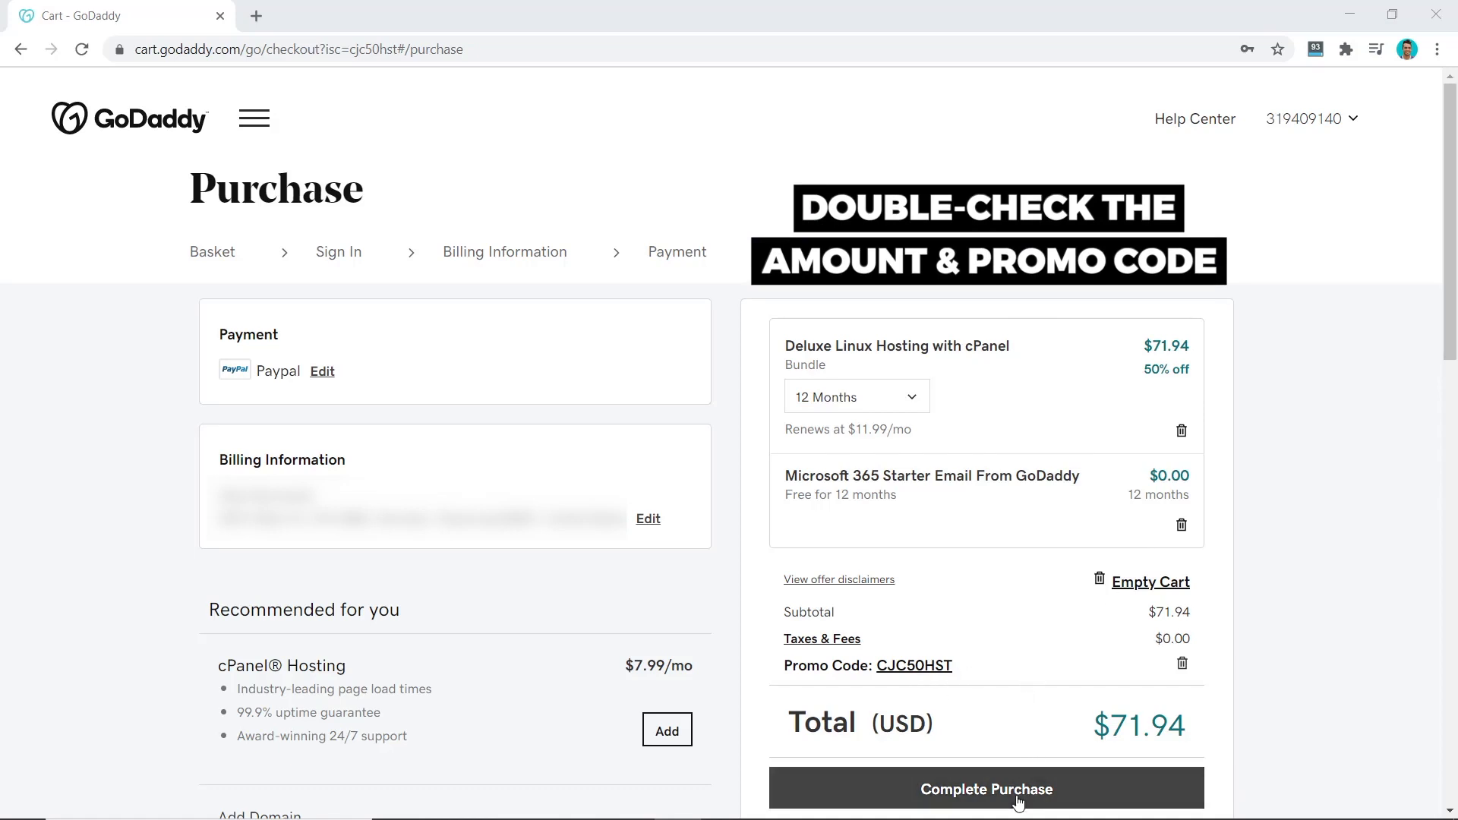
{"action": "left_click", "coordinate": [986, 788]}
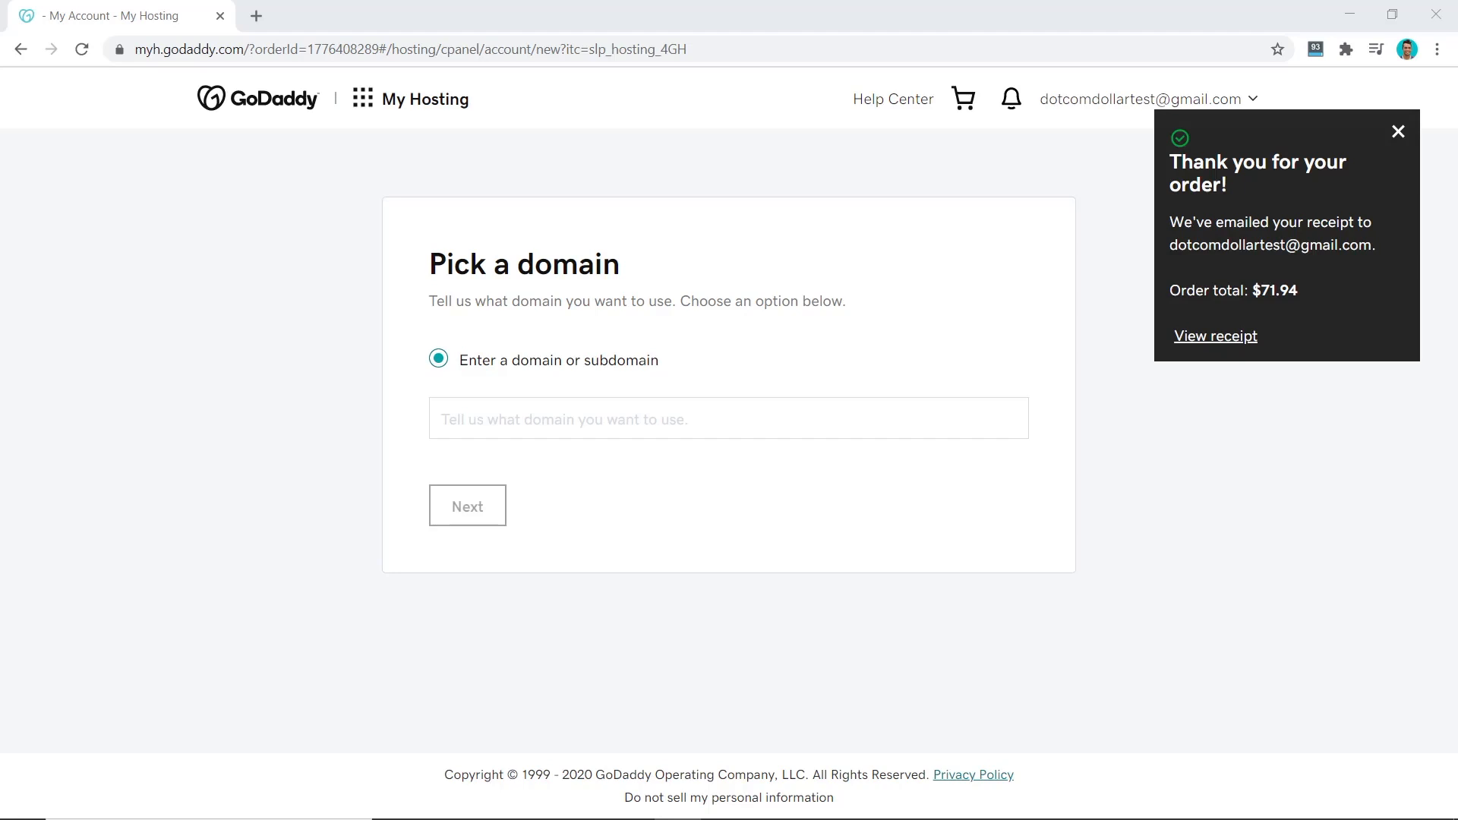
Step: From My Products, set up Deluxe Linux Hosting with allanborch.com as its domain
{"action": "left_click", "coordinate": [1146, 99]}
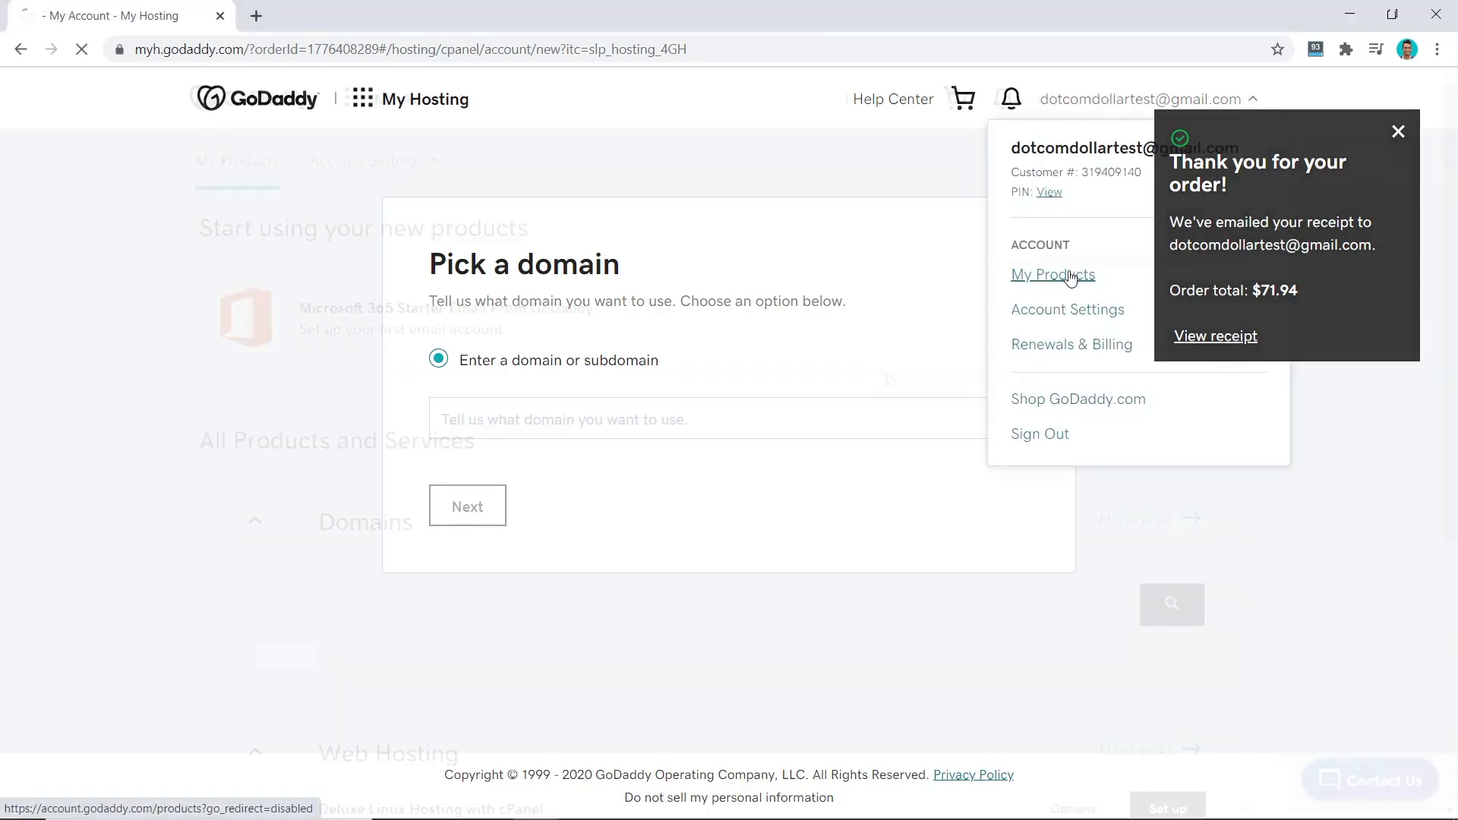
{"action": "left_click", "coordinate": [1052, 274]}
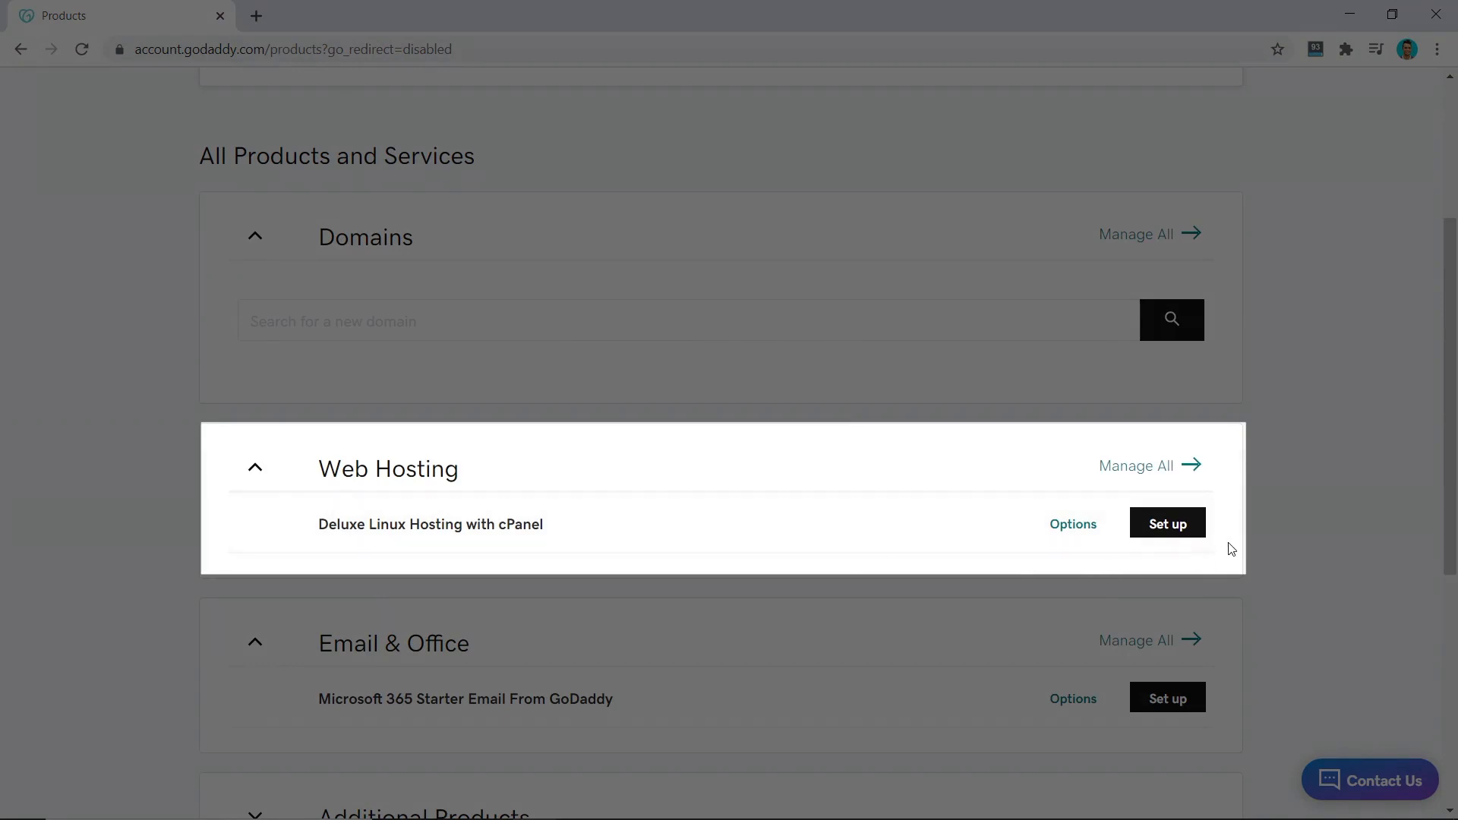
{"action": "left_click", "coordinate": [1167, 522]}
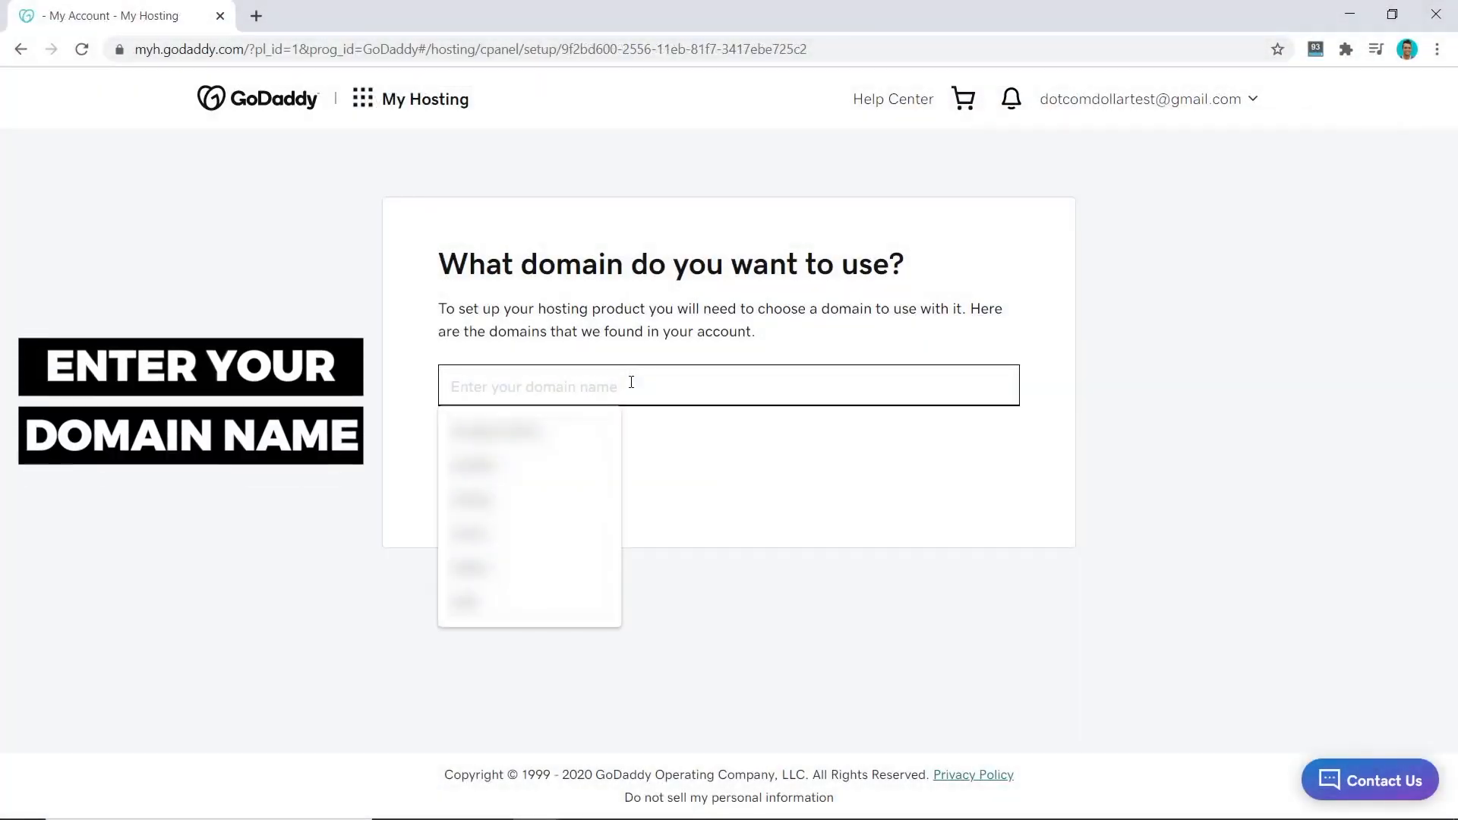
{"action": "type", "text": "allanborch.com"}
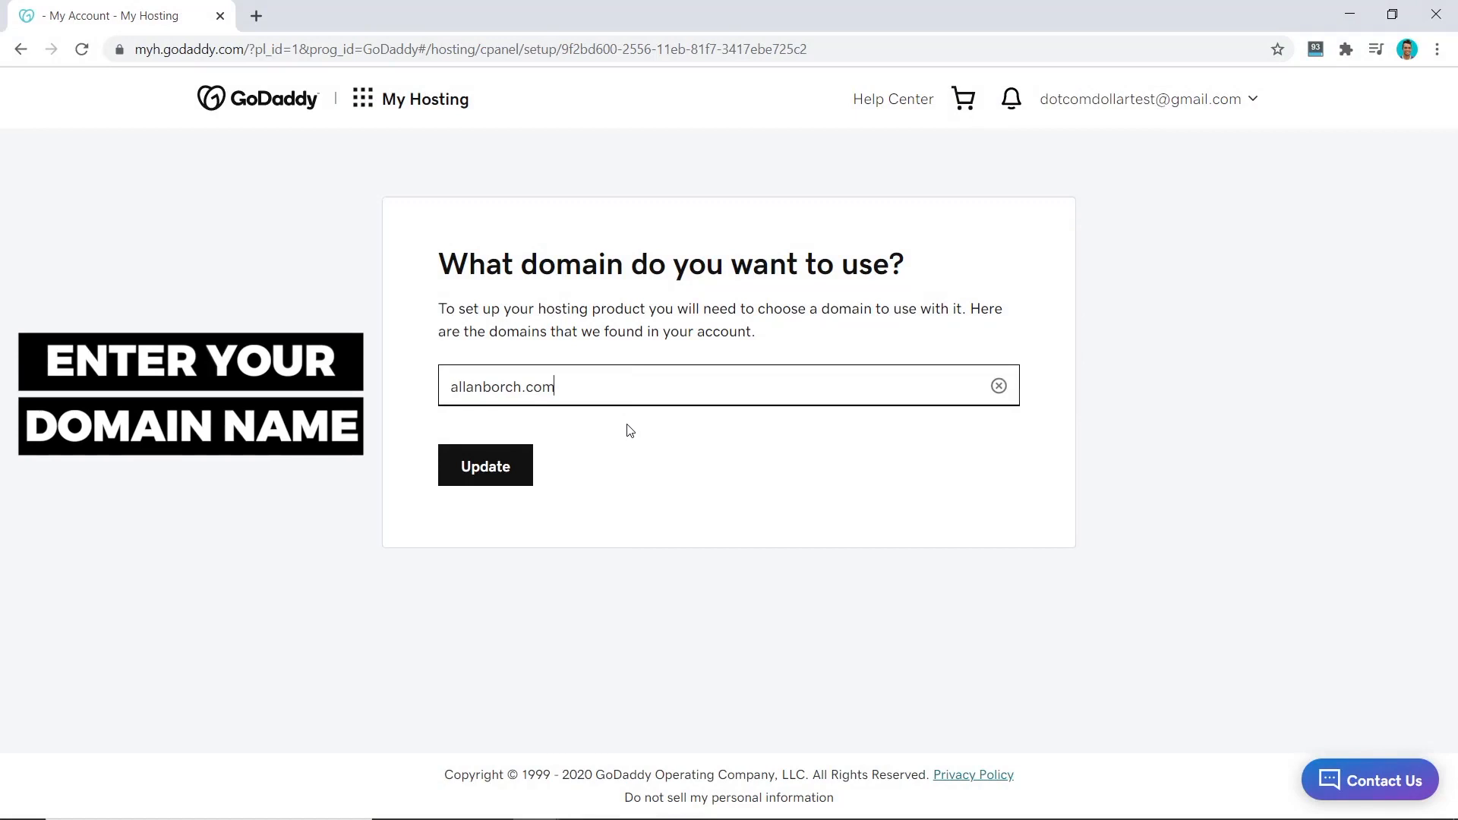
{"action": "mouse_move", "coordinate": [596, 444]}
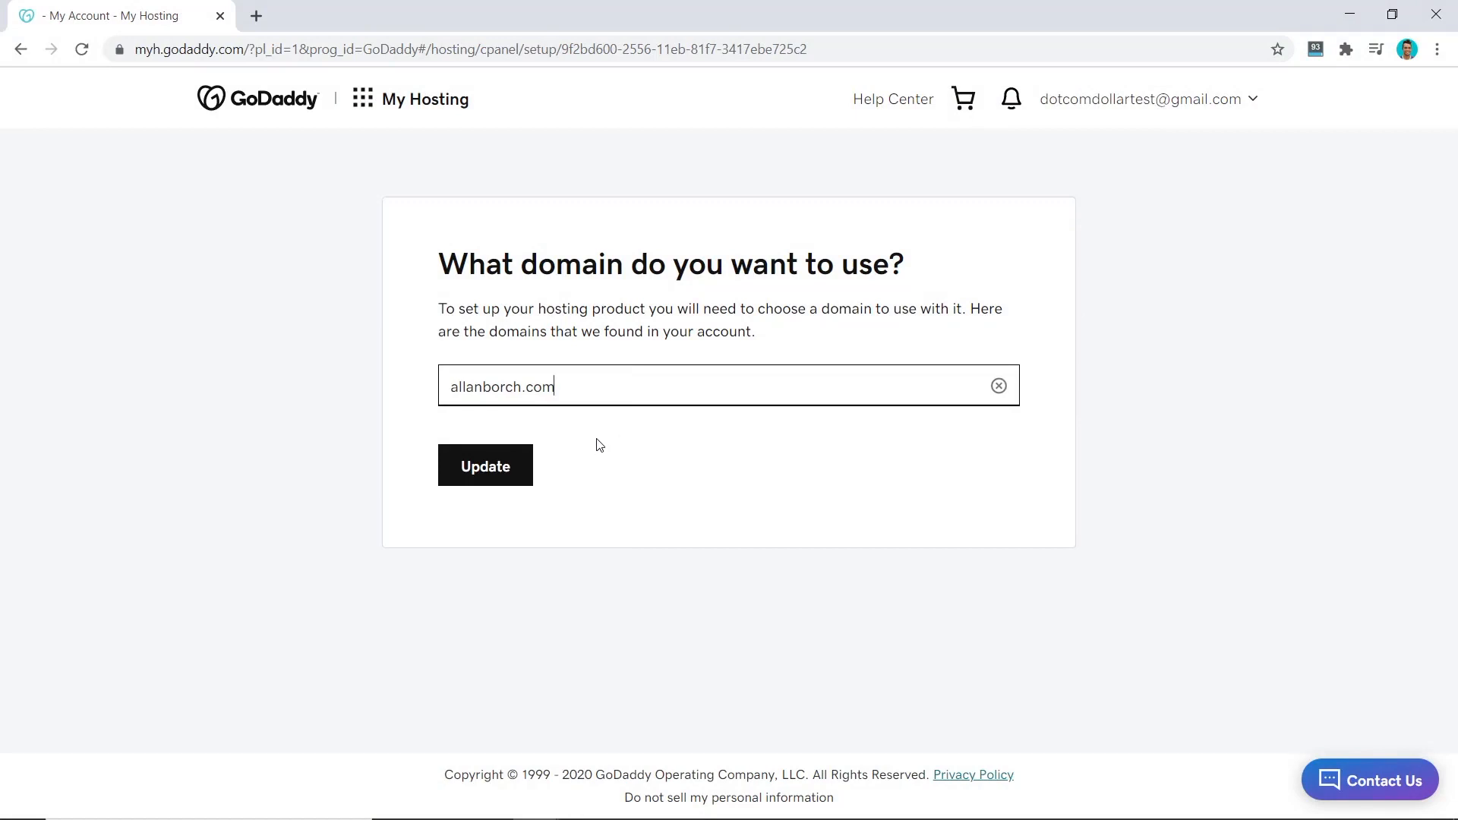
{"action": "mouse_move", "coordinate": [484, 464]}
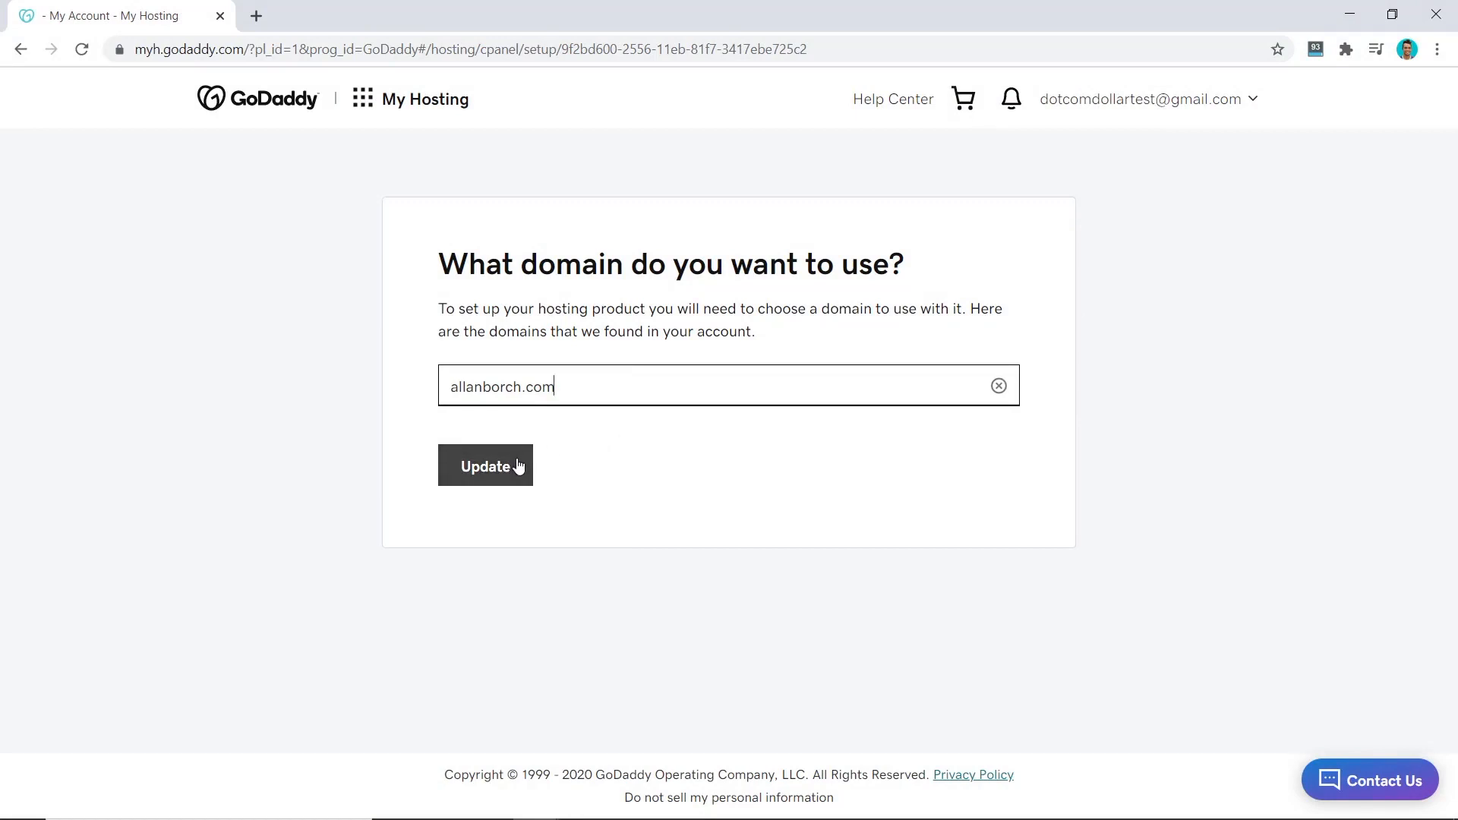
{"action": "left_click", "coordinate": [484, 465]}
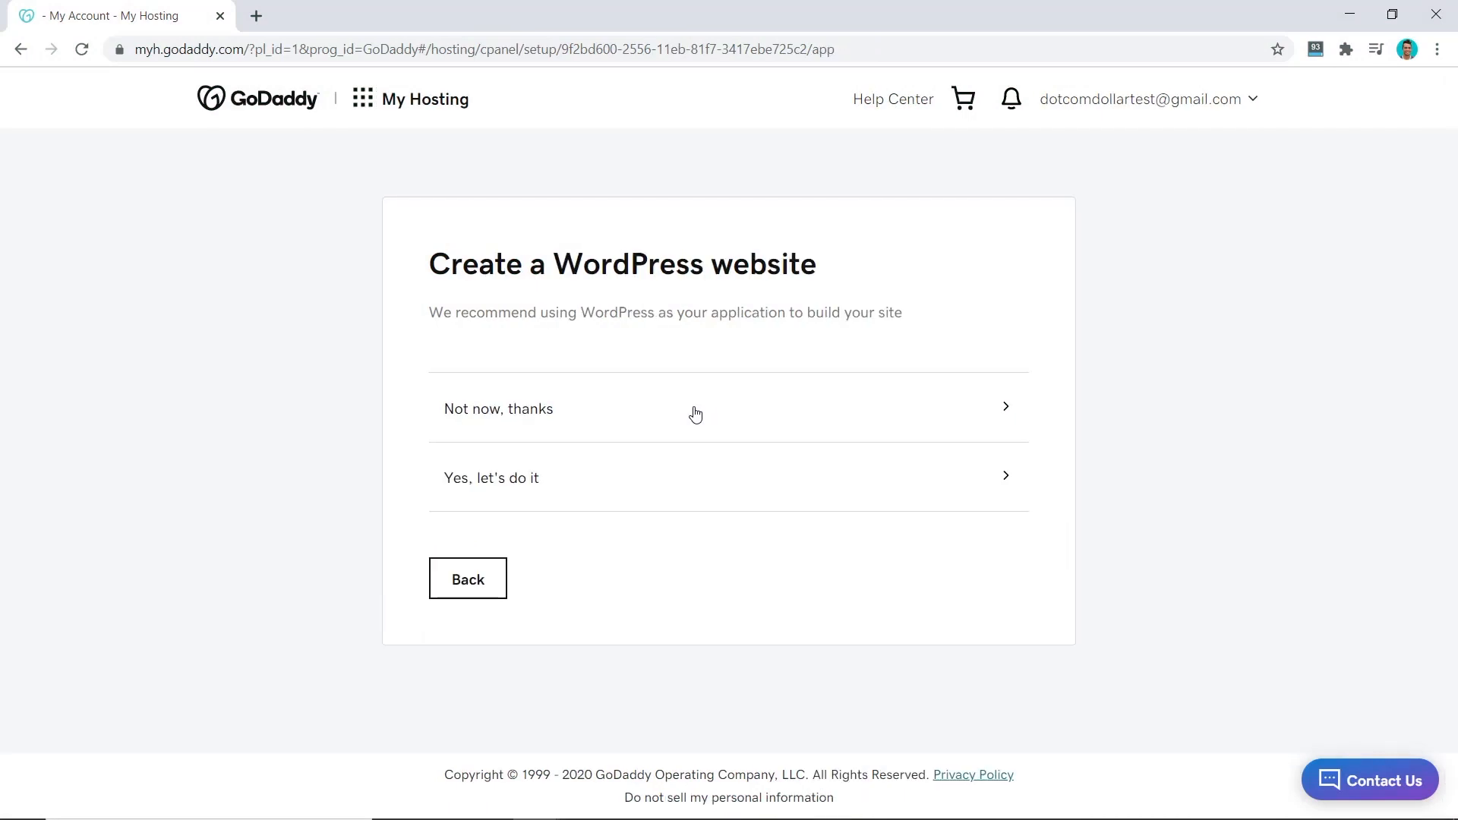
{"action": "mouse_move", "coordinate": [531, 493]}
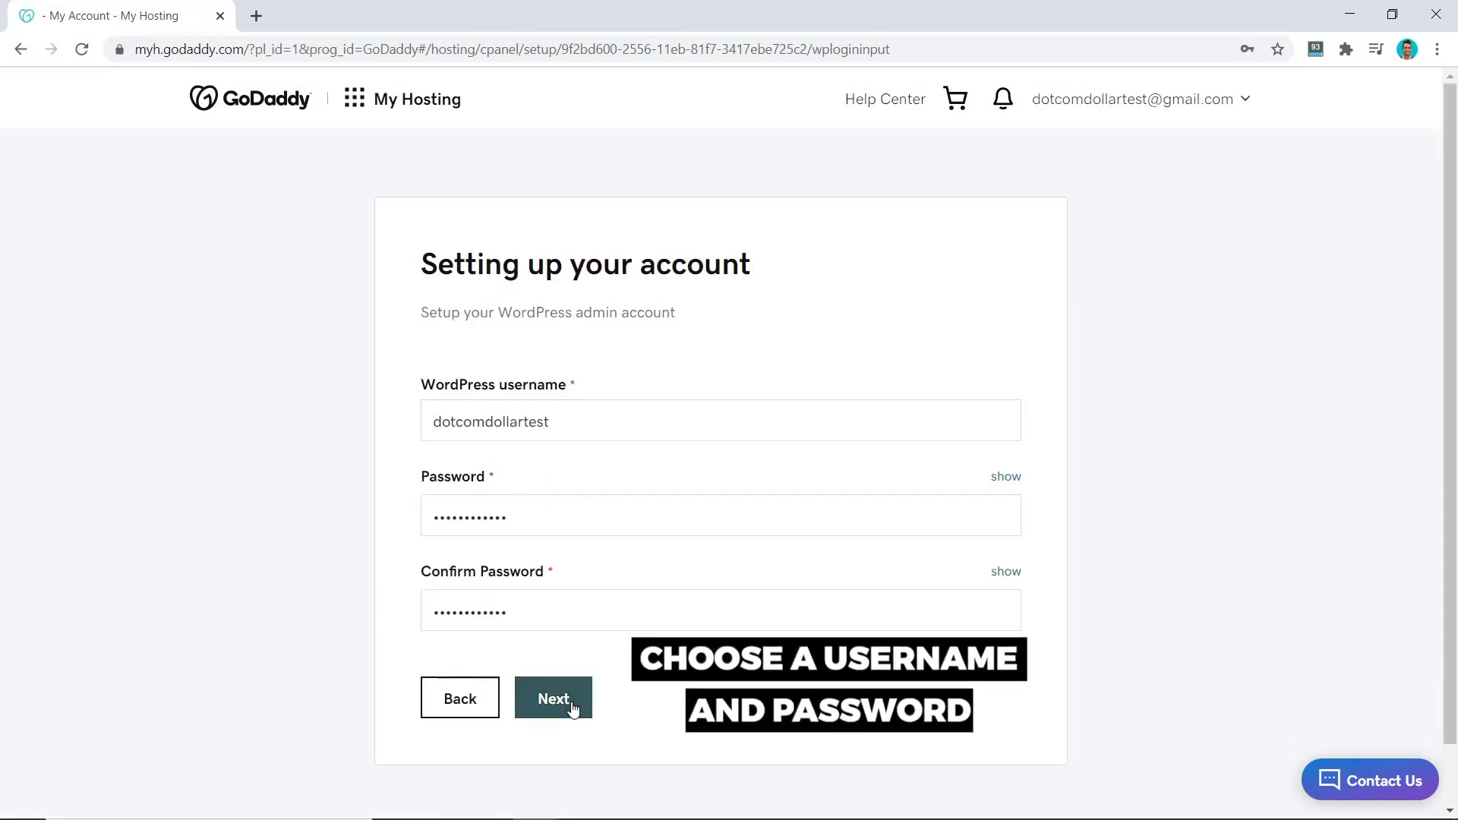
Step: Submit the WordPress admin username and password, then confirm the DNS records step
{"action": "left_click", "coordinate": [554, 699]}
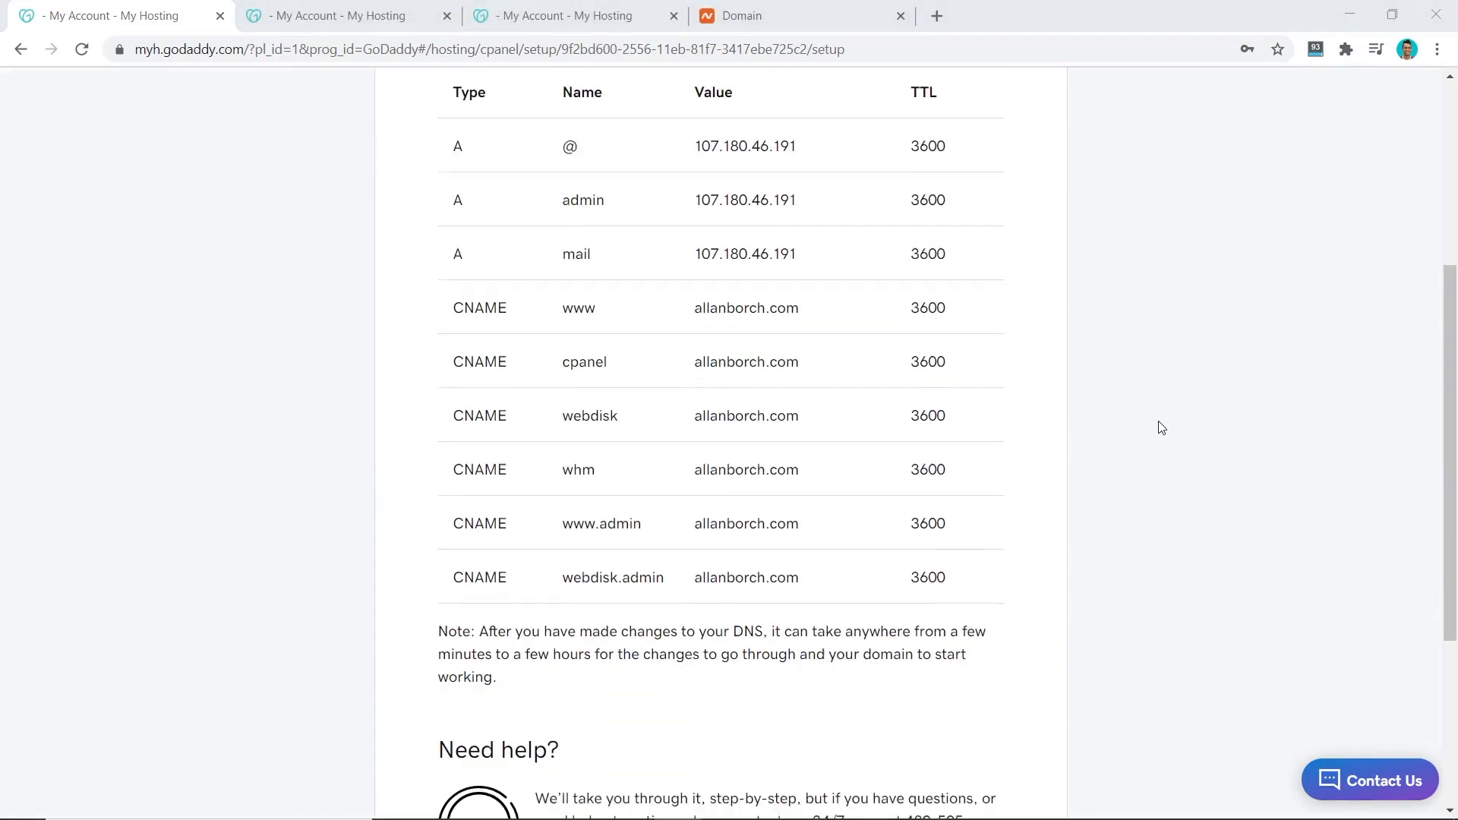
{"action": "scroll", "scroll_direction": "down", "scroll_amount": 3}
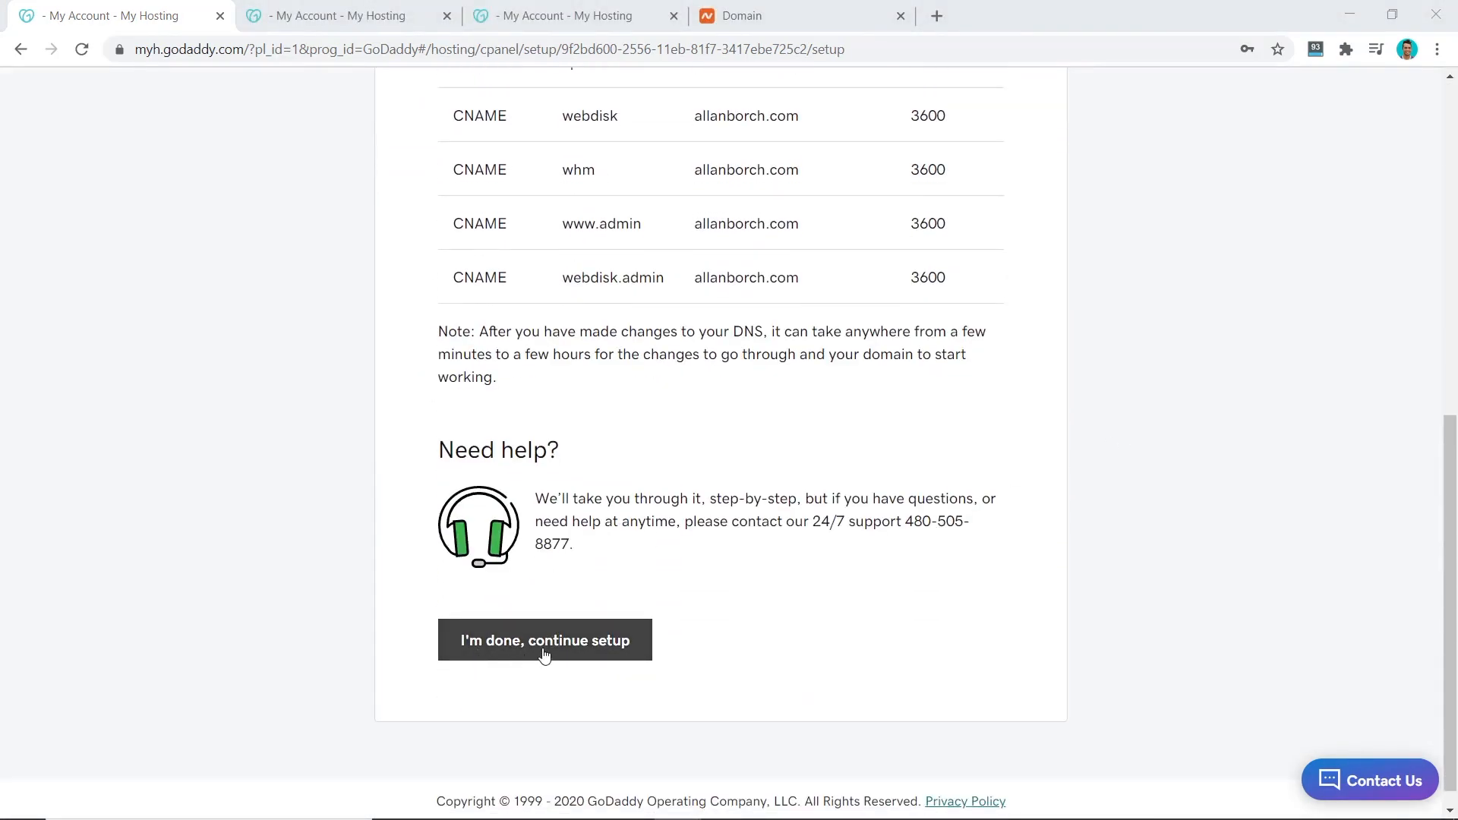
{"action": "left_click", "coordinate": [545, 640]}
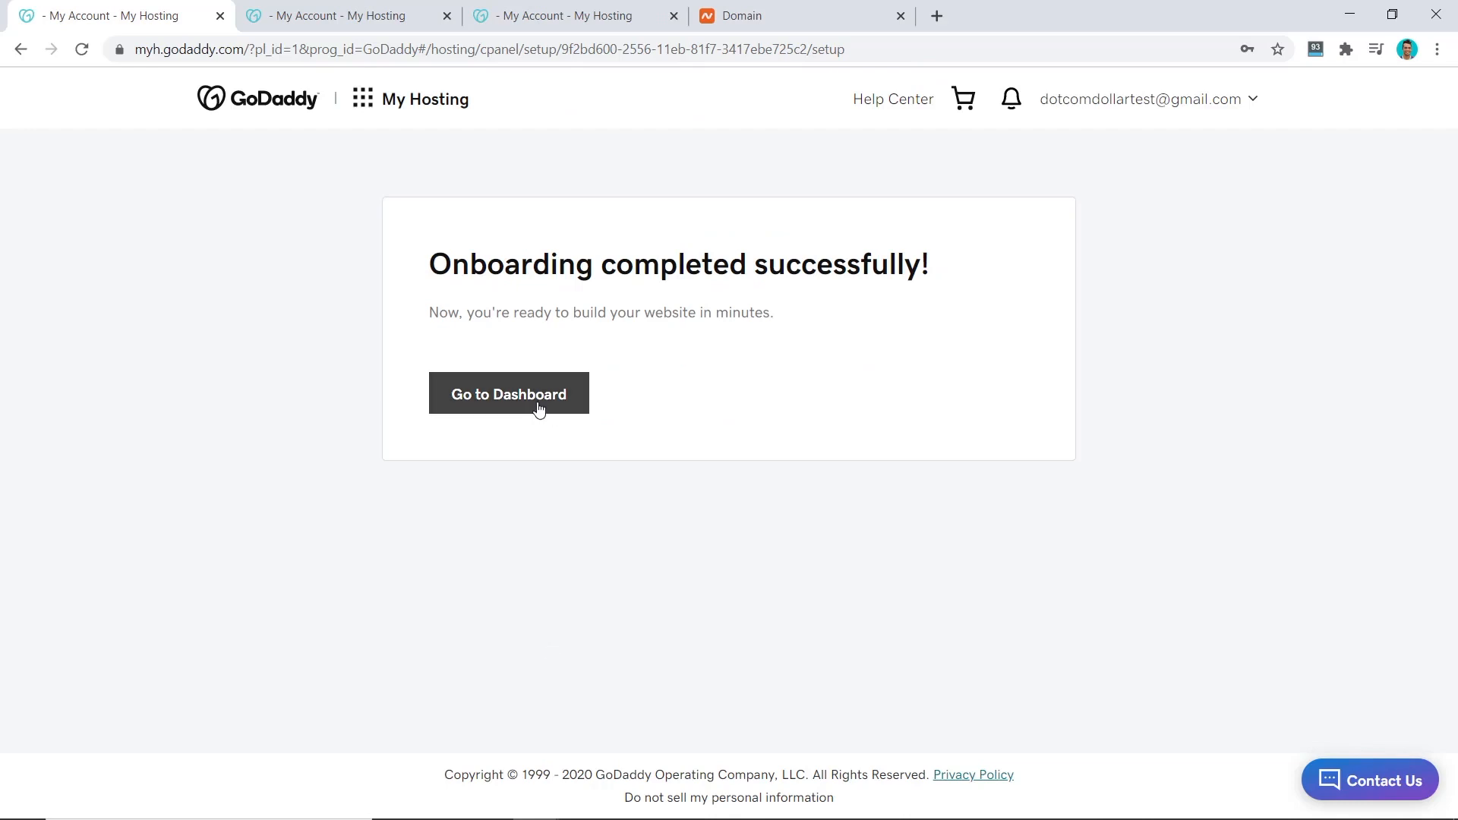
Step: Open the allanborch.com hosting dashboard and the account email dropdown
{"action": "left_click", "coordinate": [509, 393]}
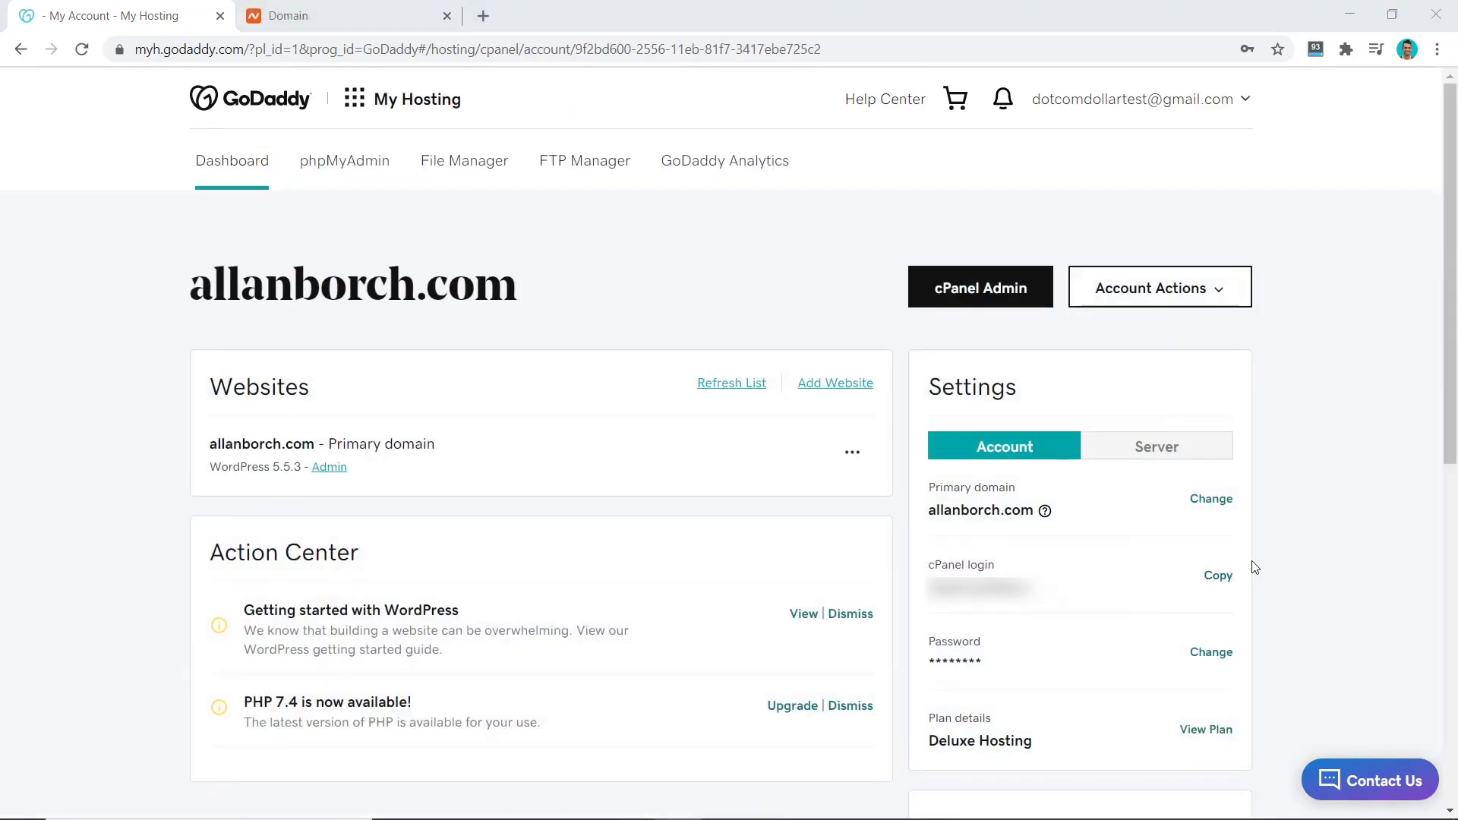
{"action": "mouse_move", "coordinate": [1116, 498]}
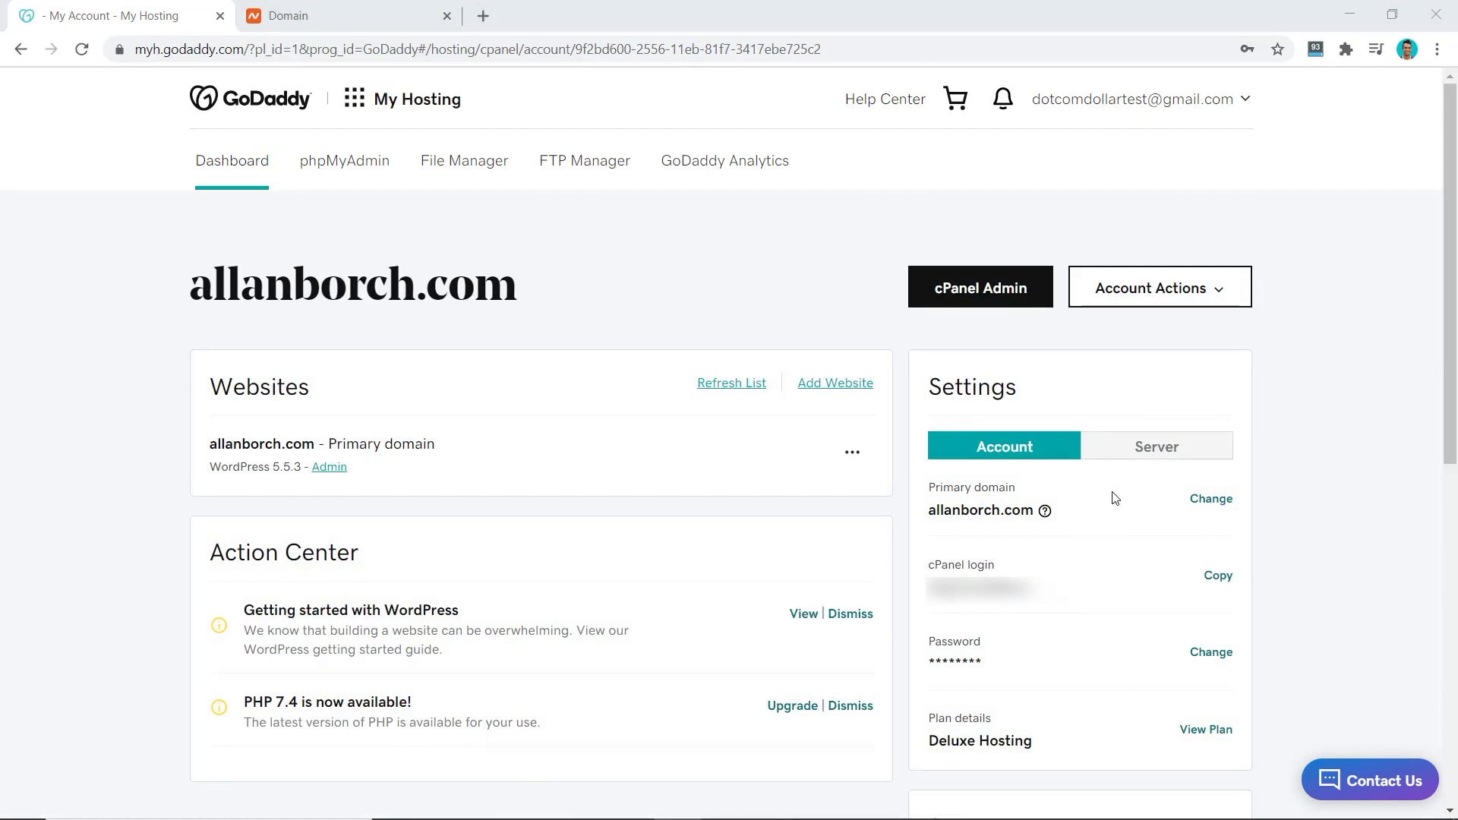
{"action": "mouse_move", "coordinate": [838, 391]}
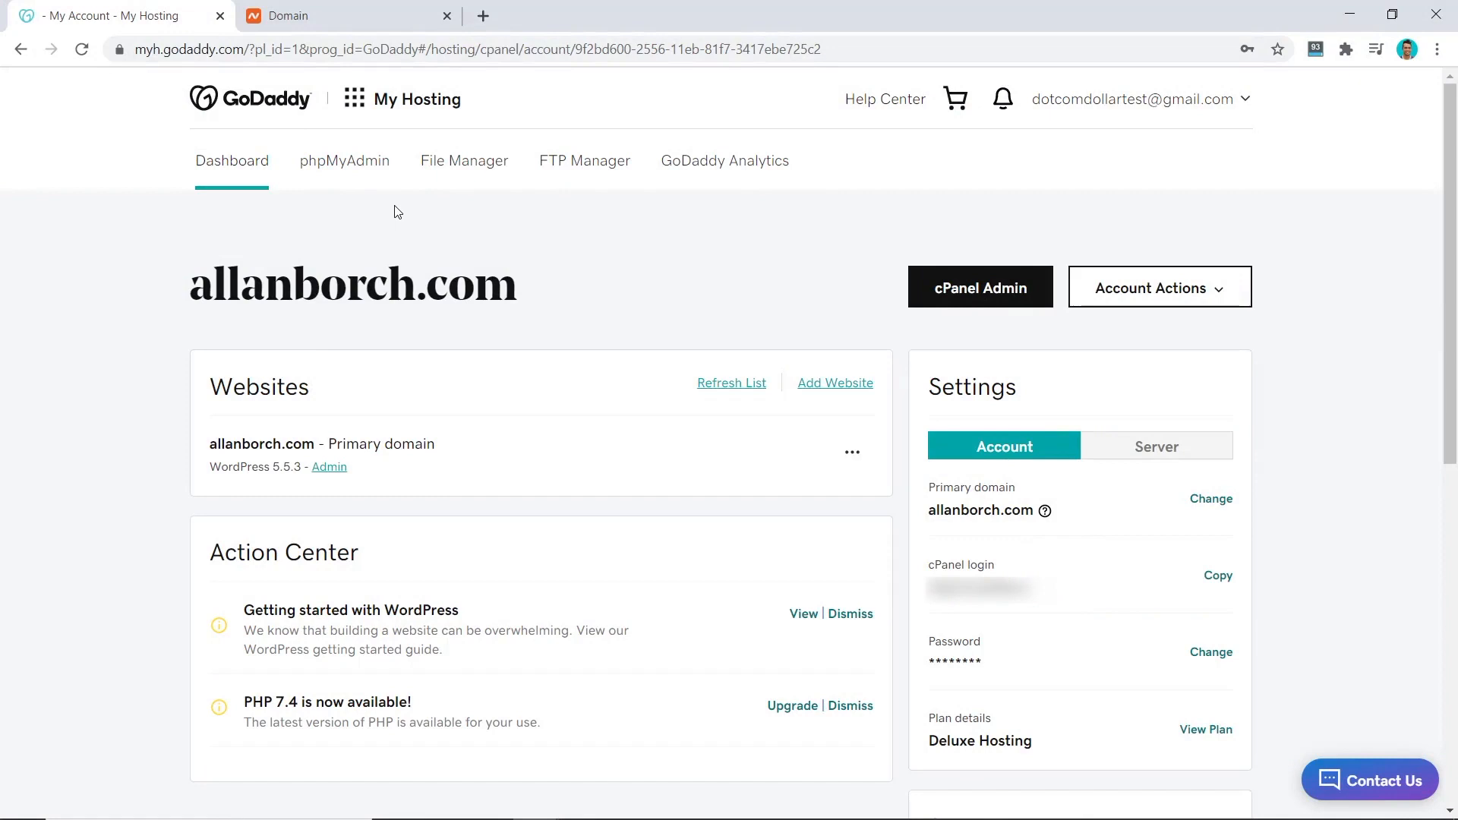
{"action": "mouse_move", "coordinate": [651, 240]}
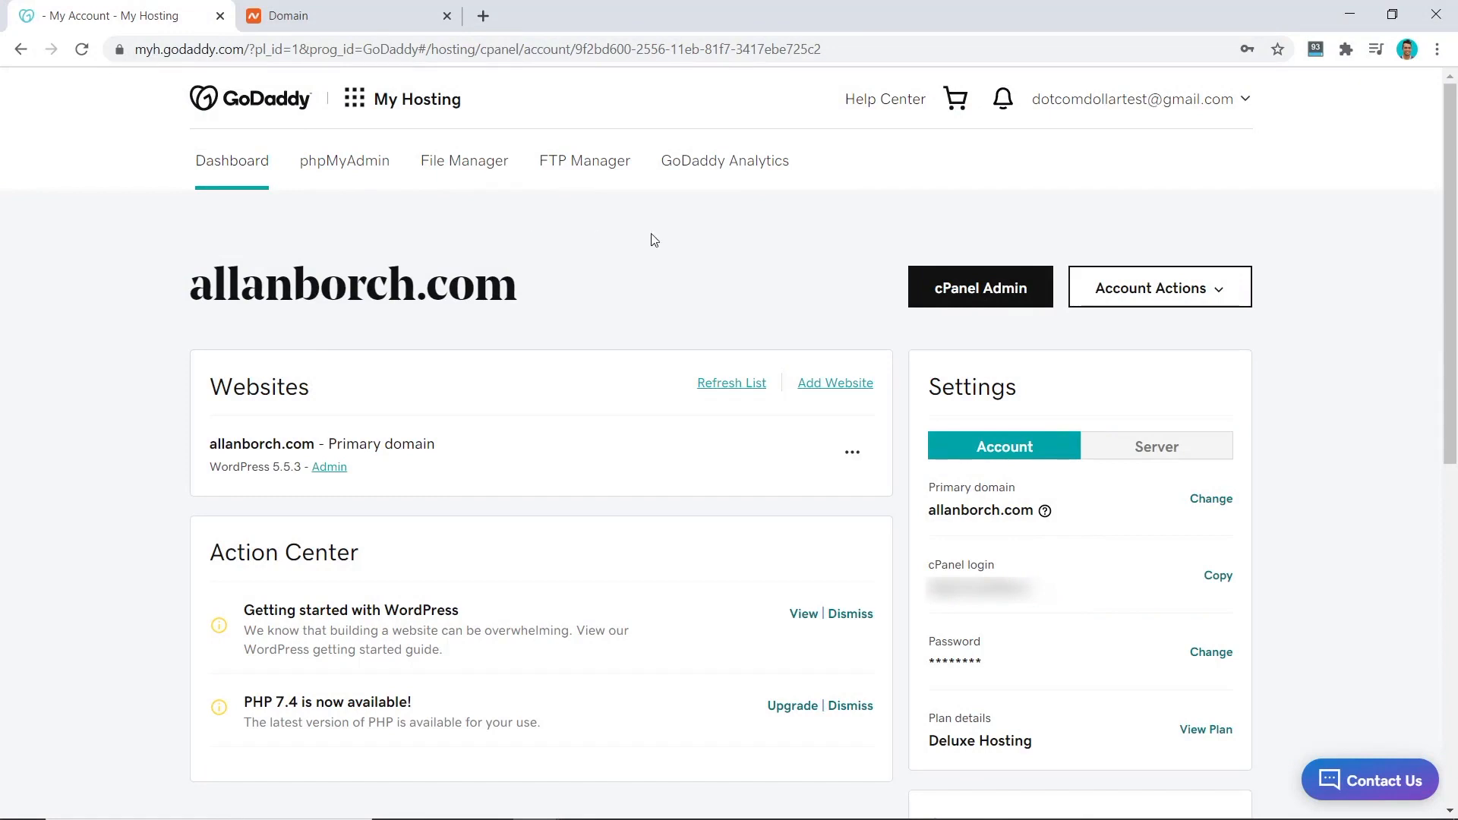
{"action": "left_click", "coordinate": [1135, 100]}
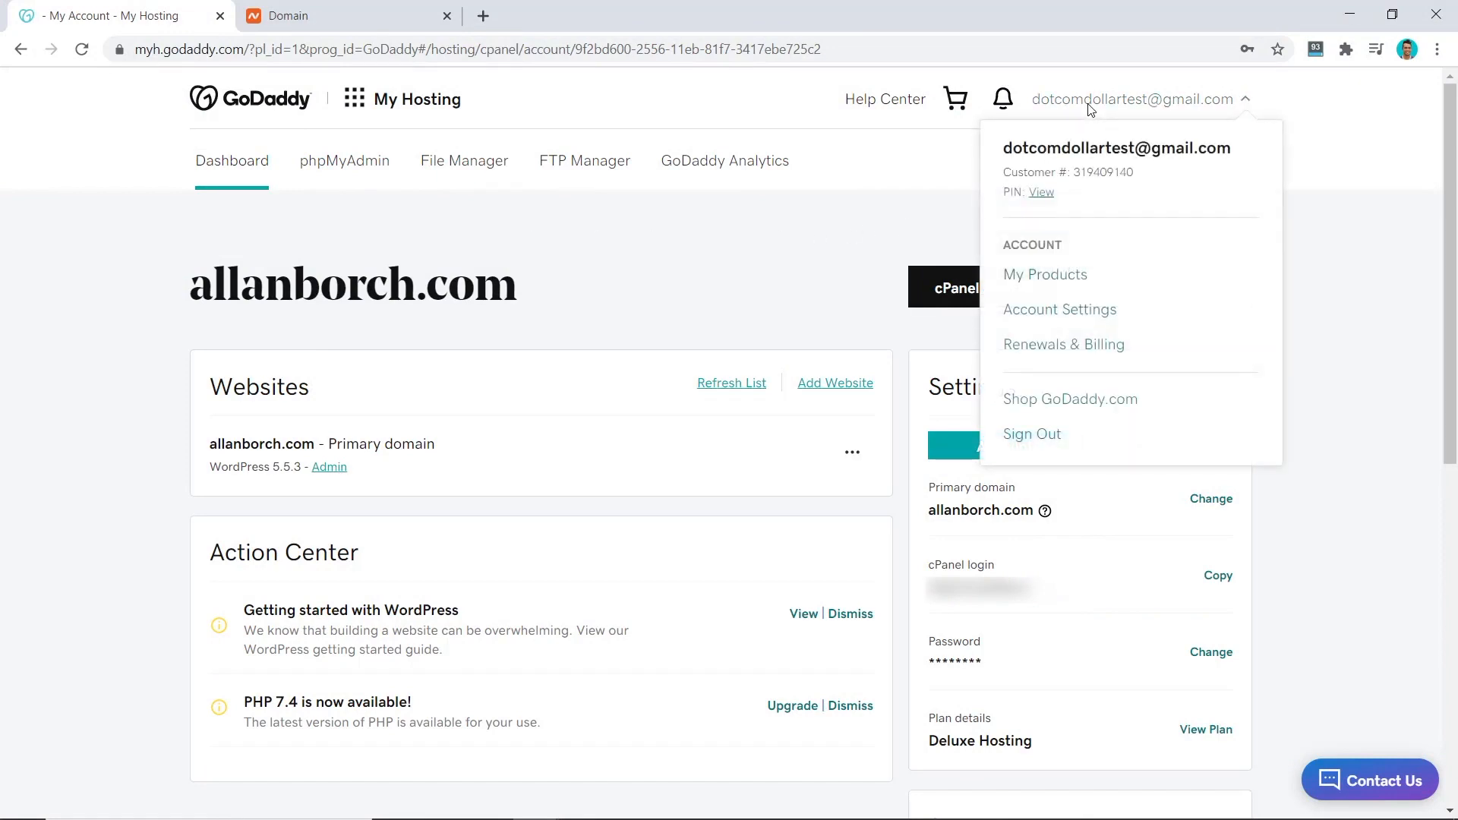
Step: Look up allanborch.com in DNS Manage Zones and copy the ns33.domaincontrol.com nameserver
{"action": "left_click", "coordinate": [1045, 274]}
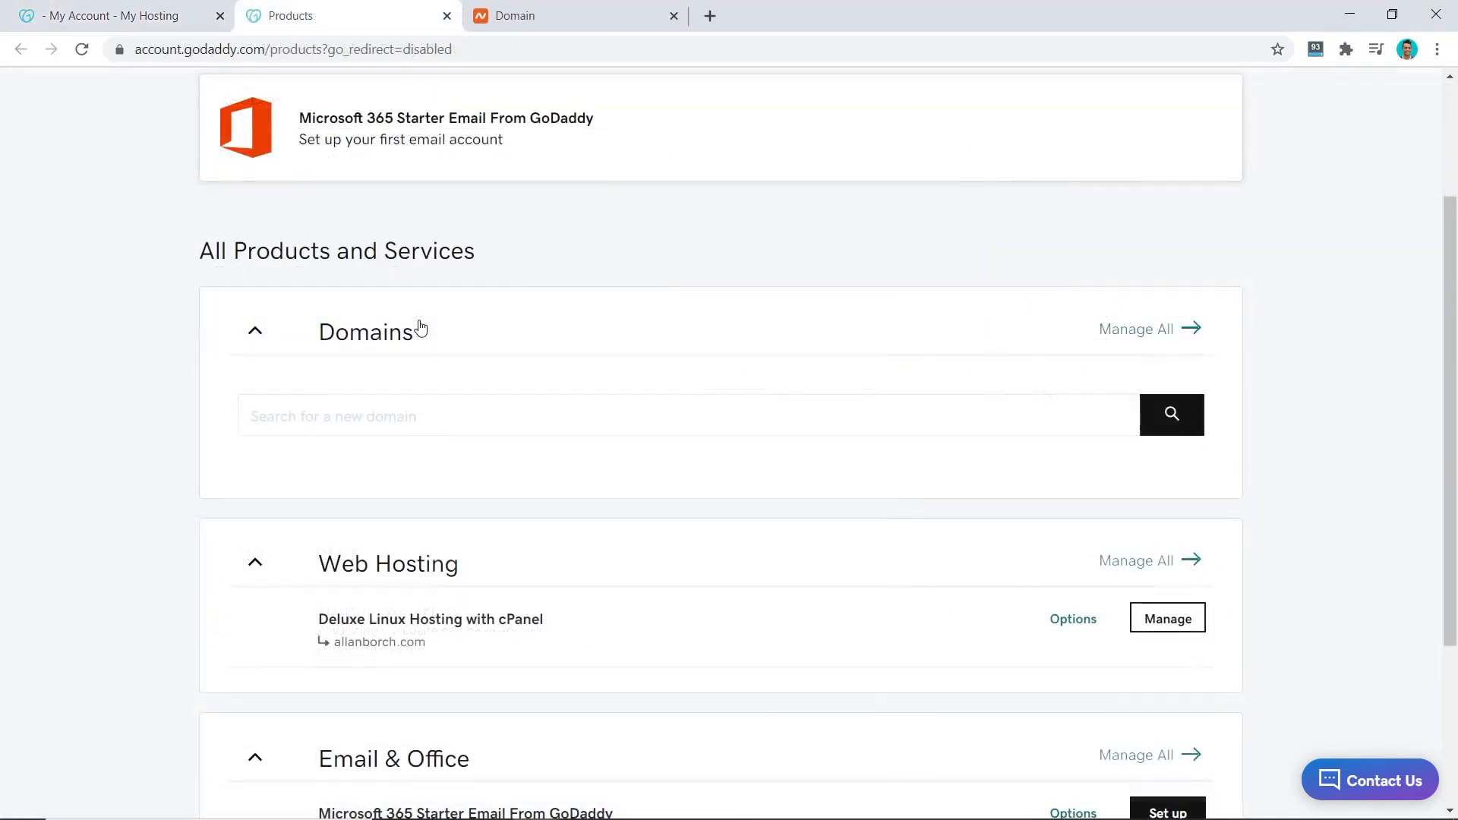
{"action": "left_click", "coordinate": [1135, 328]}
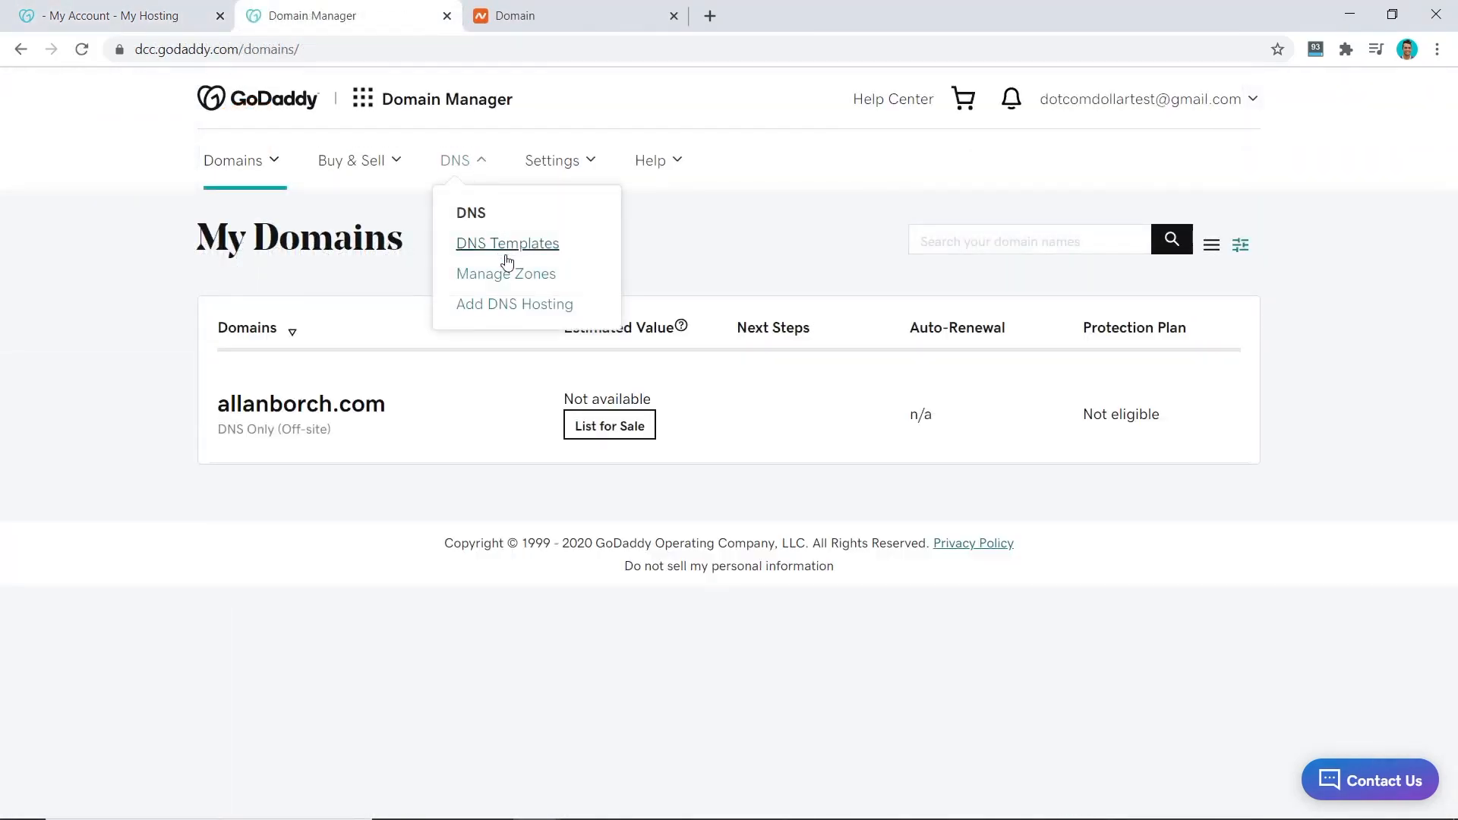
{"action": "left_click", "coordinate": [507, 244]}
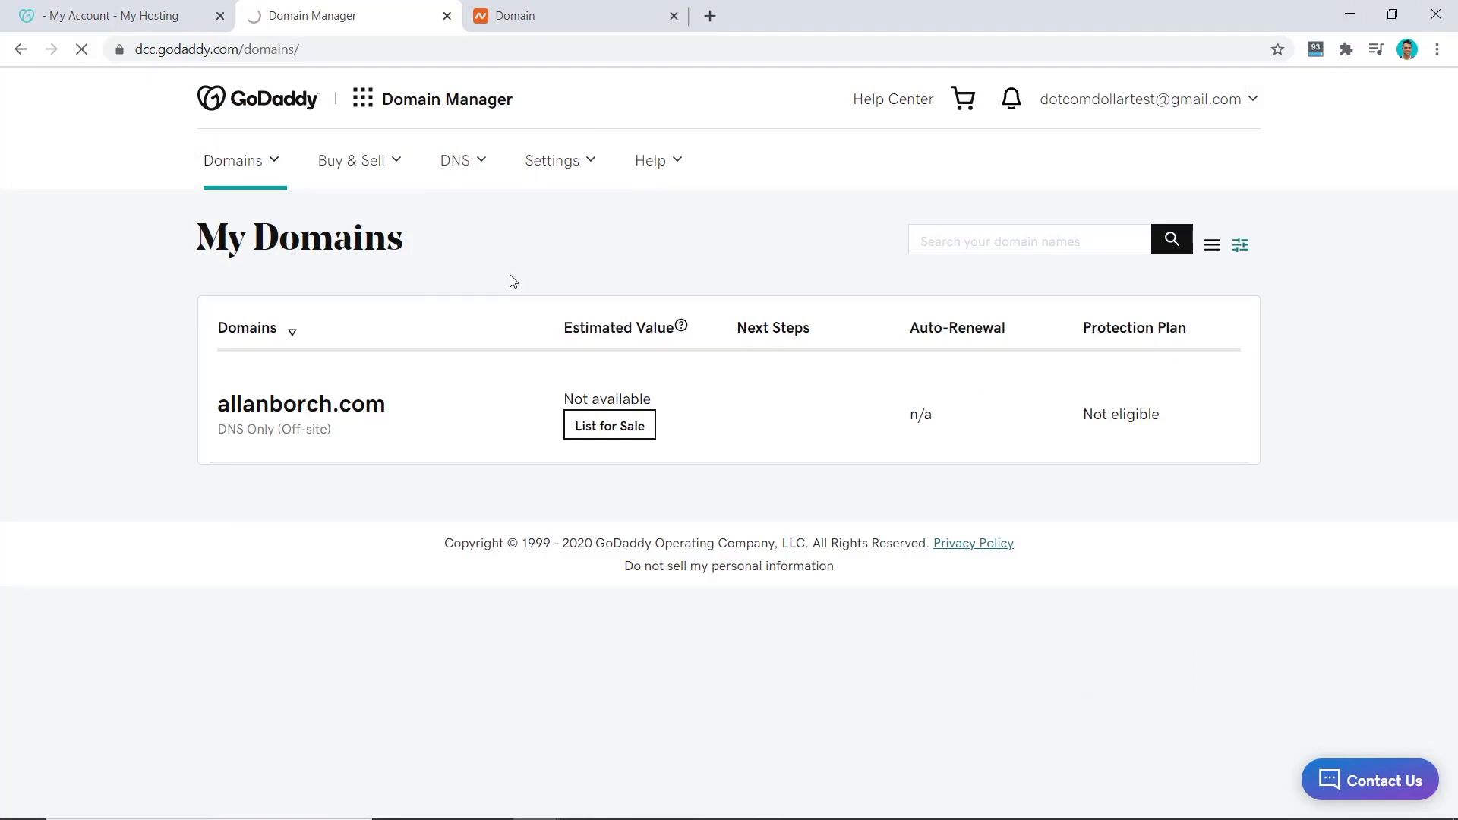
{"action": "type", "text": "allanb"}
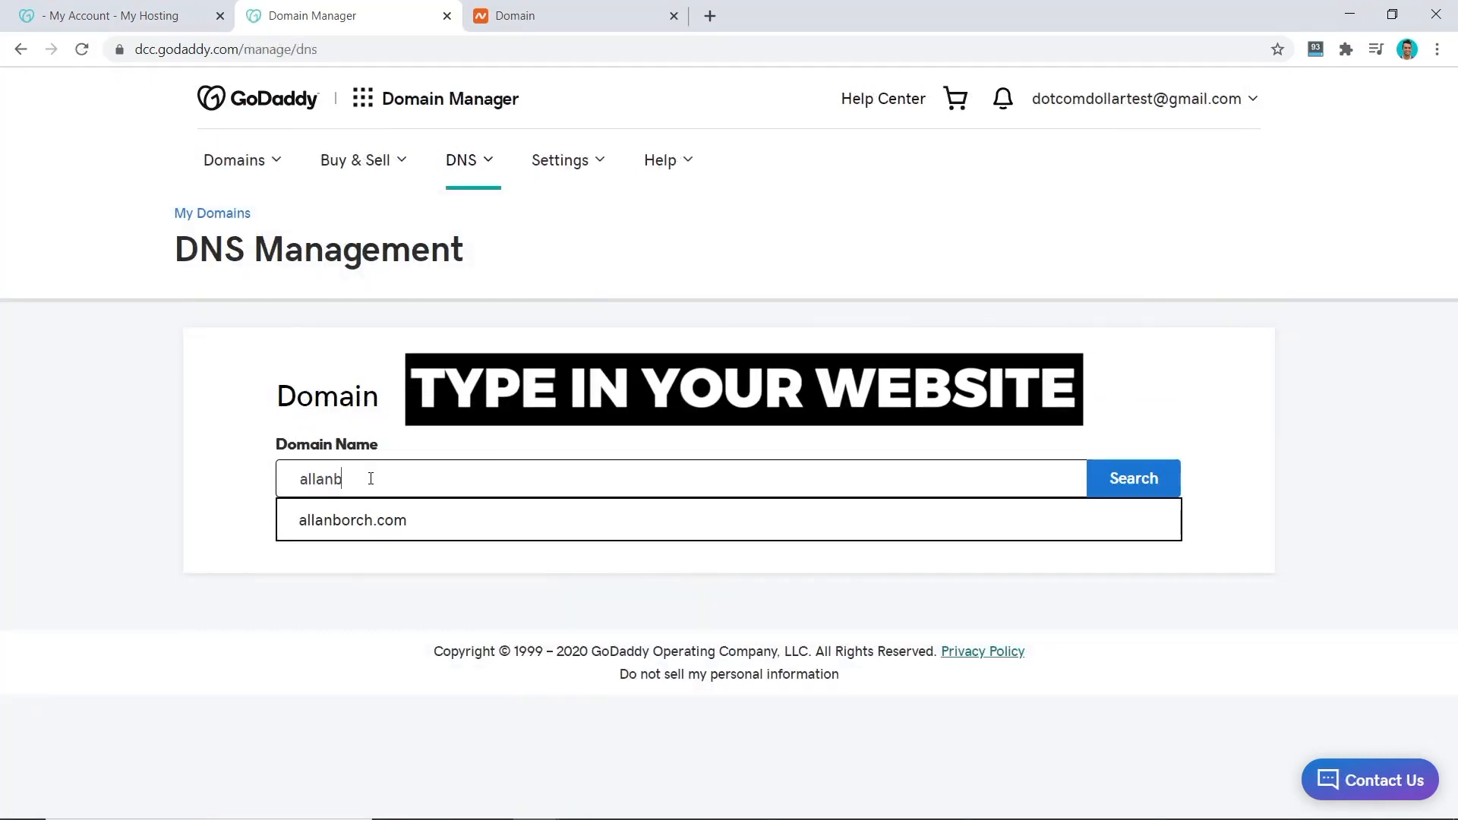
{"action": "left_click", "coordinate": [353, 520]}
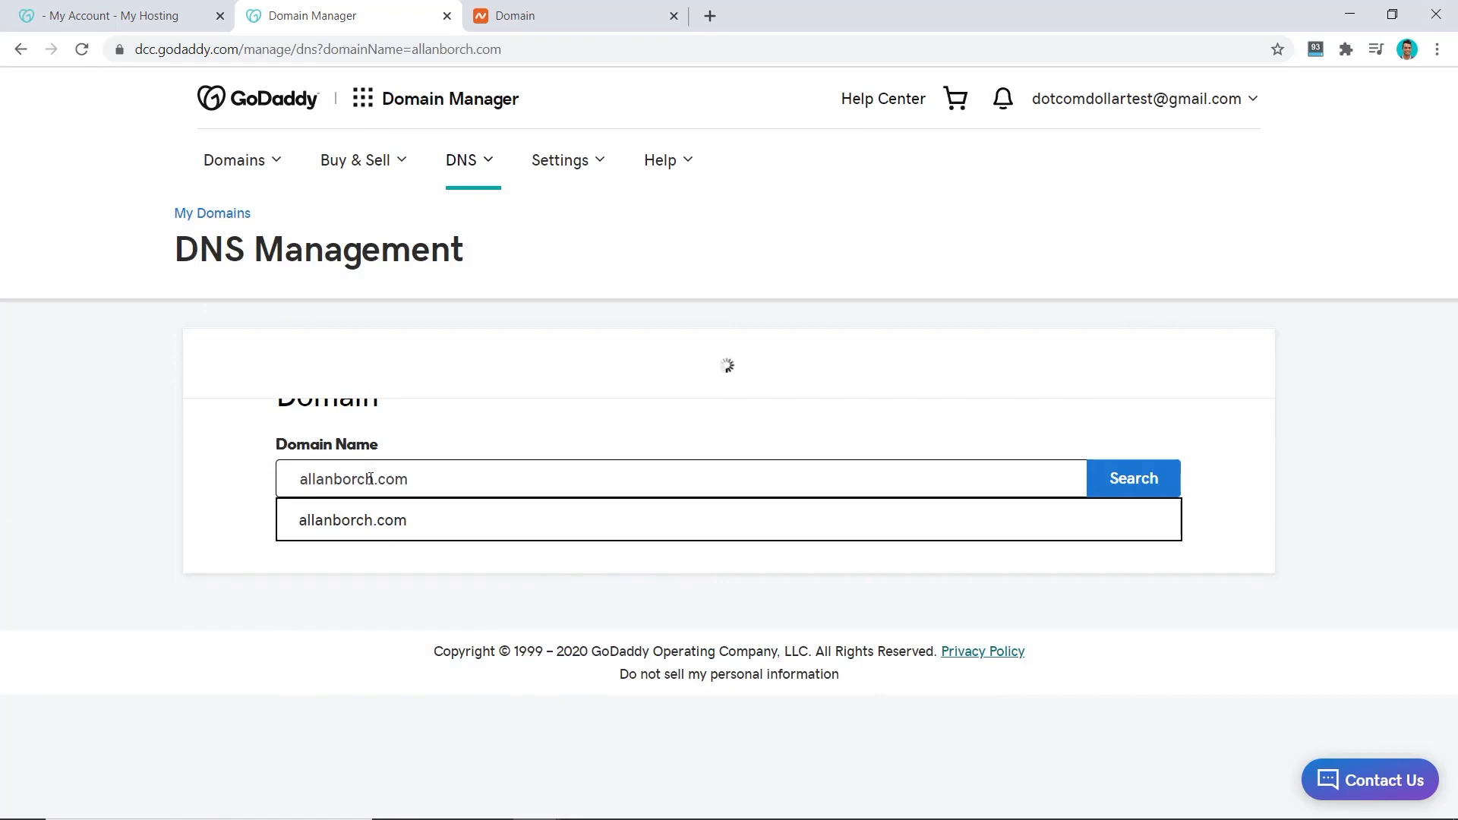
{"action": "left_click", "coordinate": [1133, 478]}
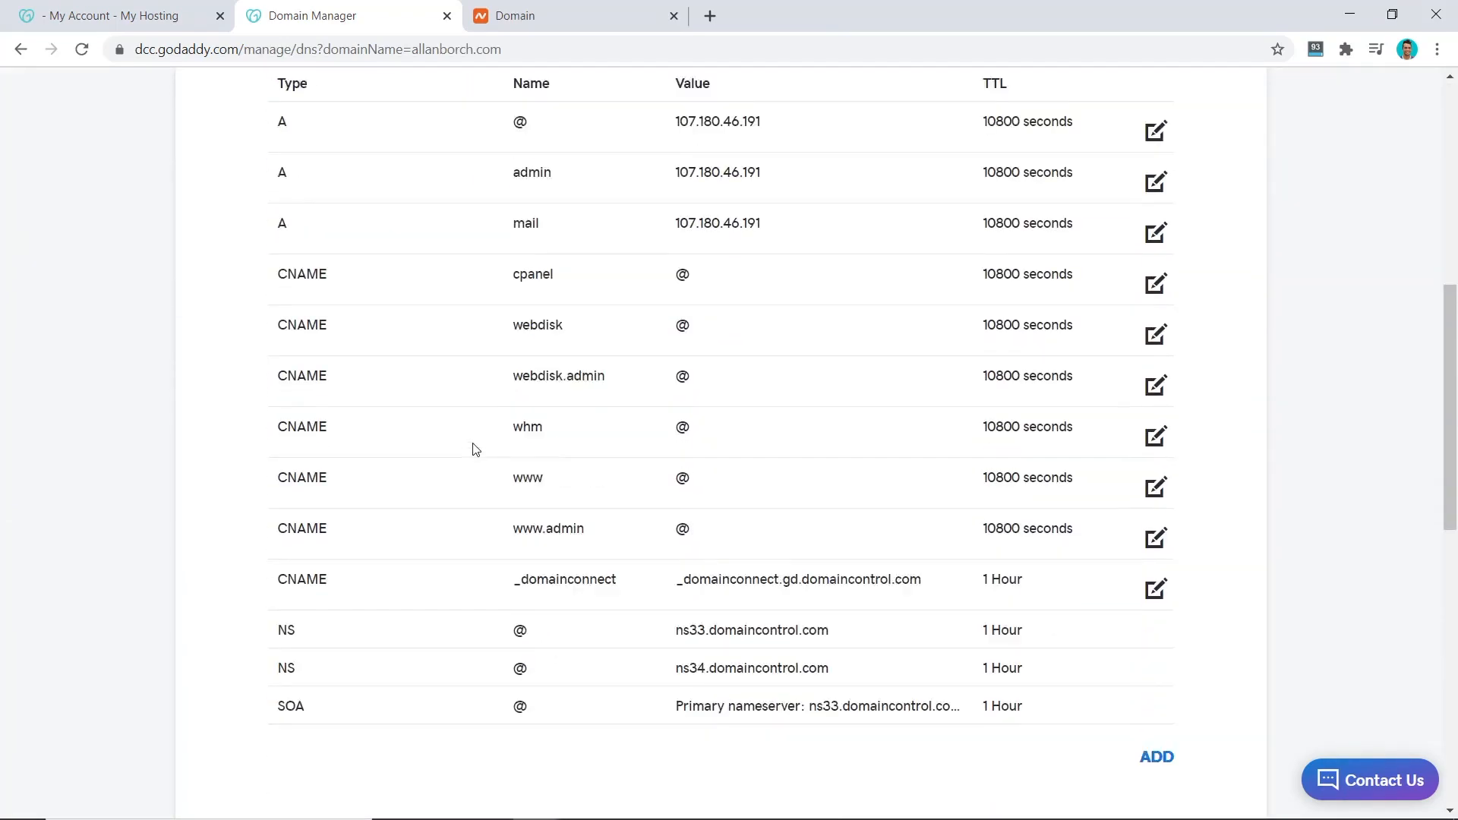
{"action": "scroll", "scroll_direction": "down", "scroll_amount": 3}
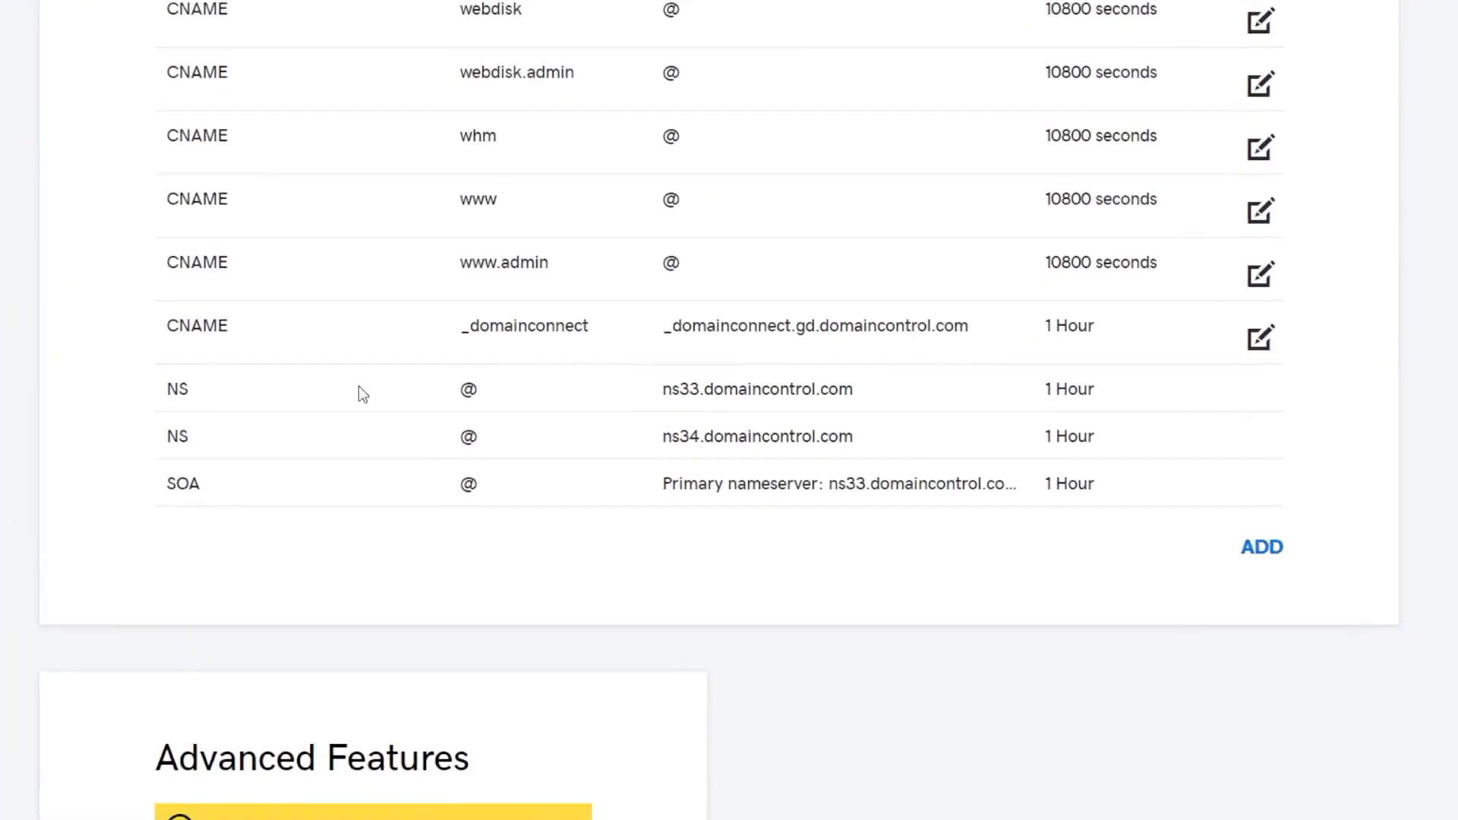
{"action": "double_click", "coordinate": [757, 389]}
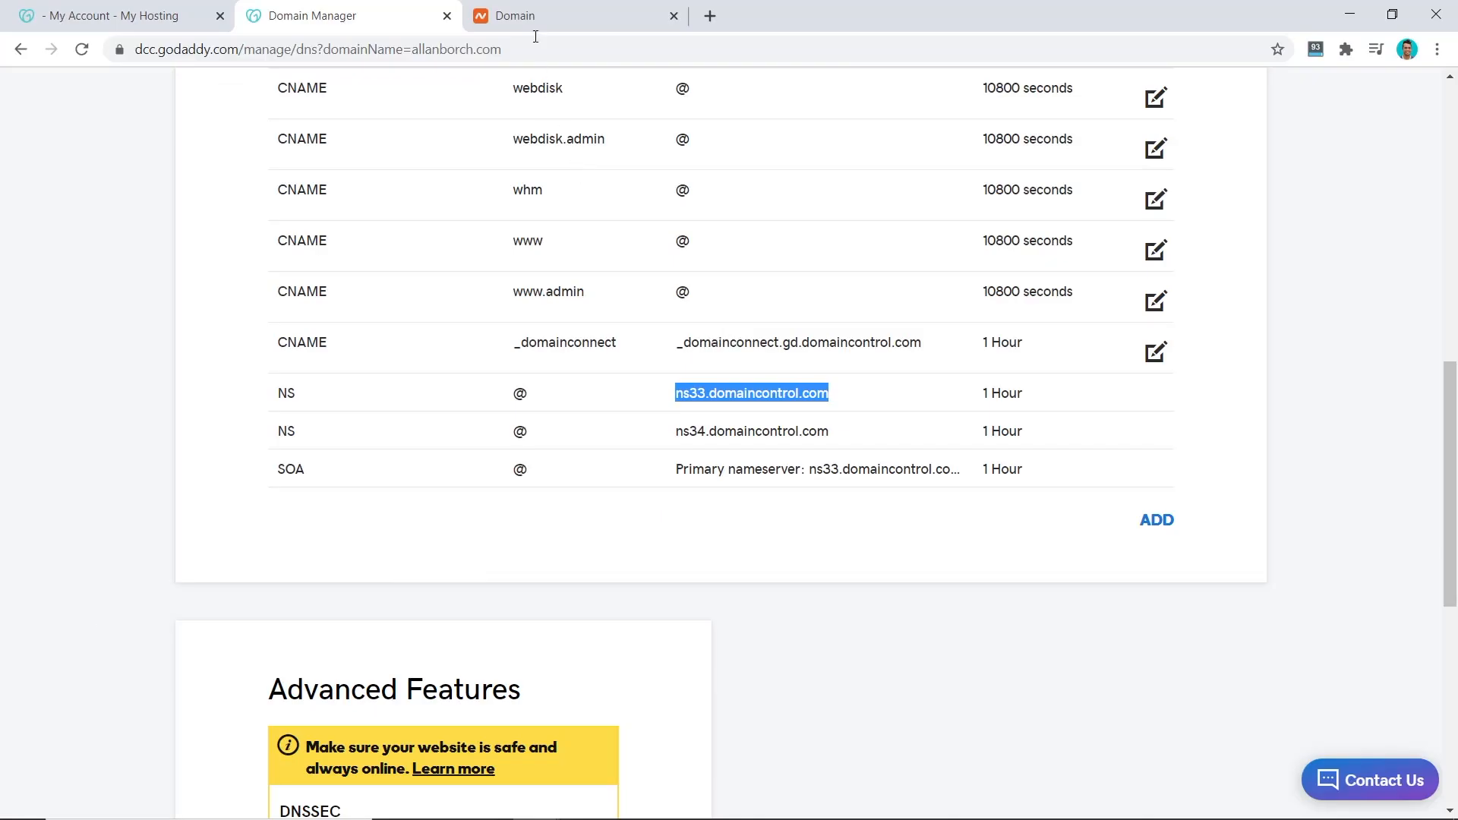
{"action": "left_click", "coordinate": [577, 16]}
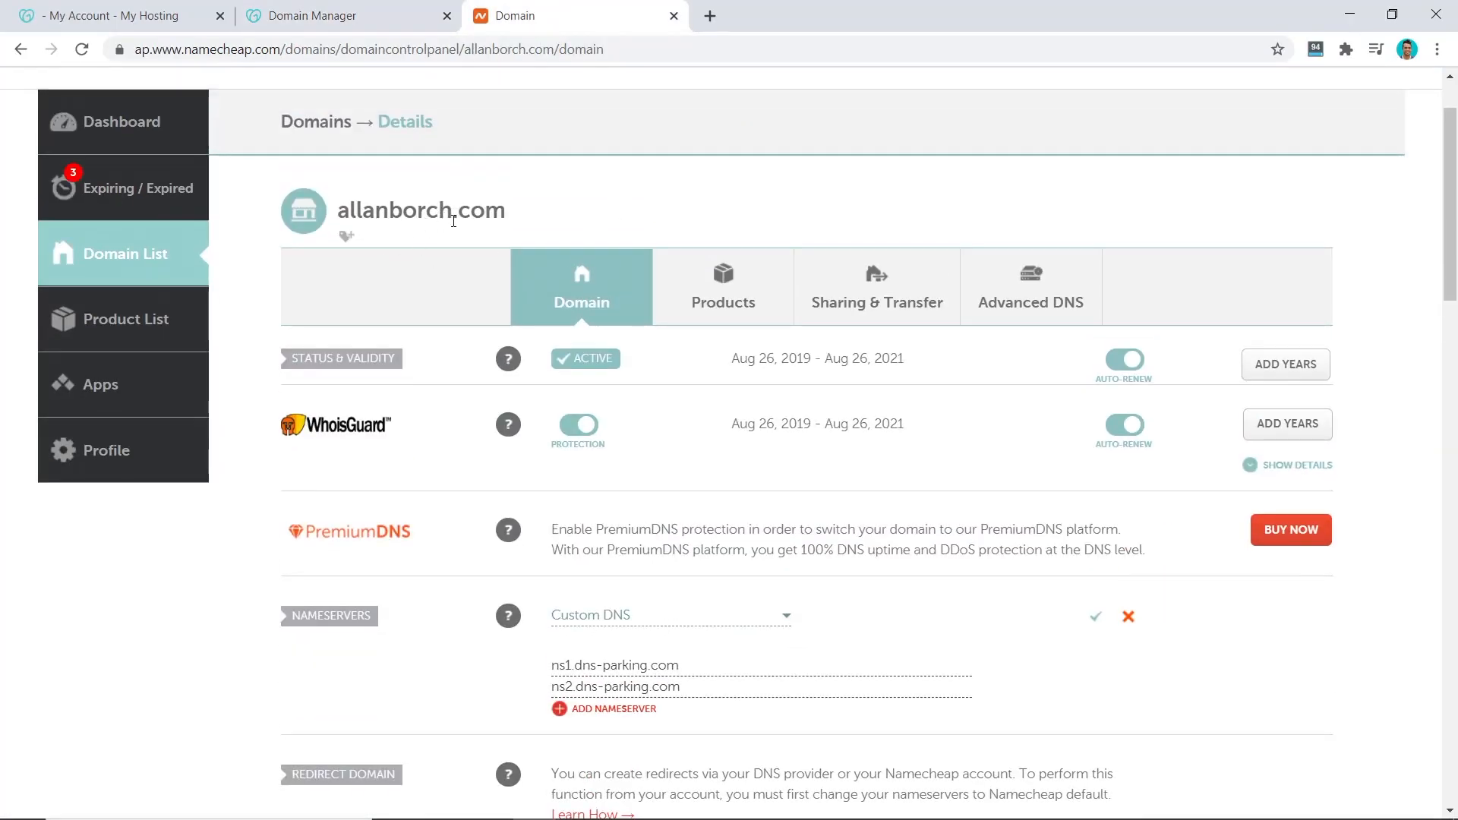
Step: Replace the parking nameservers with ns33 and ns34.domaincontrol.com, save, and dismiss the notice
{"action": "scroll", "scroll_direction": "down", "scroll_amount": 3}
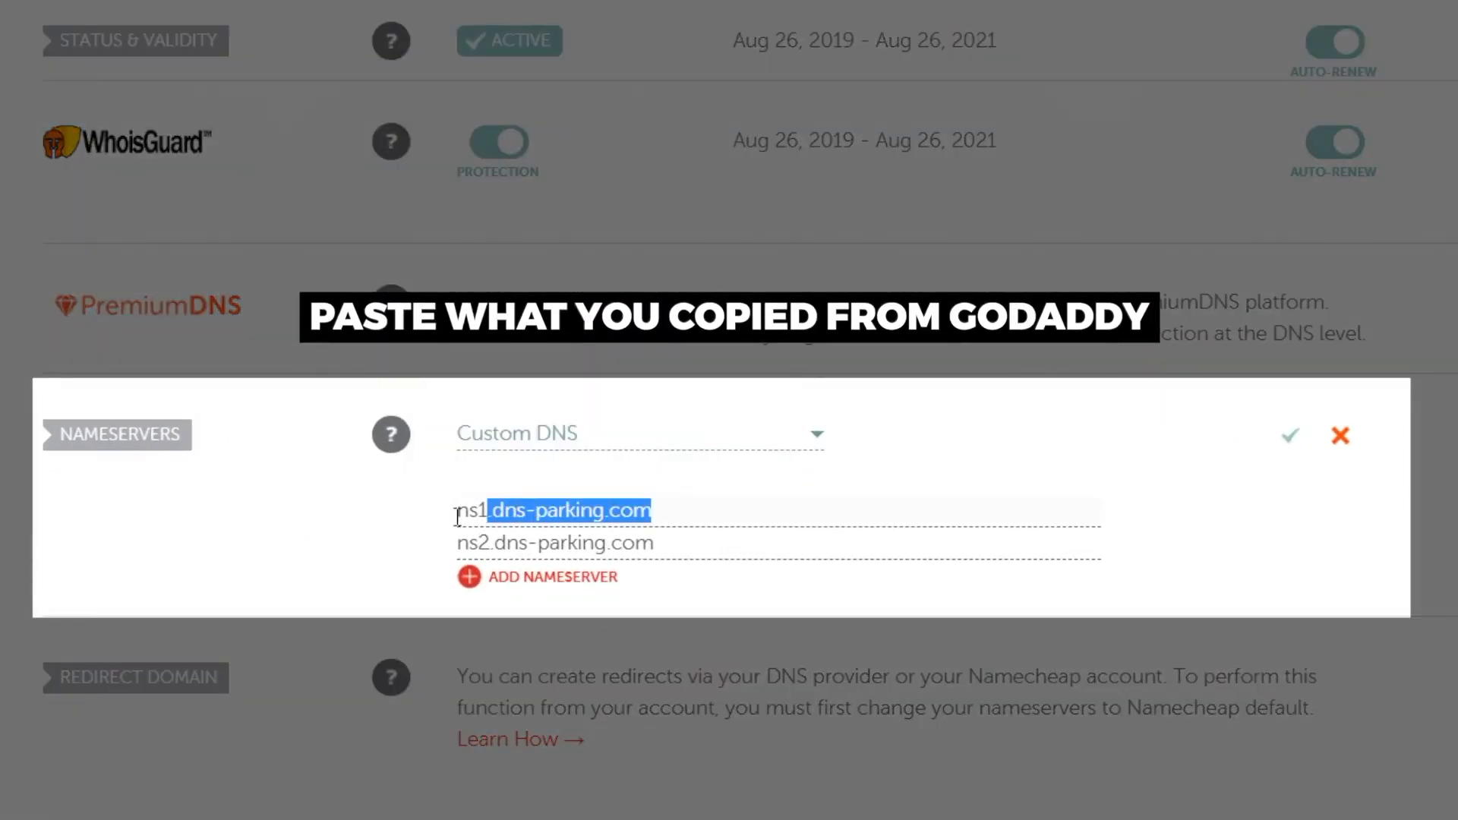
{"action": "key", "text": "Delete"}
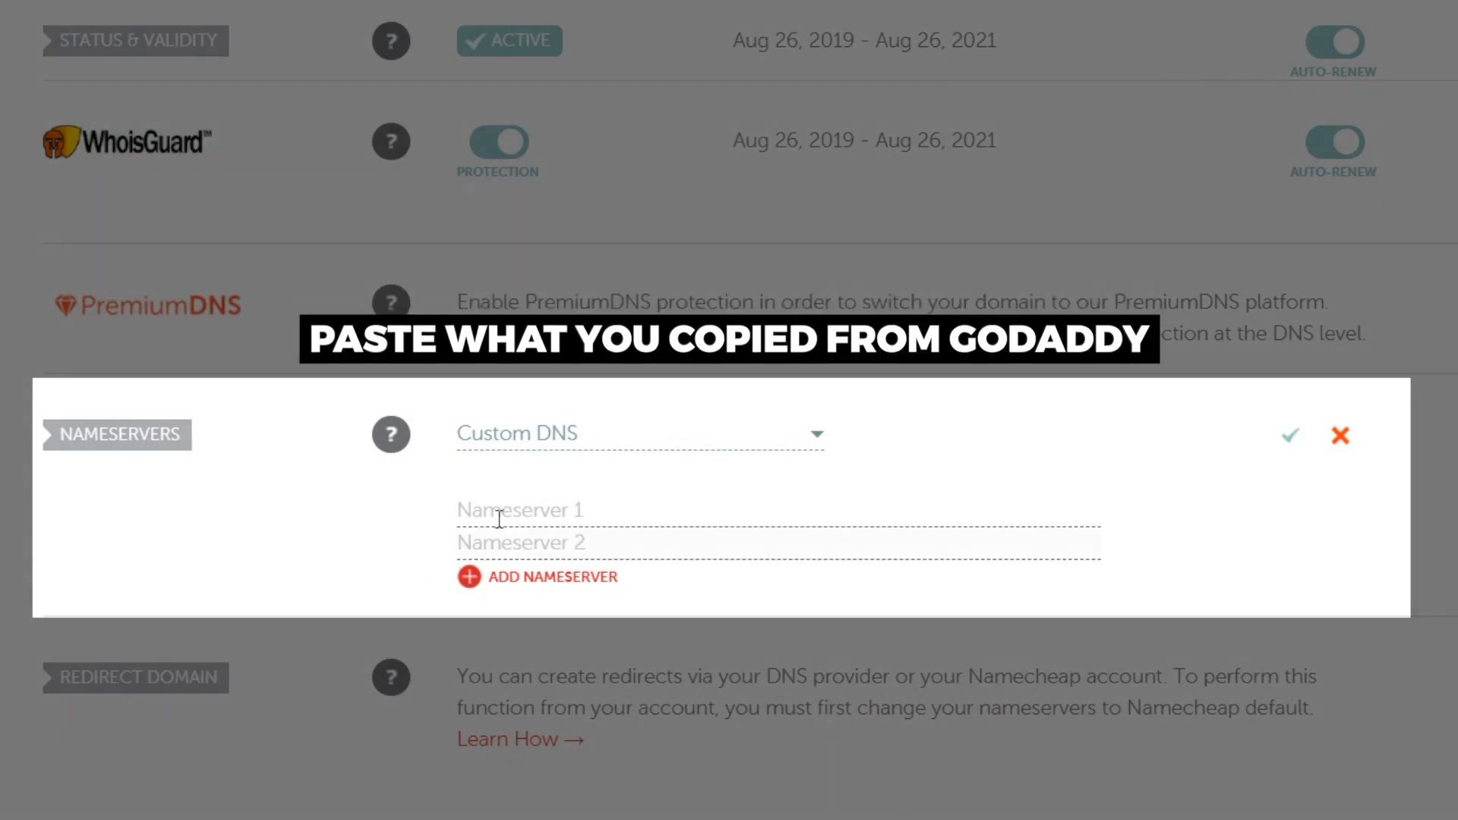
{"action": "type", "text": "ns33.domaincontrol.com"}
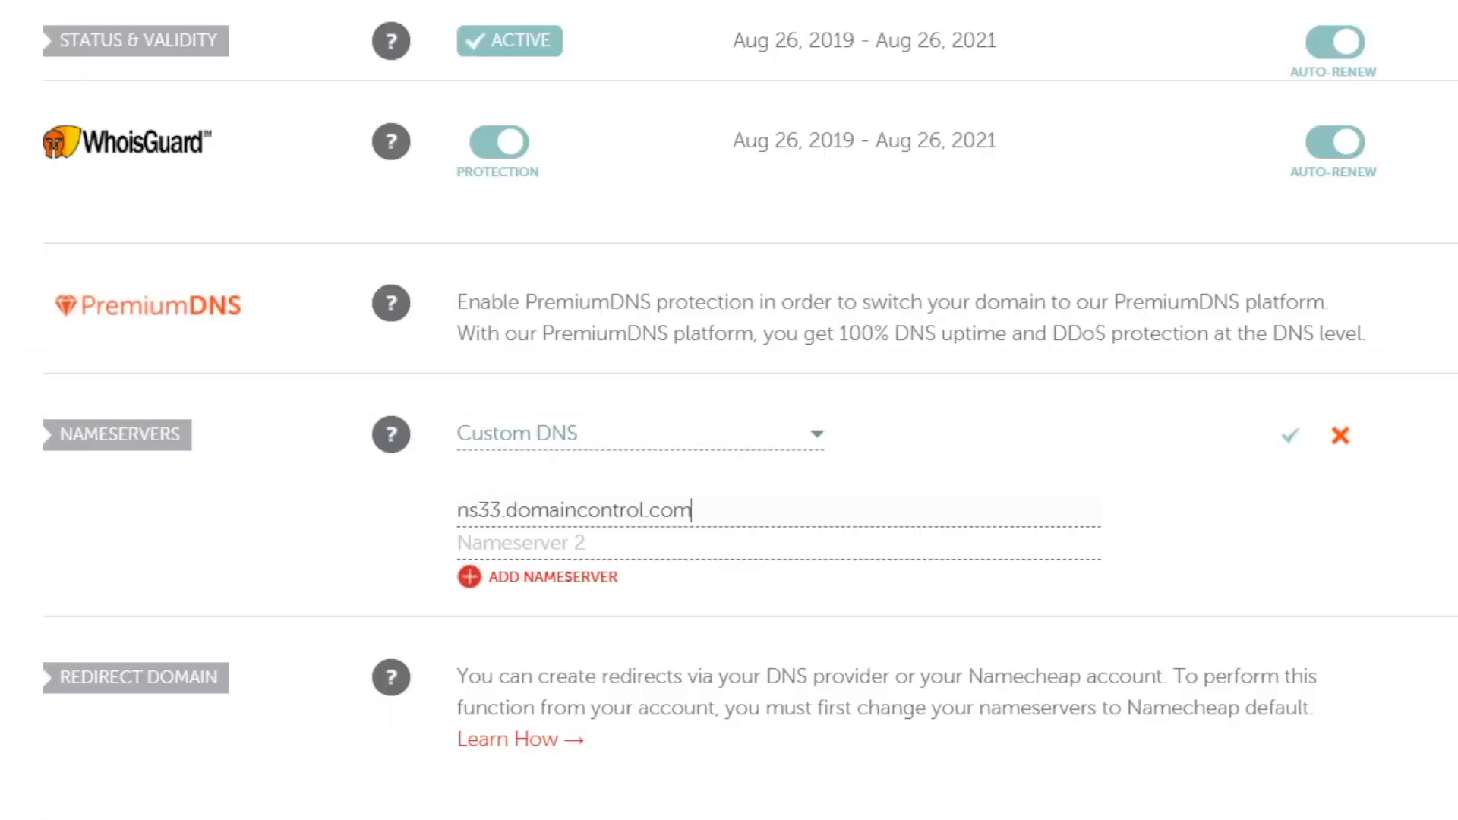
{"action": "type", "text": "ns34.domaincontrol.com"}
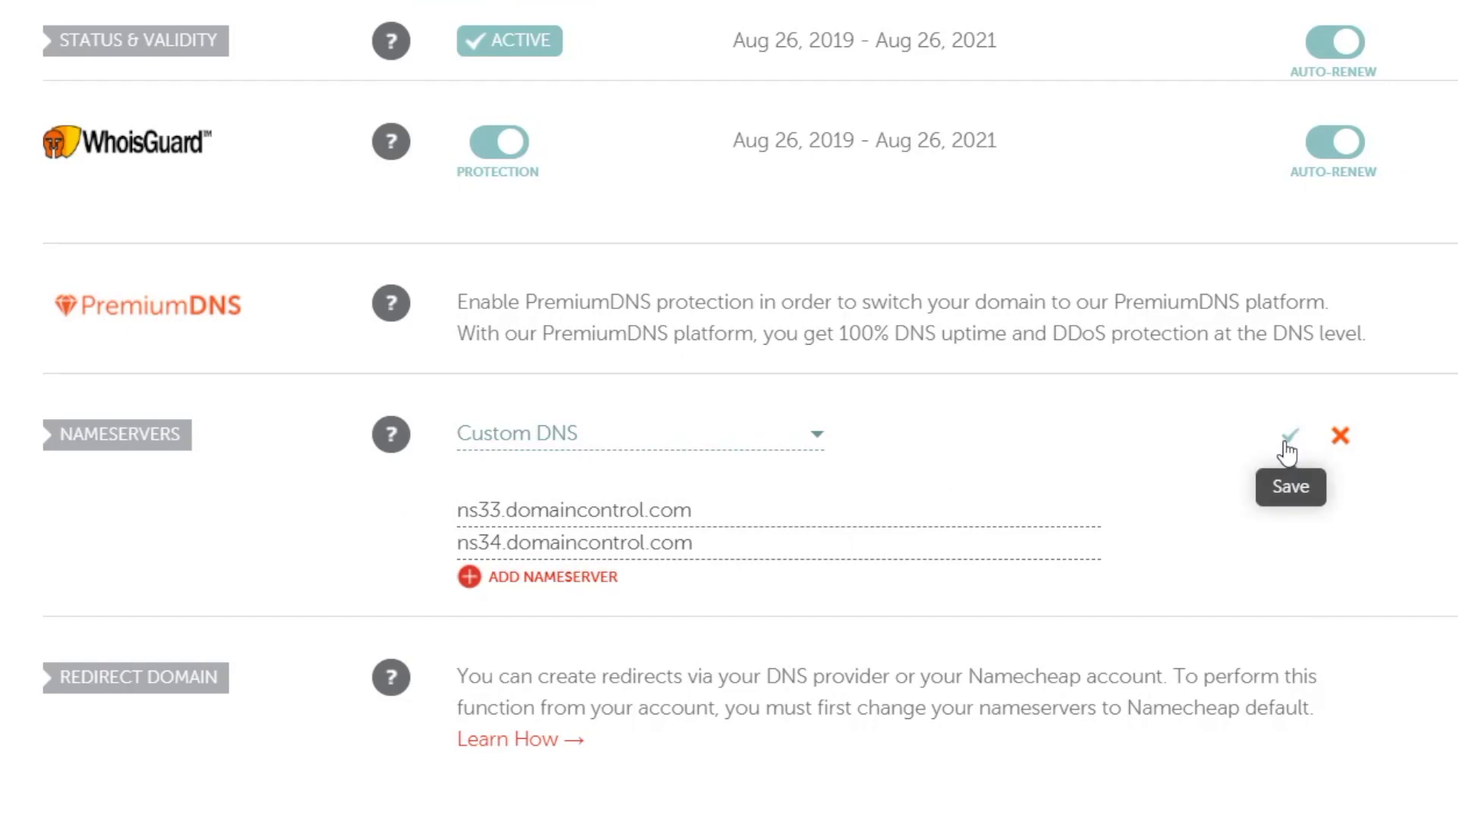
{"action": "left_click", "coordinate": [1289, 435]}
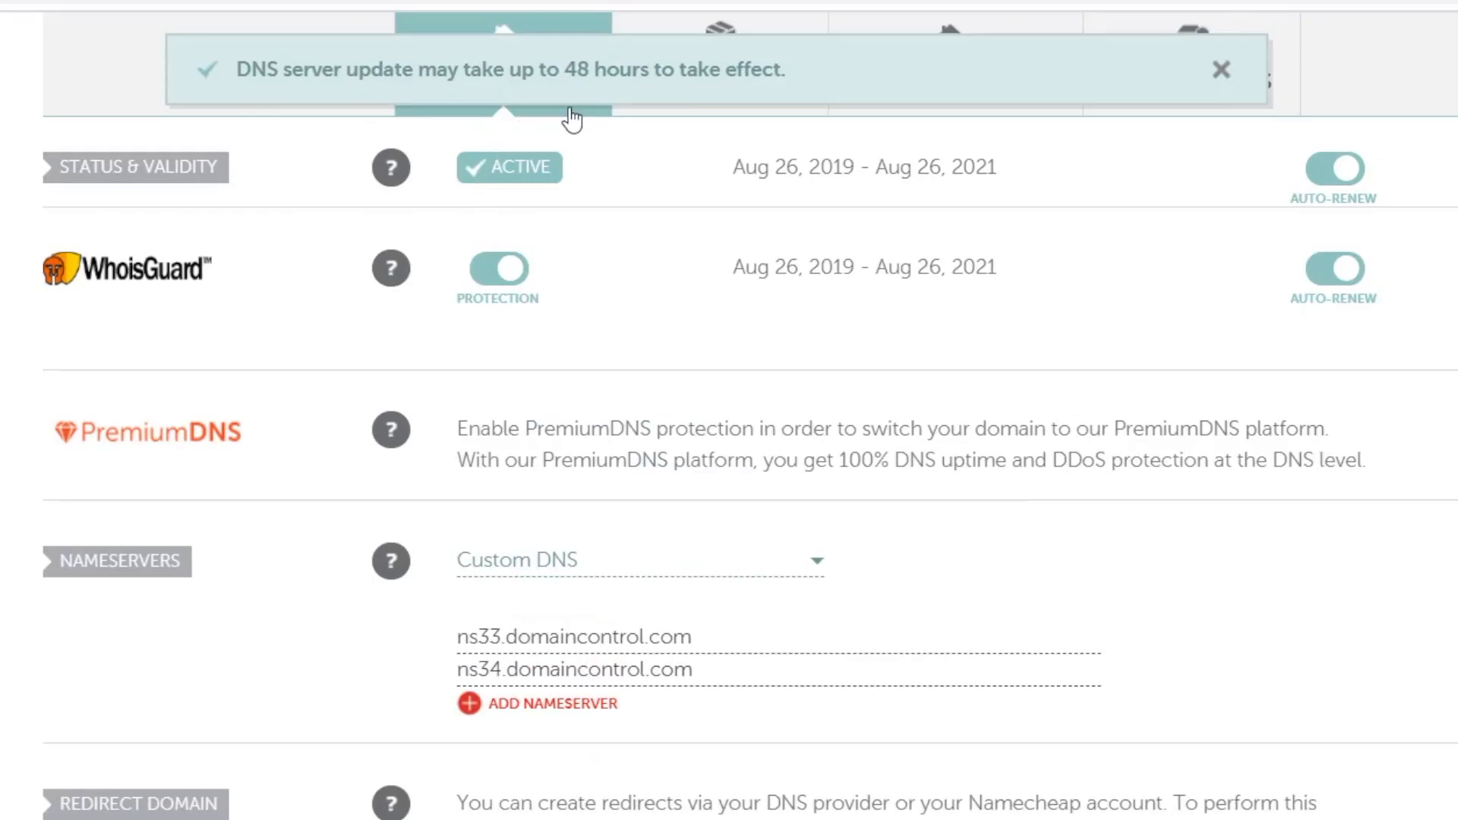
{"action": "mouse_move", "coordinate": [642, 219]}
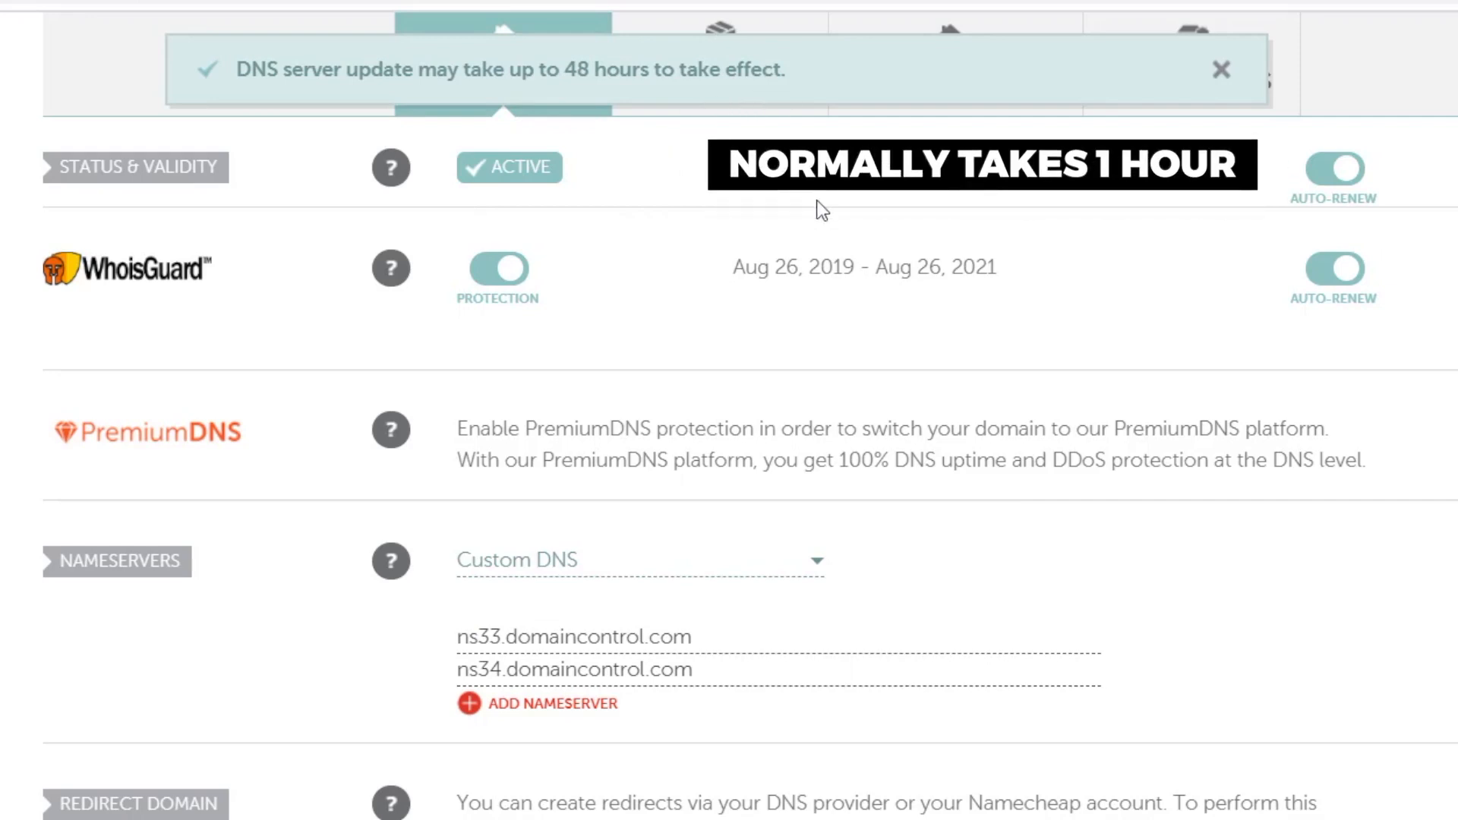
{"action": "left_click", "coordinate": [1221, 70]}
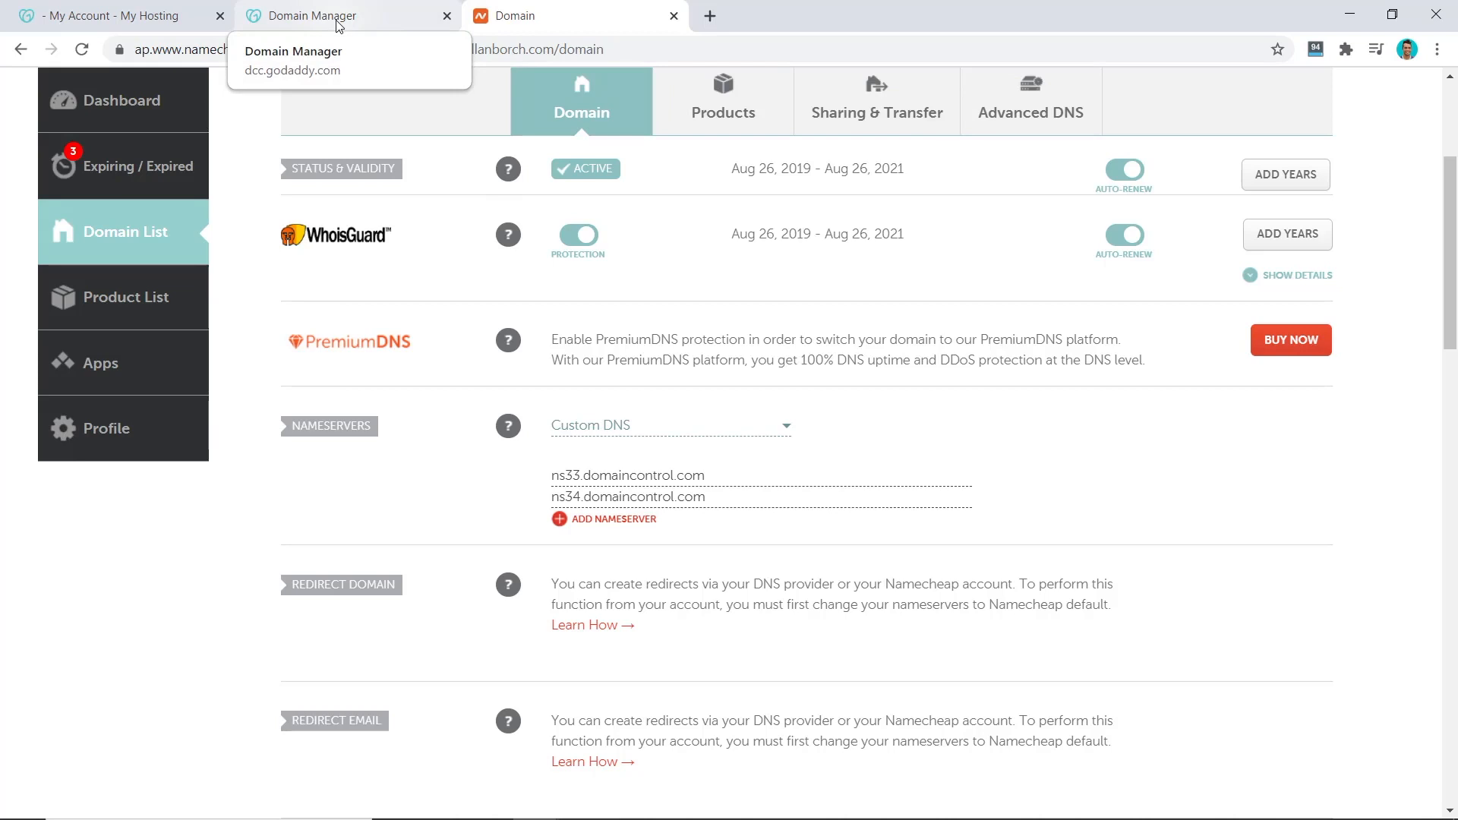
{"action": "mouse_move", "coordinate": [647, 295]}
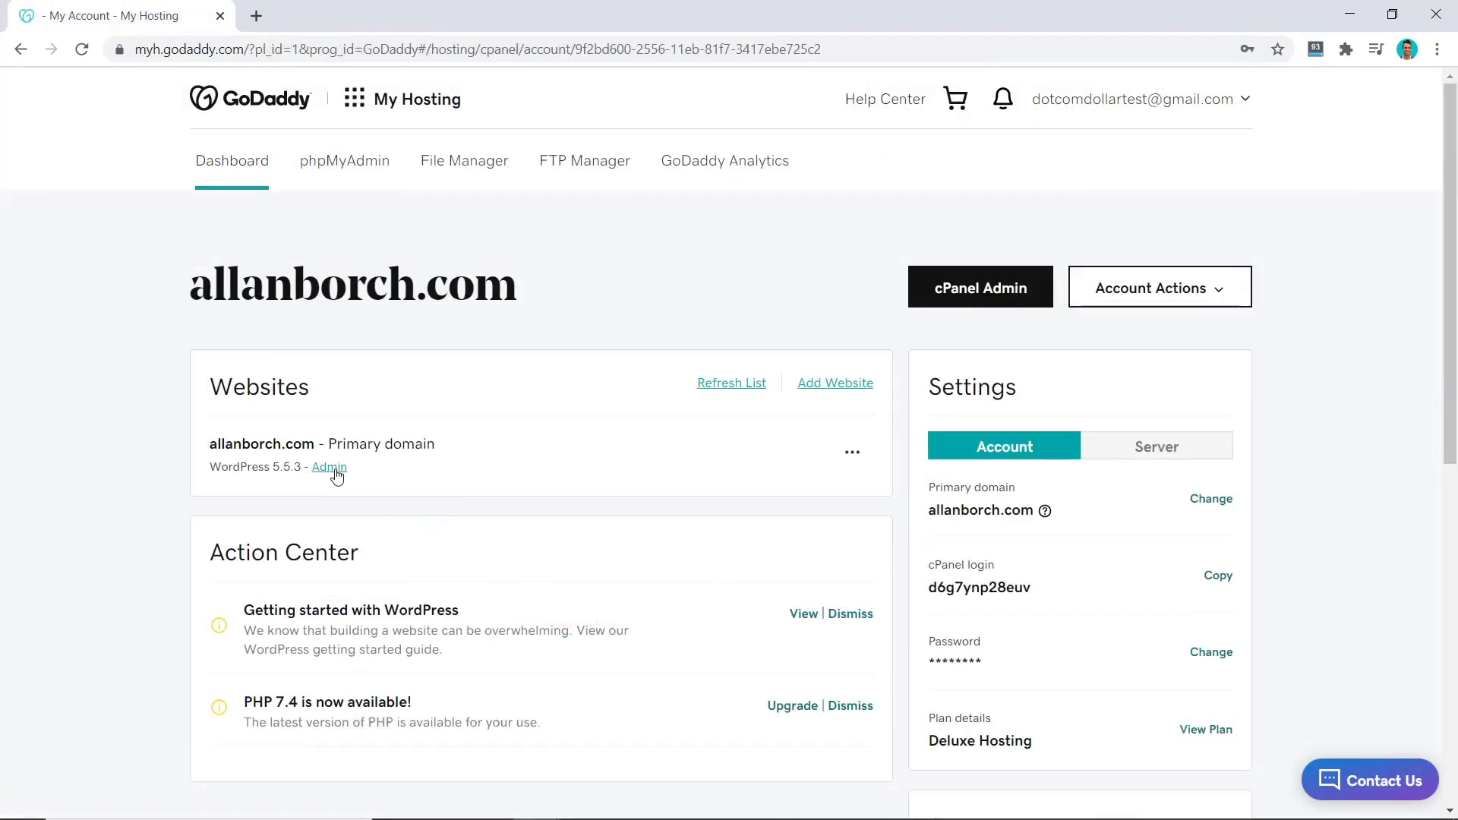
Step: Try the allanborch.com WordPress admin, hit a certificate error, and return to My Hosting
{"action": "left_click", "coordinate": [328, 467]}
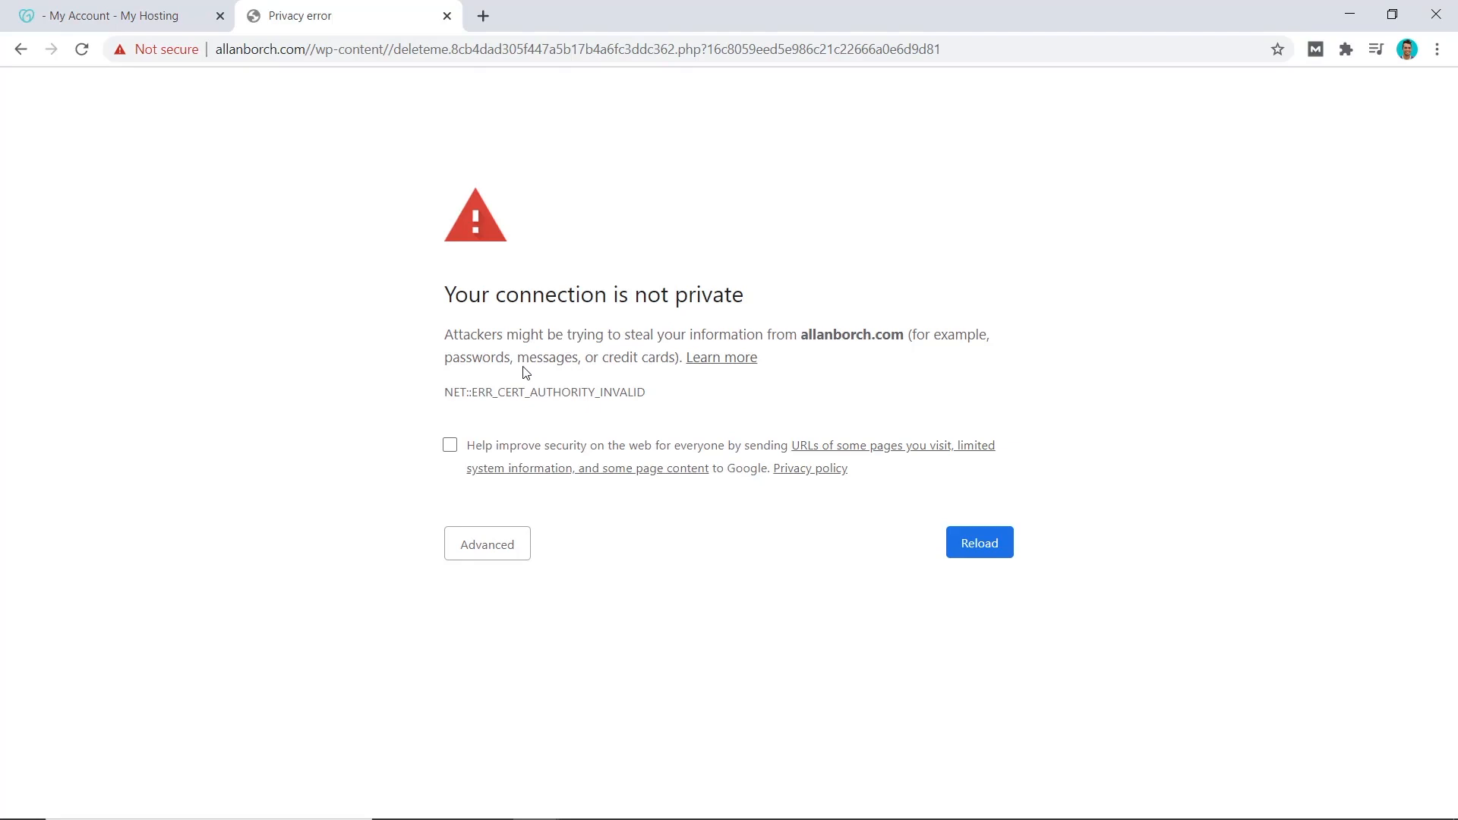
{"action": "left_click", "coordinate": [163, 49]}
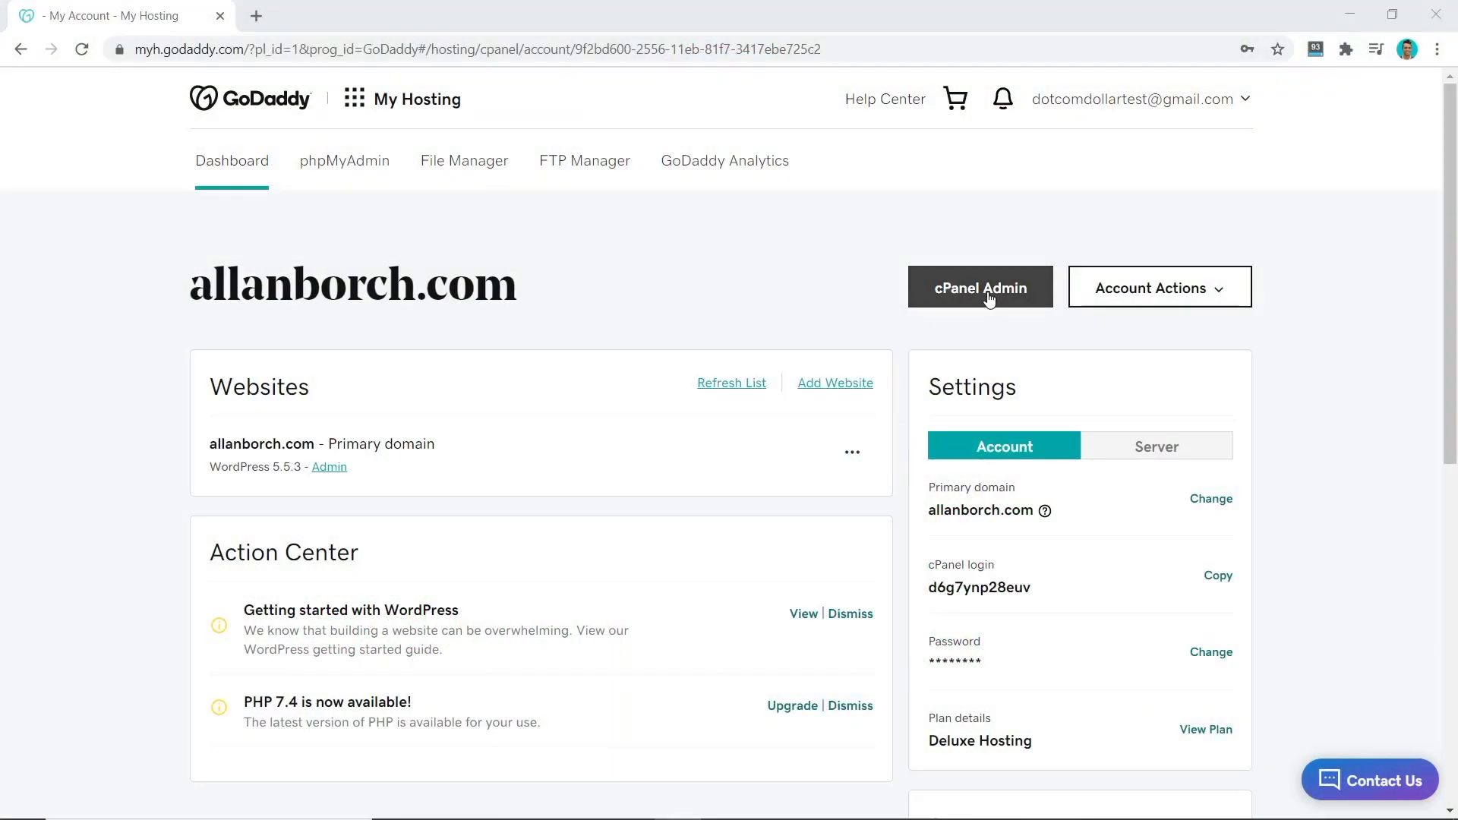
Step: Open cPanel's Manage SSL Sites install form and the allanborch.com.zip certificate files in WinRAR
{"action": "left_click", "coordinate": [979, 286]}
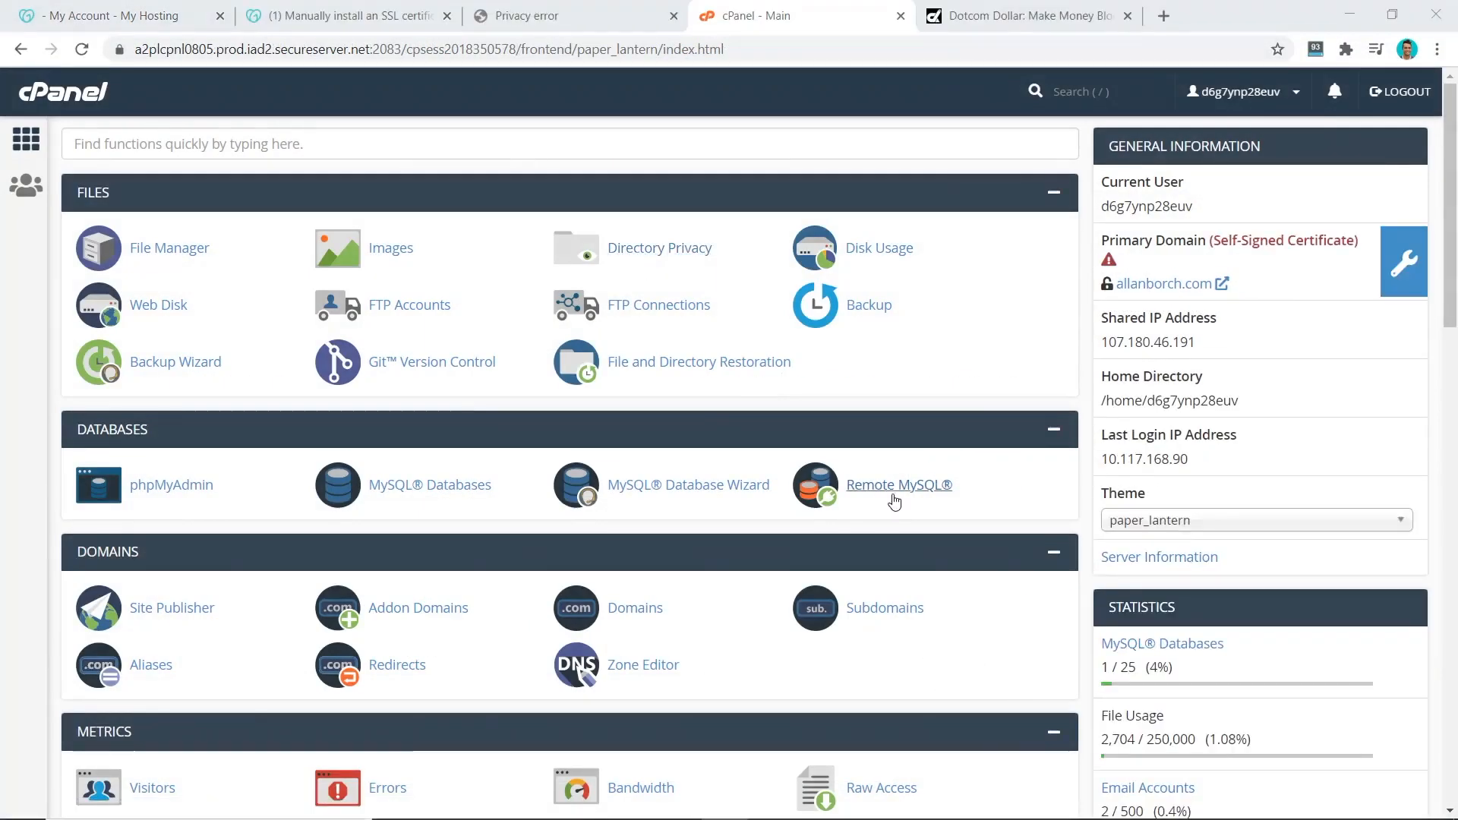
{"action": "scroll", "scroll_direction": "down", "scroll_amount": 3}
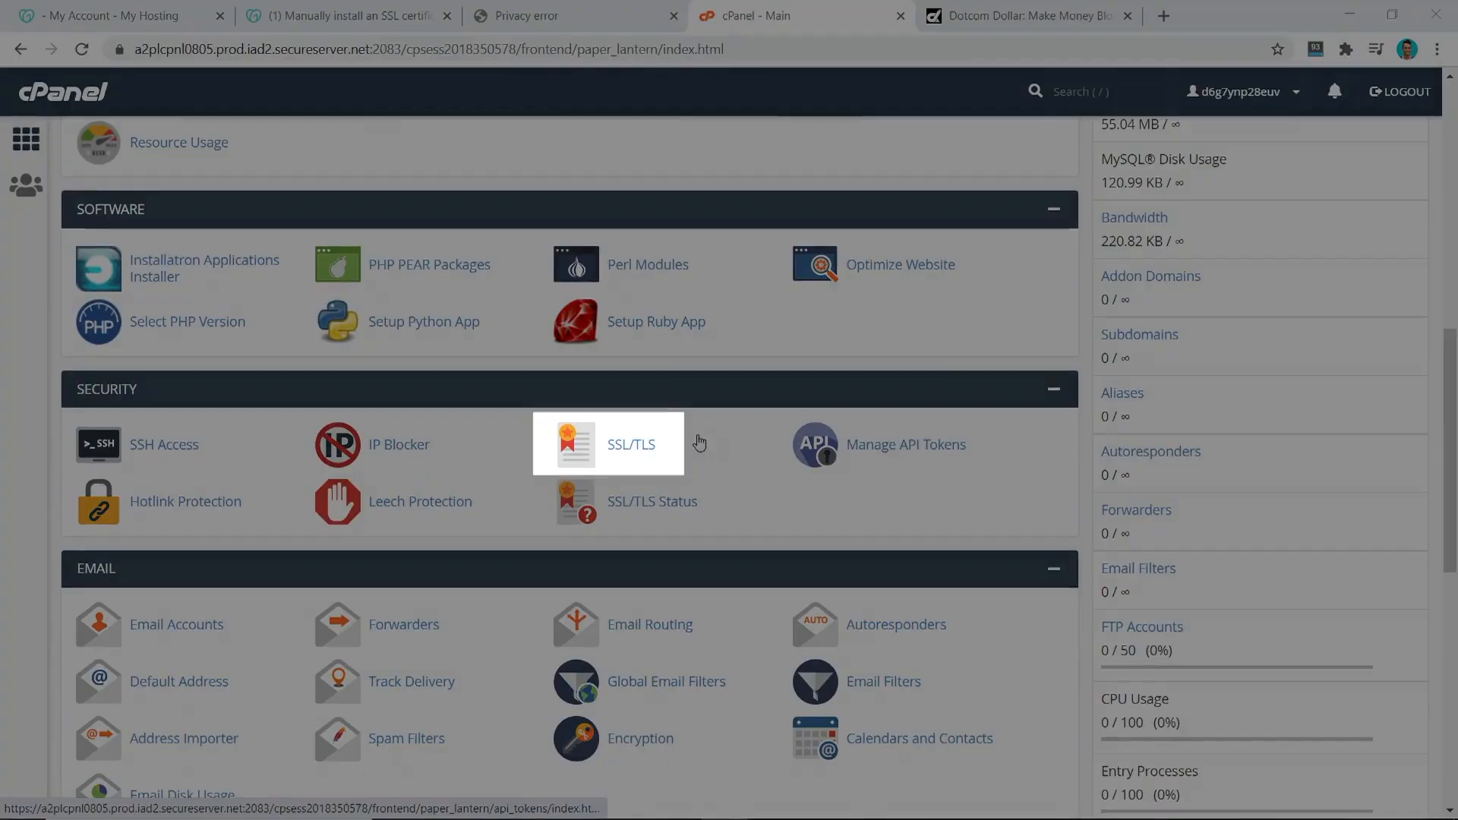
{"action": "left_click", "coordinate": [630, 444]}
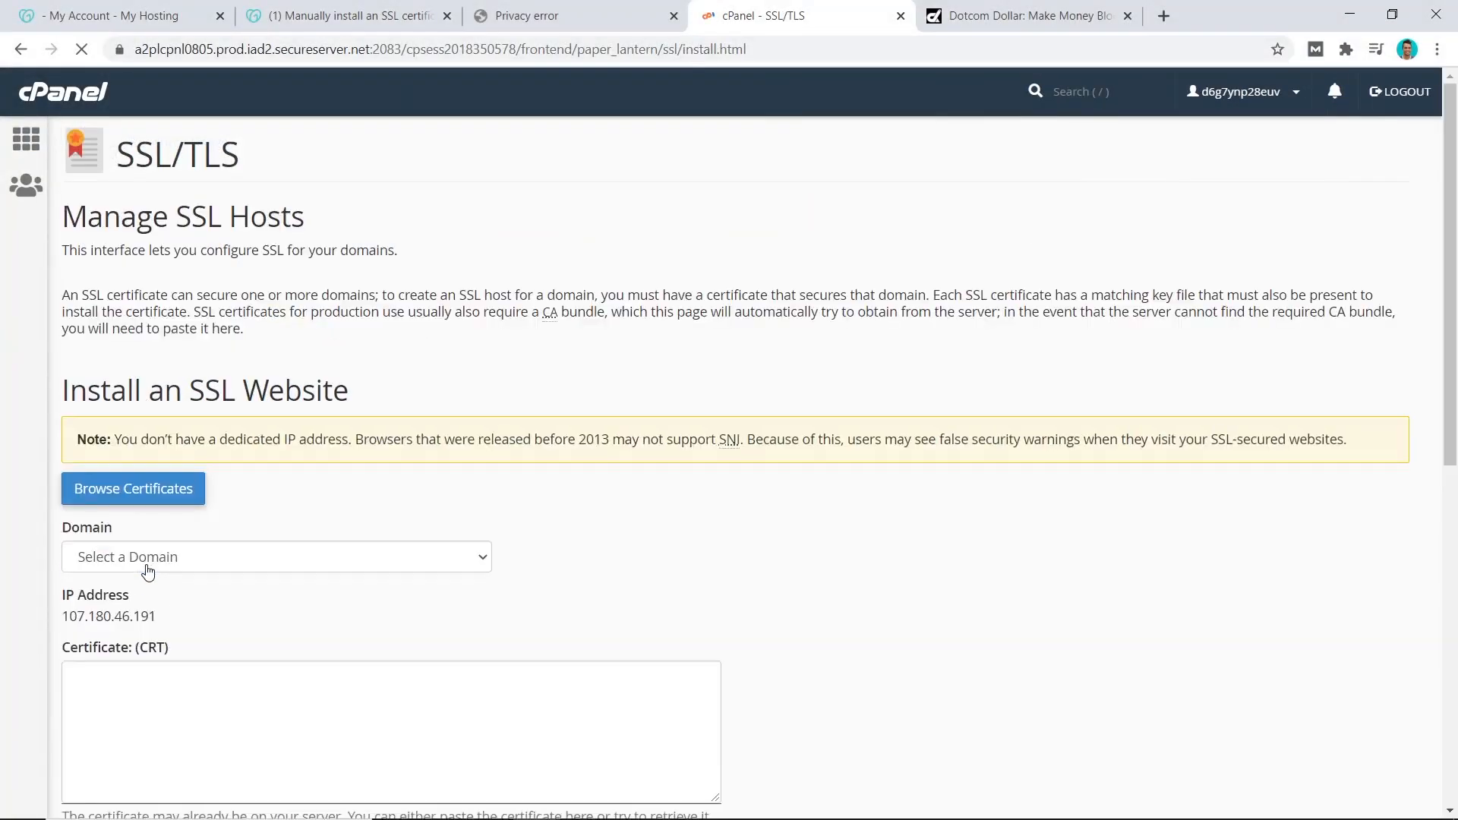
{"action": "scroll", "scroll_direction": "down", "scroll_amount": 3}
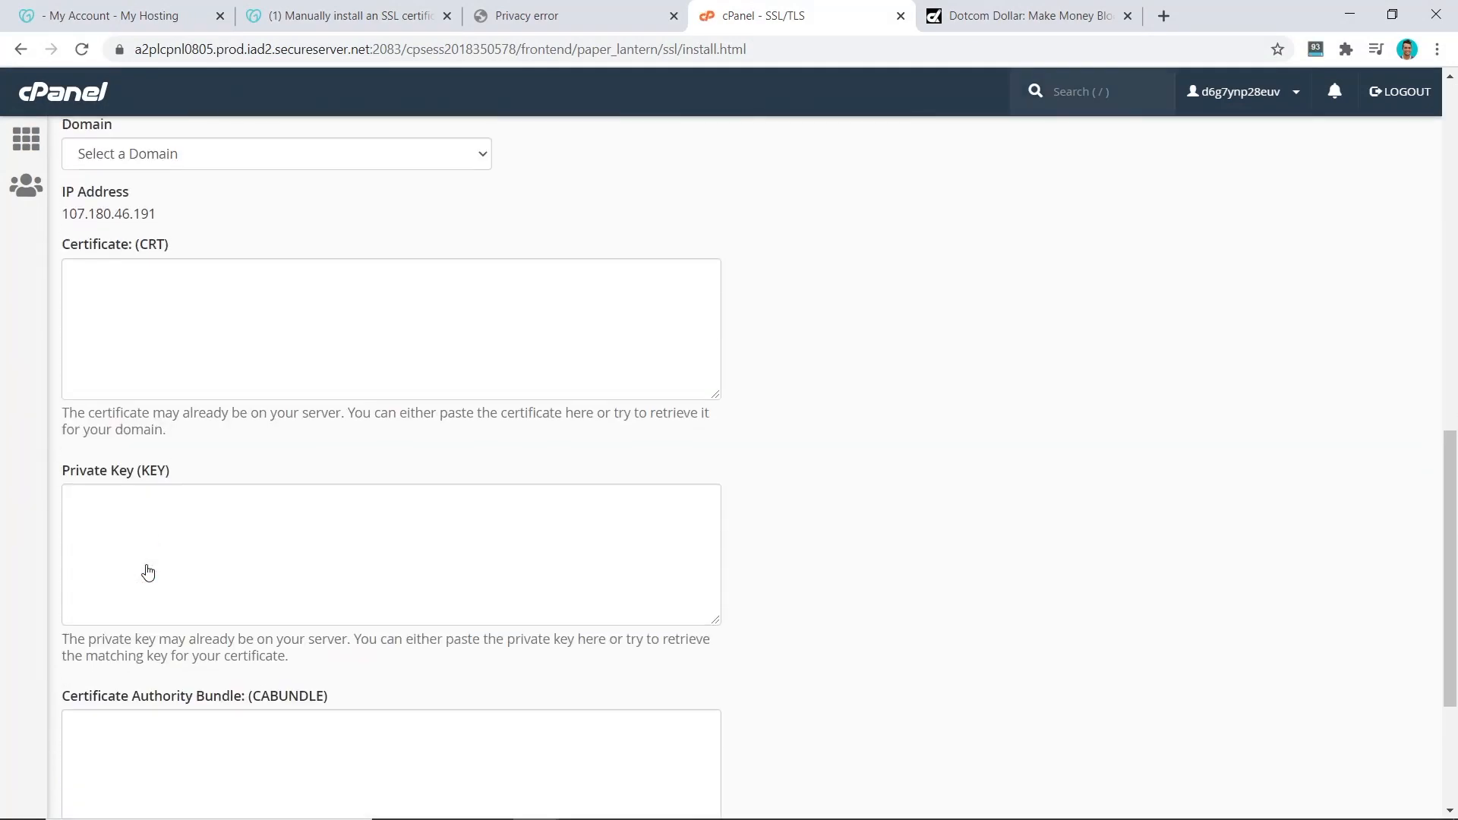
{"action": "left_click", "coordinate": [277, 243]}
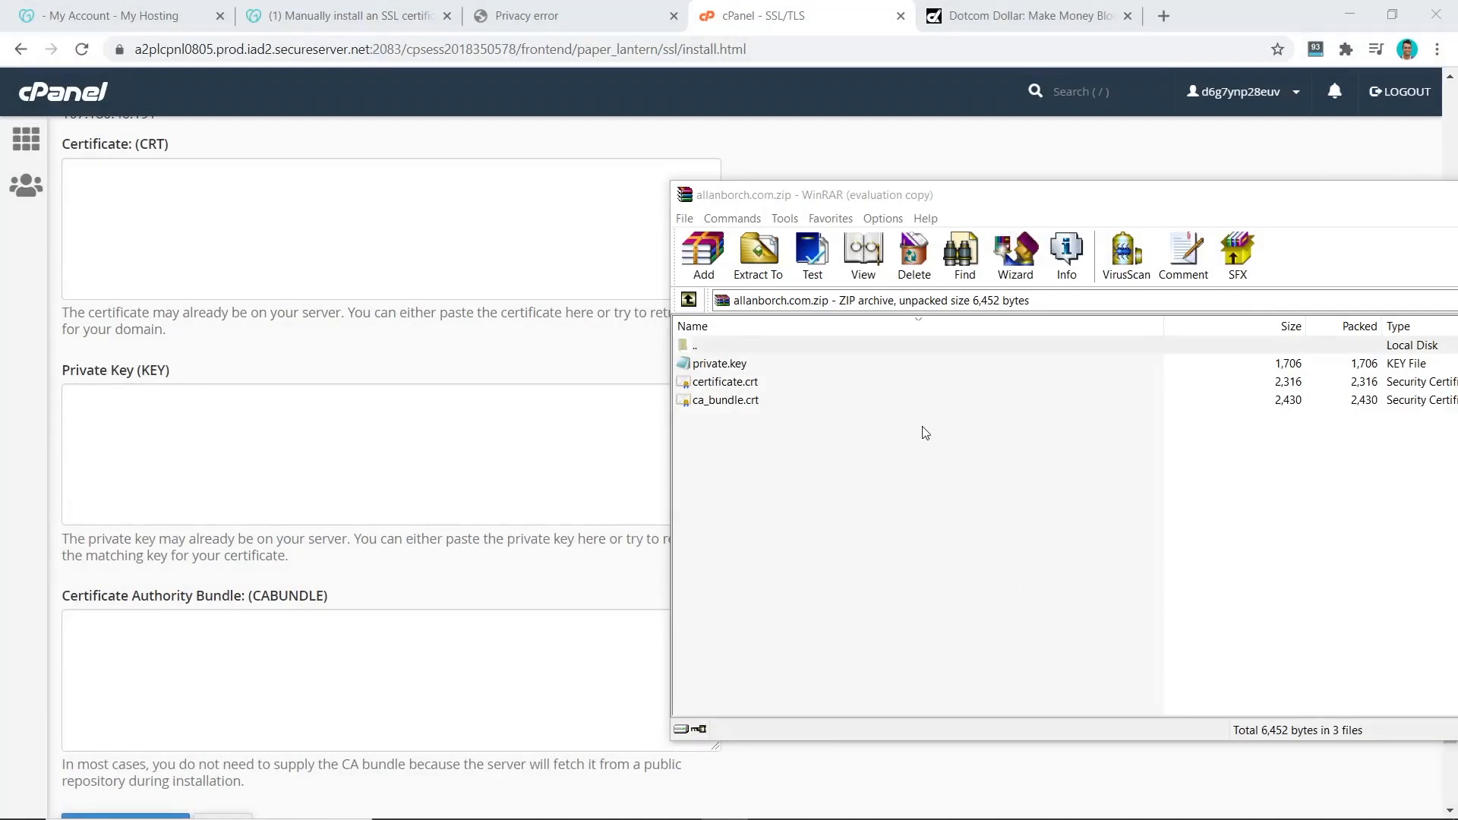
{"action": "mouse_move", "coordinate": [728, 388]}
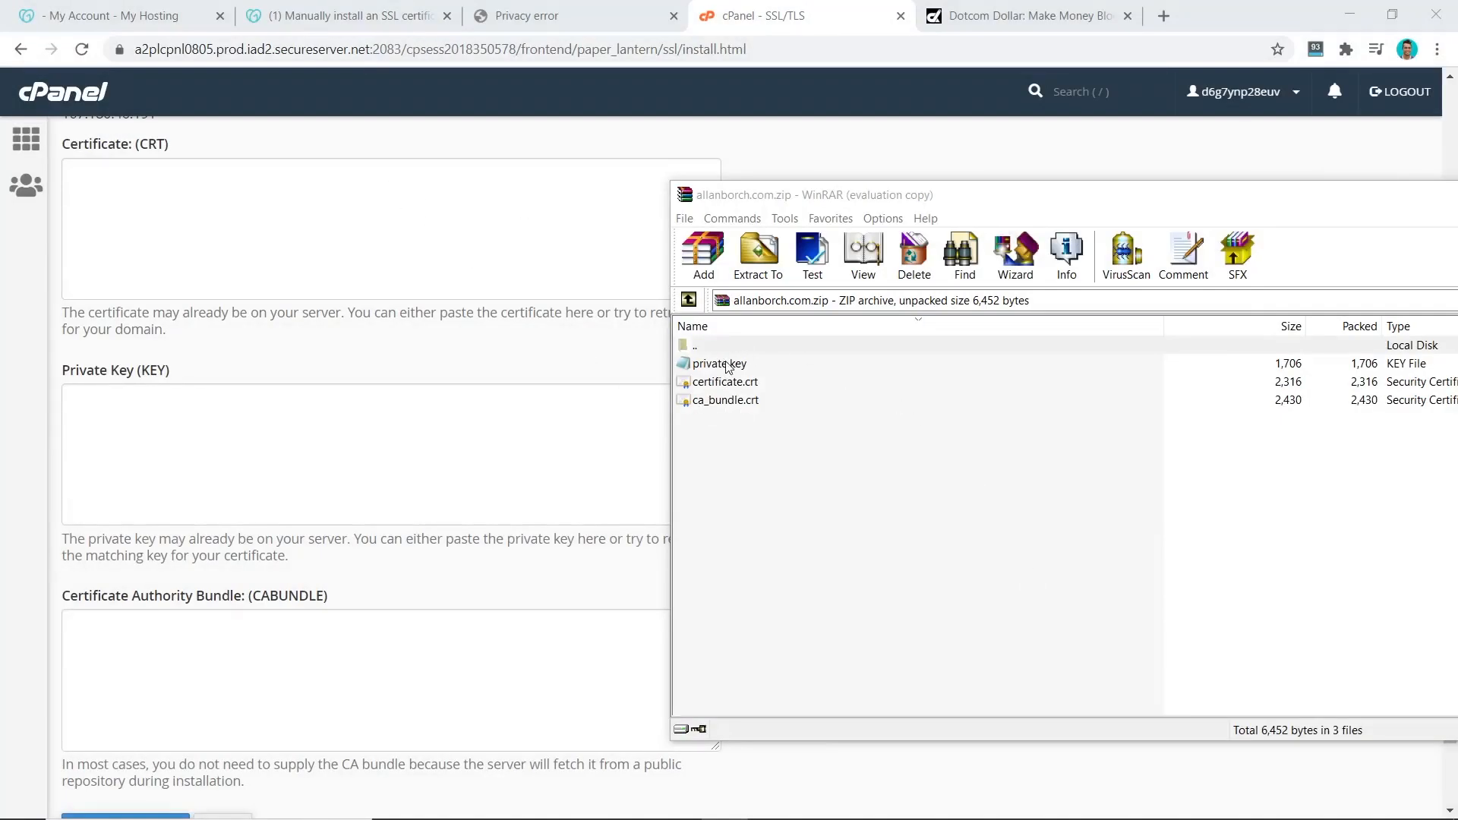
Step: Install certificate.crt, private.key and ca_bundle.crt for allanborch.com and dismiss the success message
{"action": "left_click", "coordinate": [719, 363]}
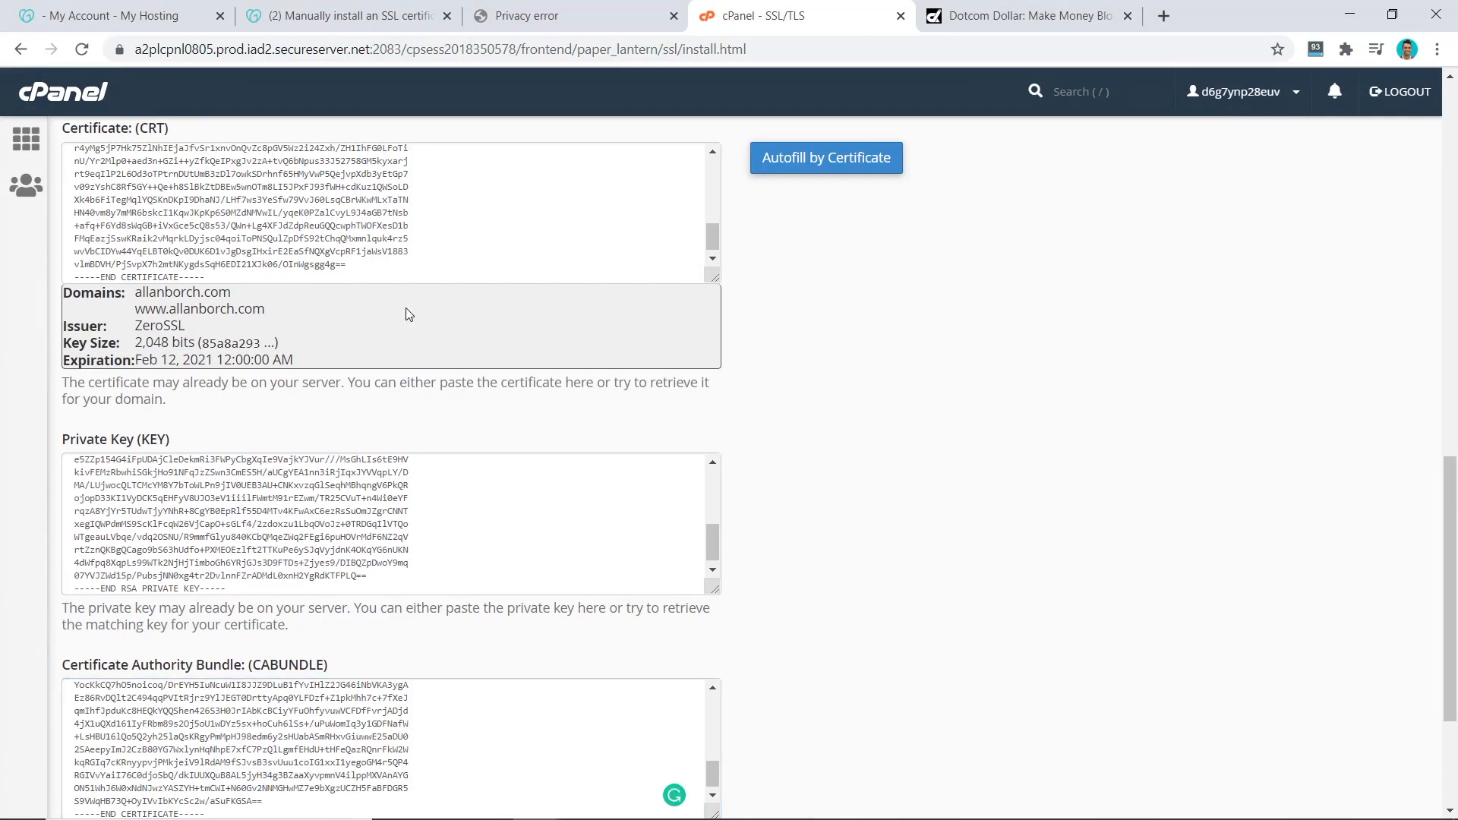
{"action": "scroll", "scroll_direction": "down", "scroll_amount": 3}
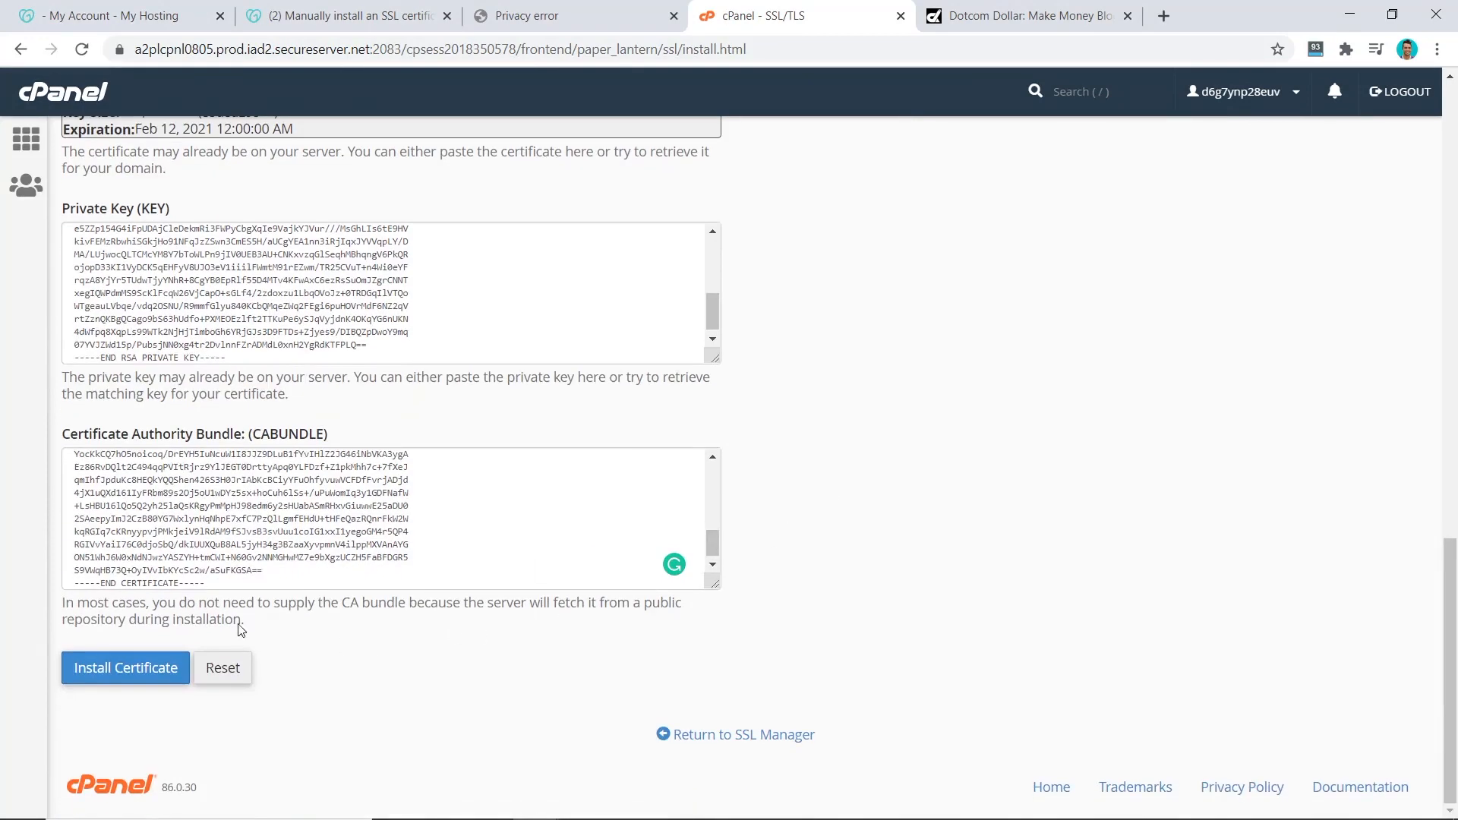
{"action": "mouse_move", "coordinate": [126, 668]}
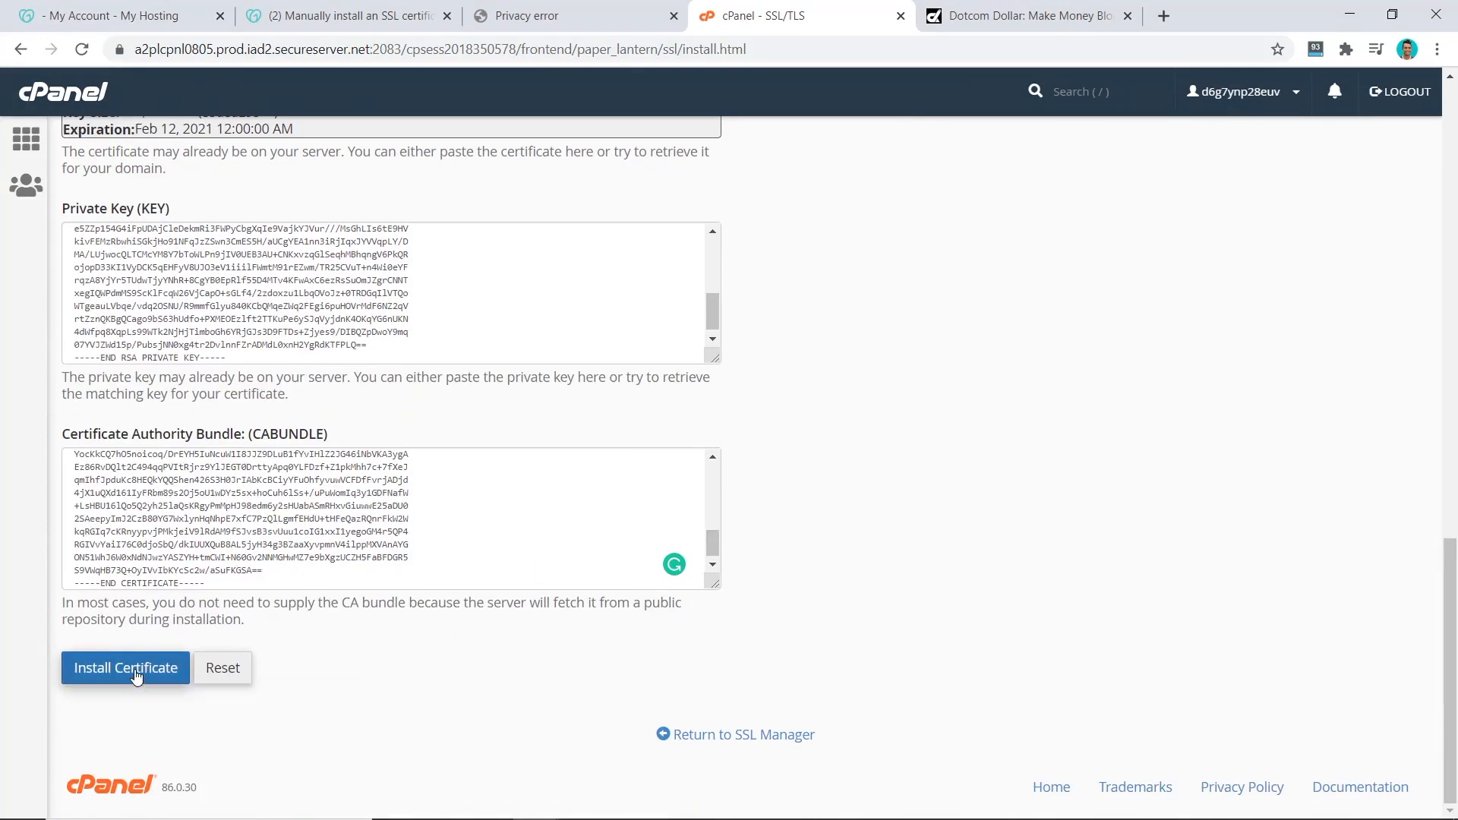
{"action": "left_click", "coordinate": [124, 667]}
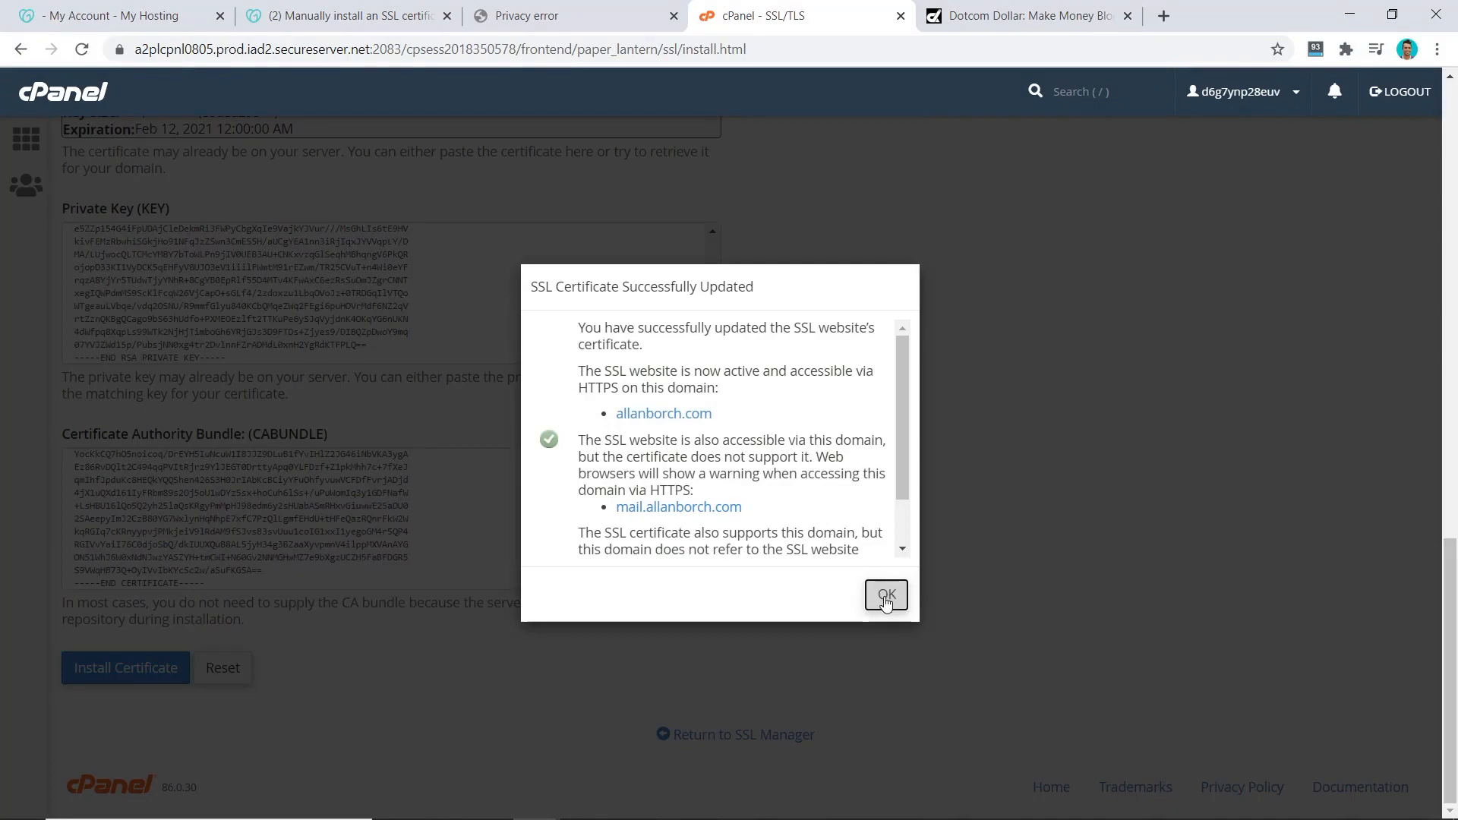
{"action": "left_click", "coordinate": [884, 594]}
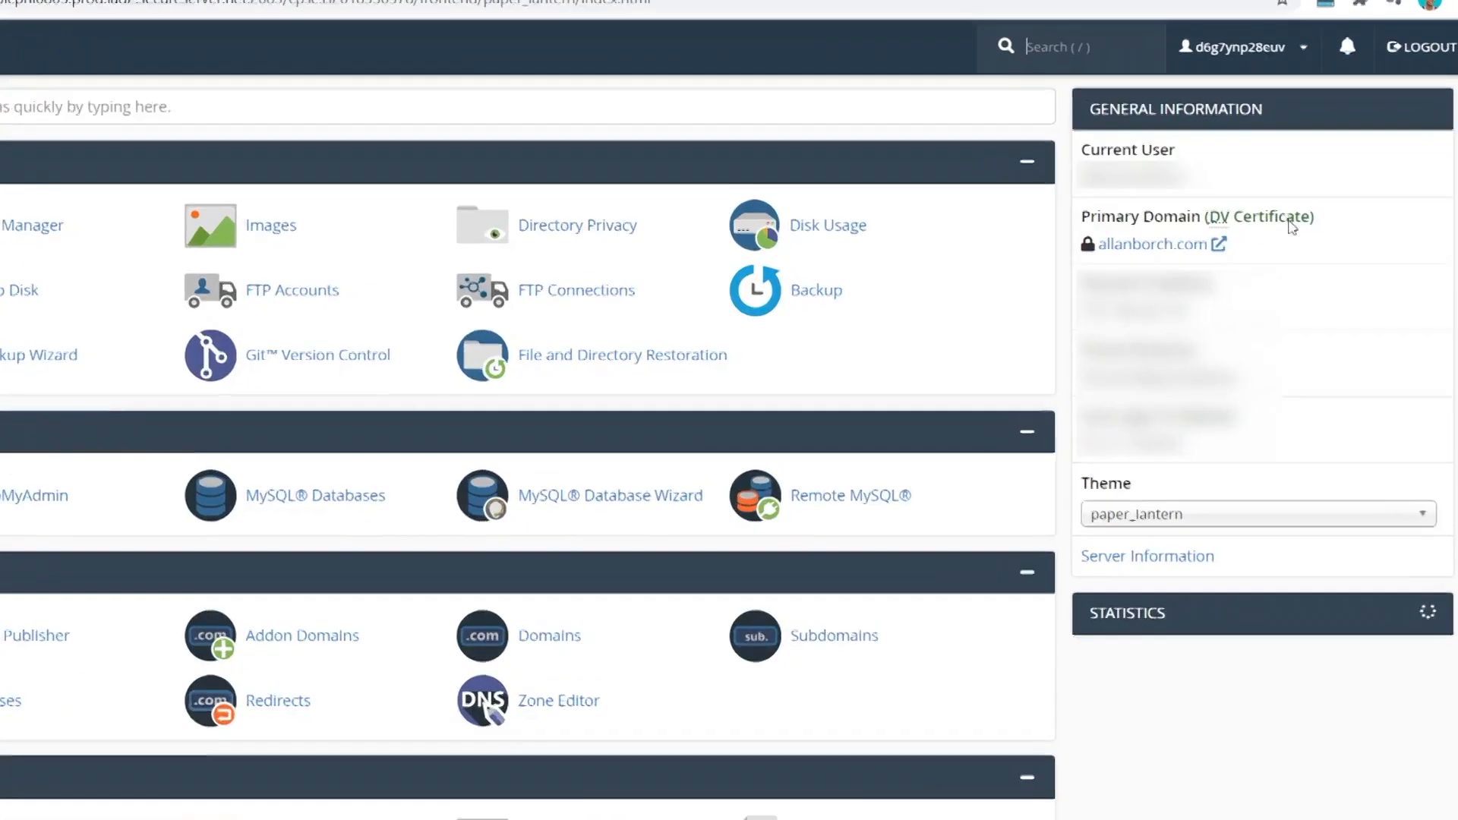
Step: Open allanborch.com from cPanel home and check the padlock reports a valid certificate
{"action": "scroll", "scroll_direction": "down", "scroll_amount": 3}
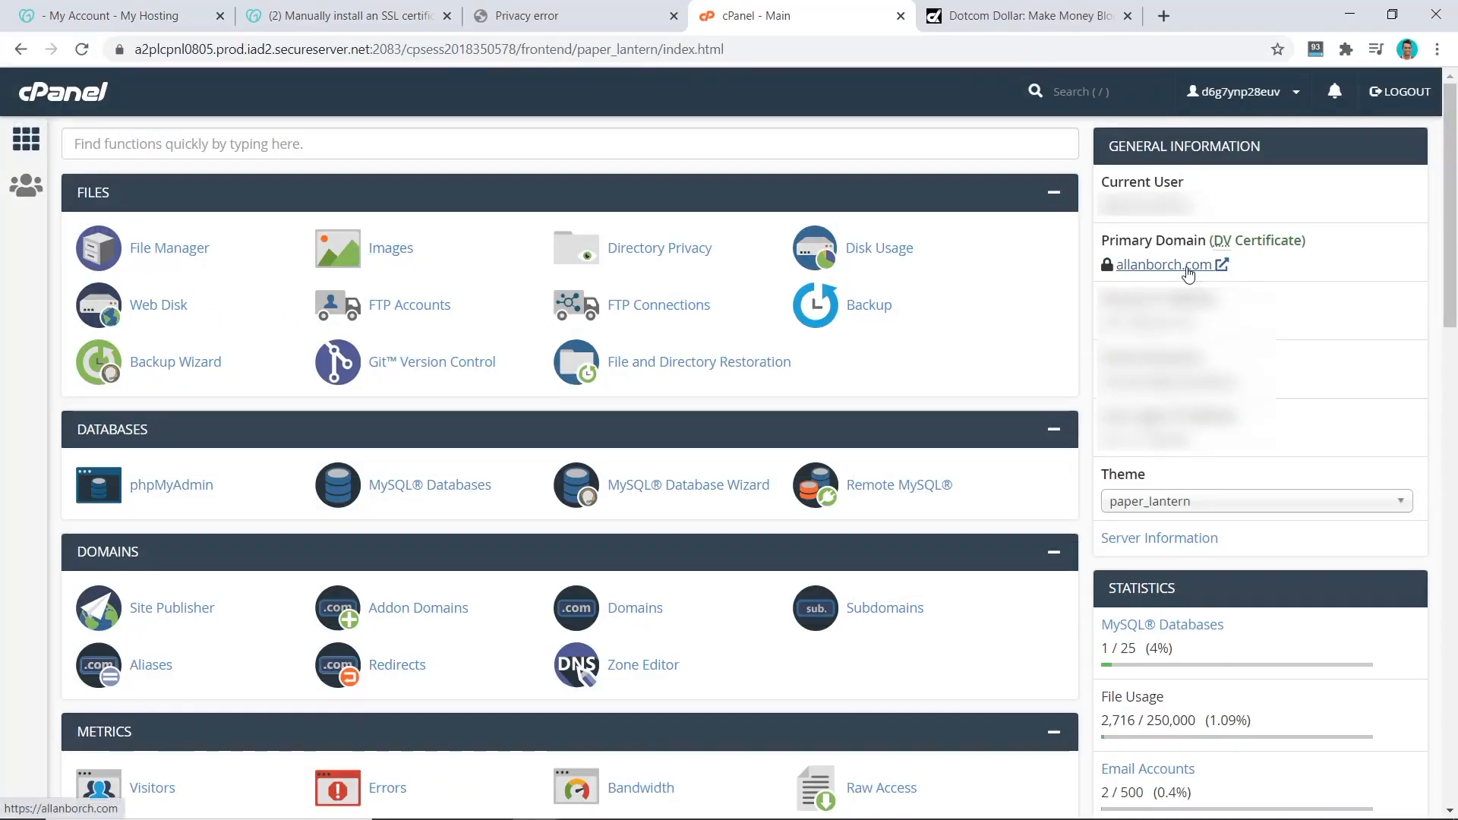
{"action": "left_click", "coordinate": [1167, 264]}
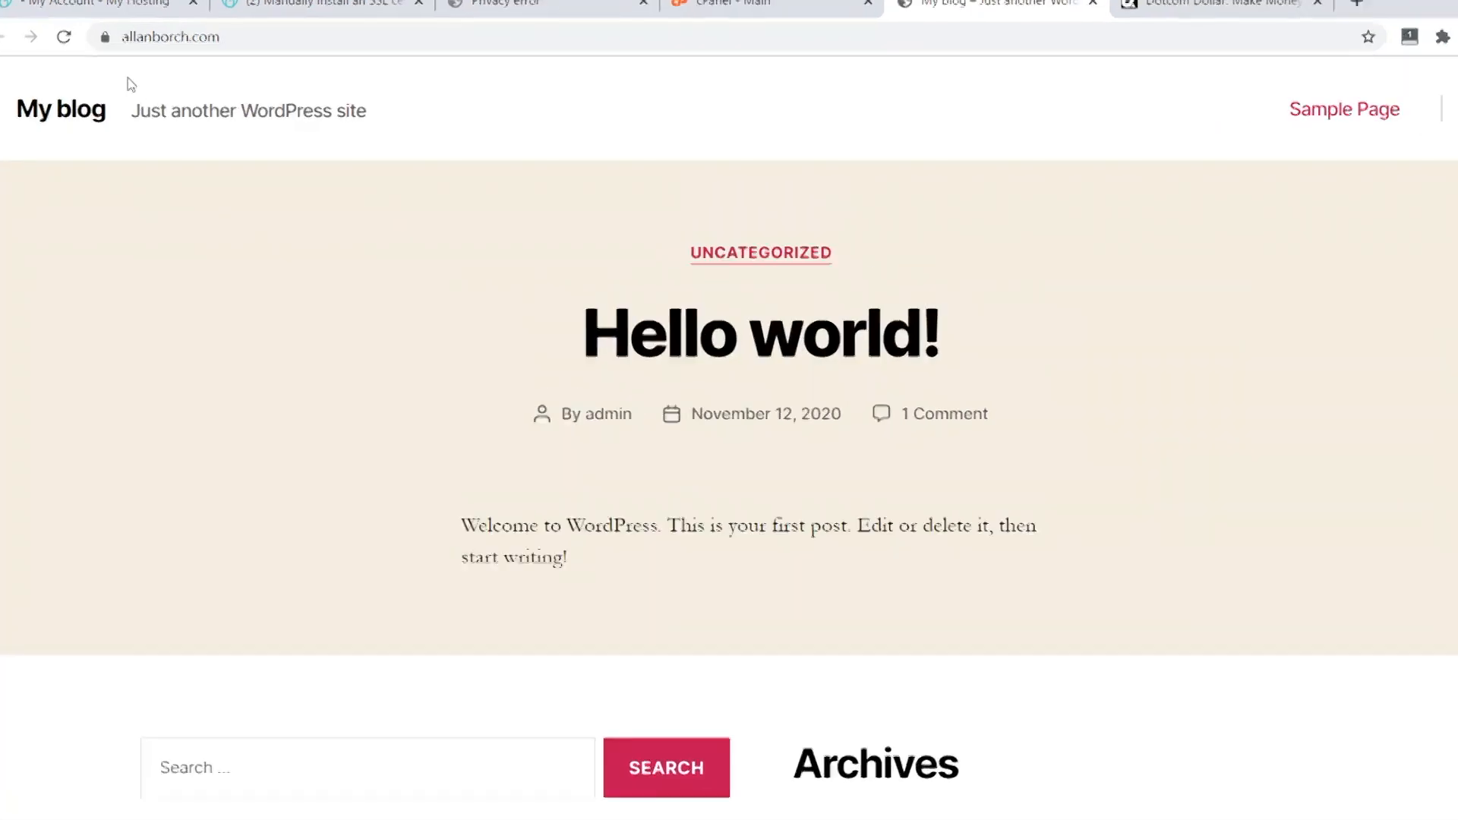
{"action": "left_click", "coordinate": [103, 37]}
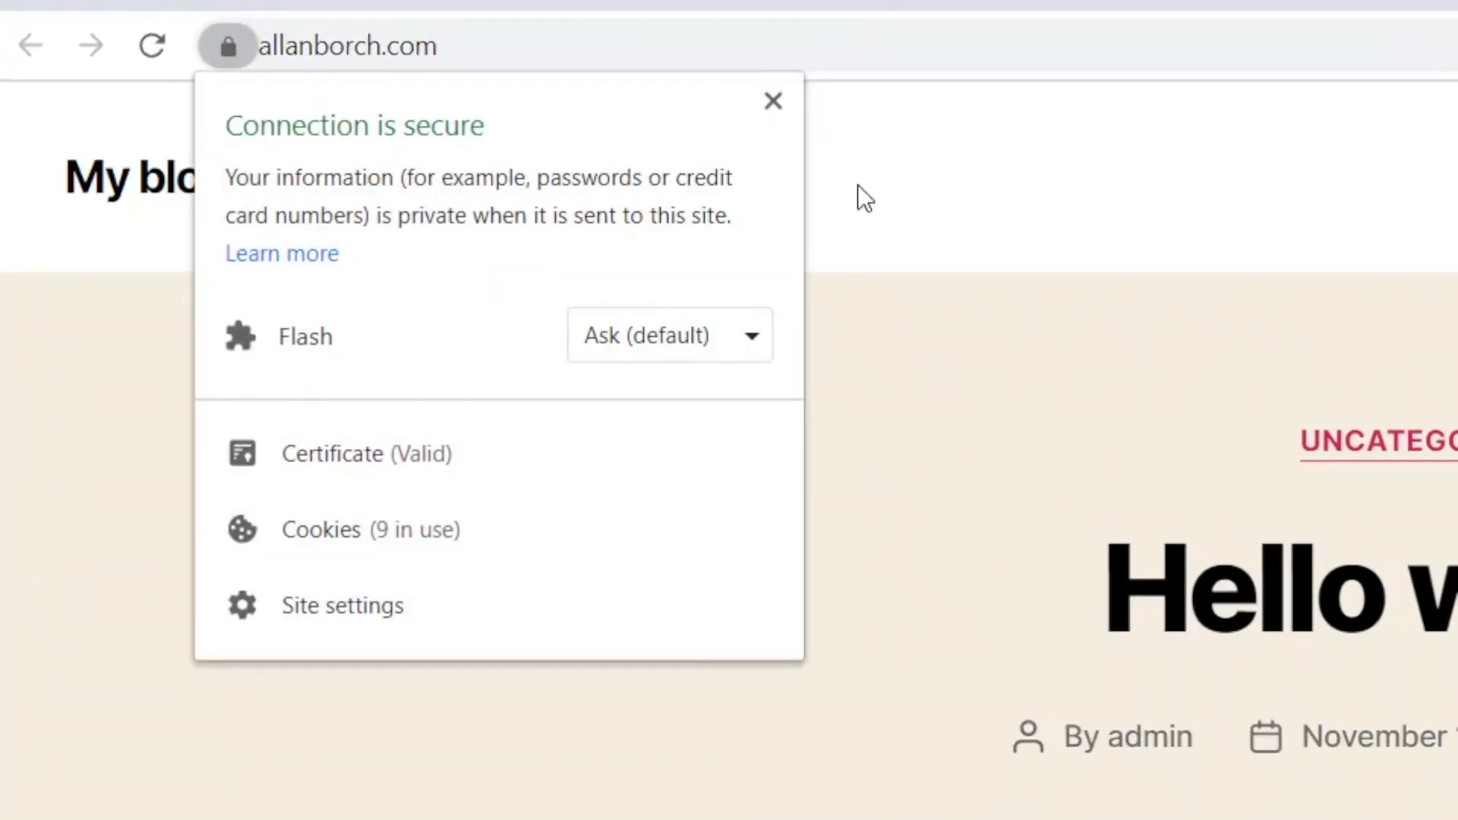
{"action": "left_click", "coordinate": [773, 100]}
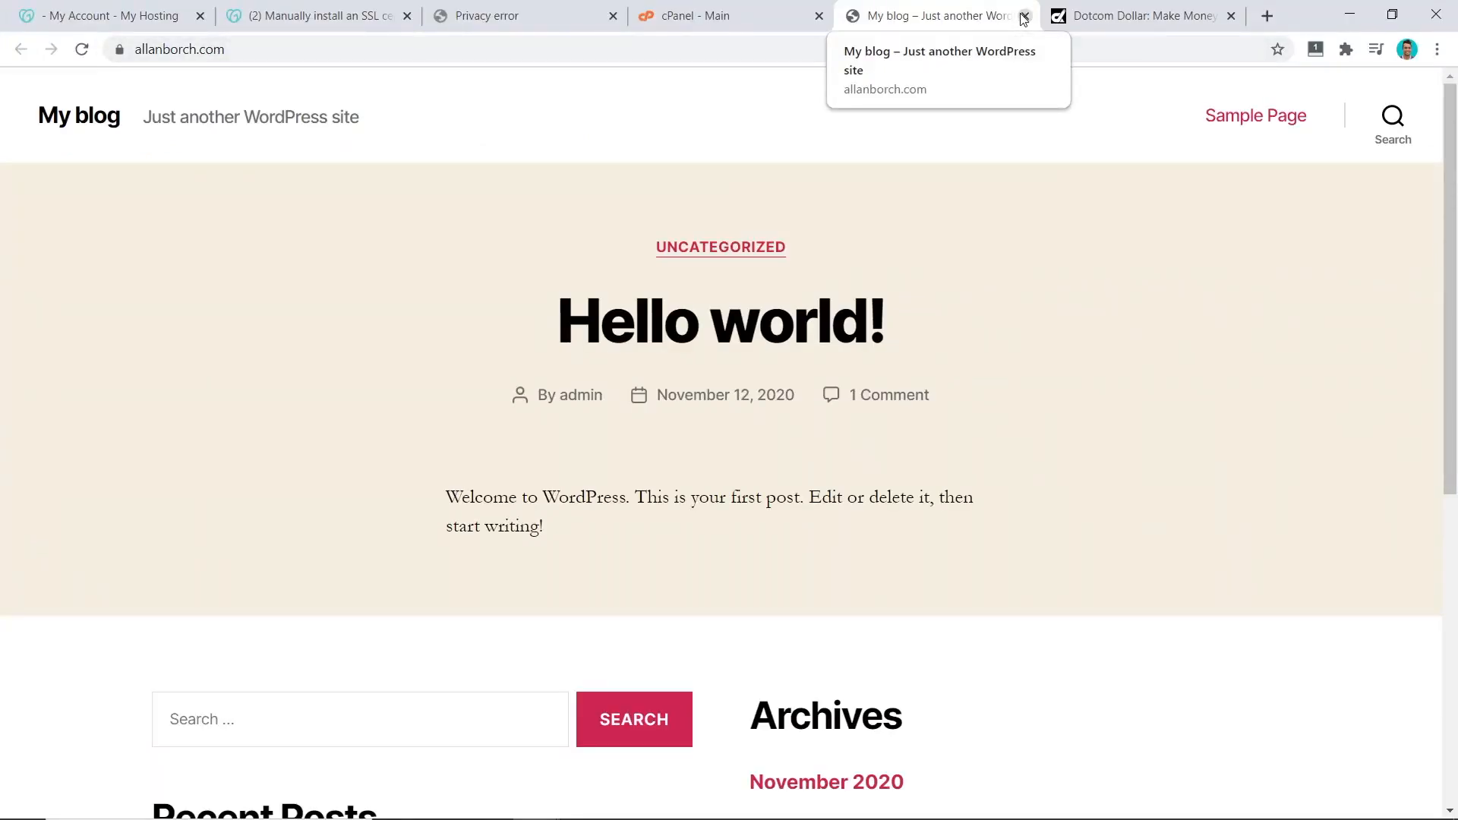
{"action": "mouse_move", "coordinate": [121, 29]}
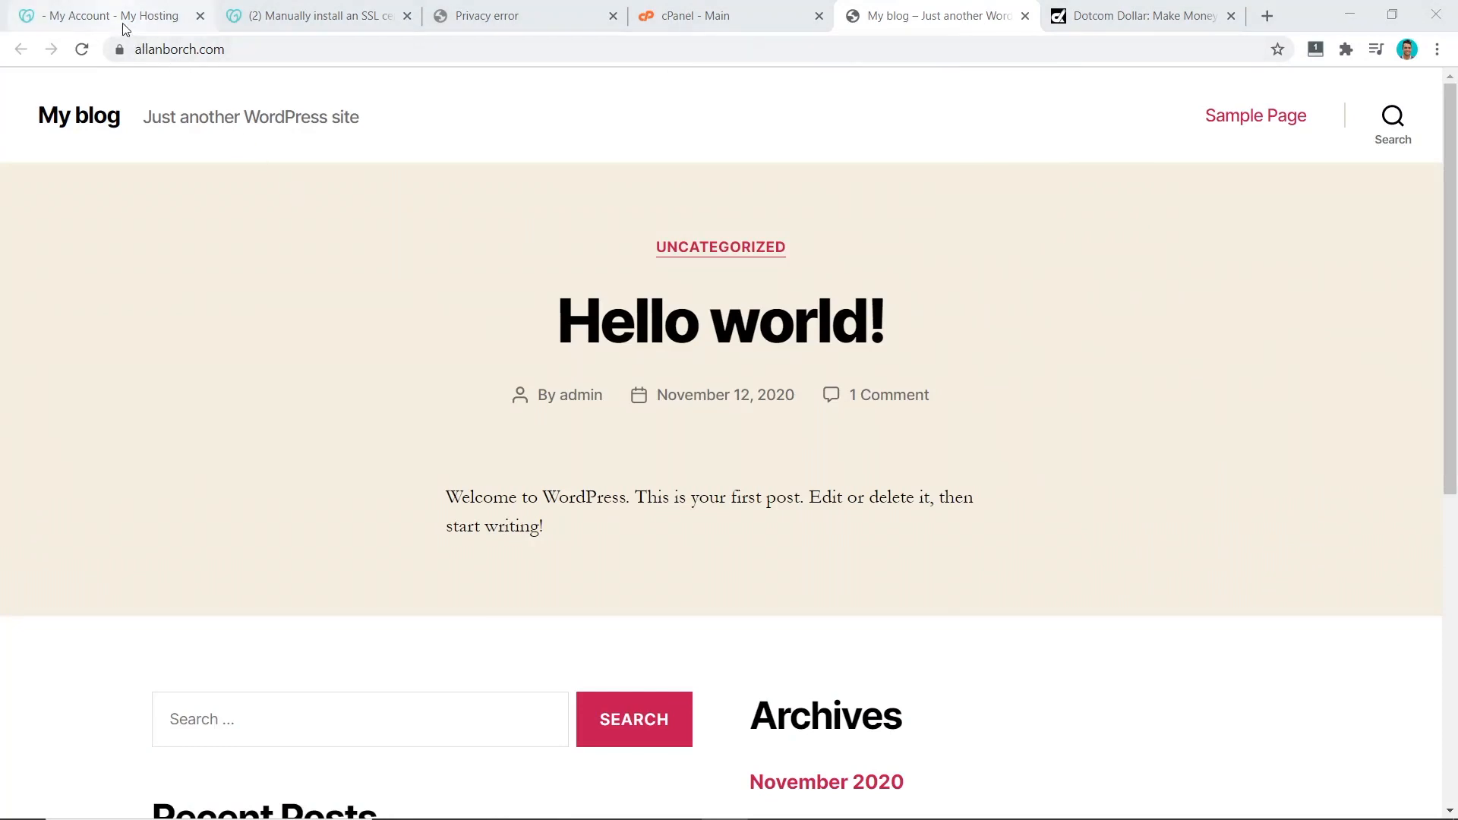
Step: Exit the template selector to reach allanborch.com's WordPress dashboard, skipping the survey
{"action": "left_click", "coordinate": [103, 16]}
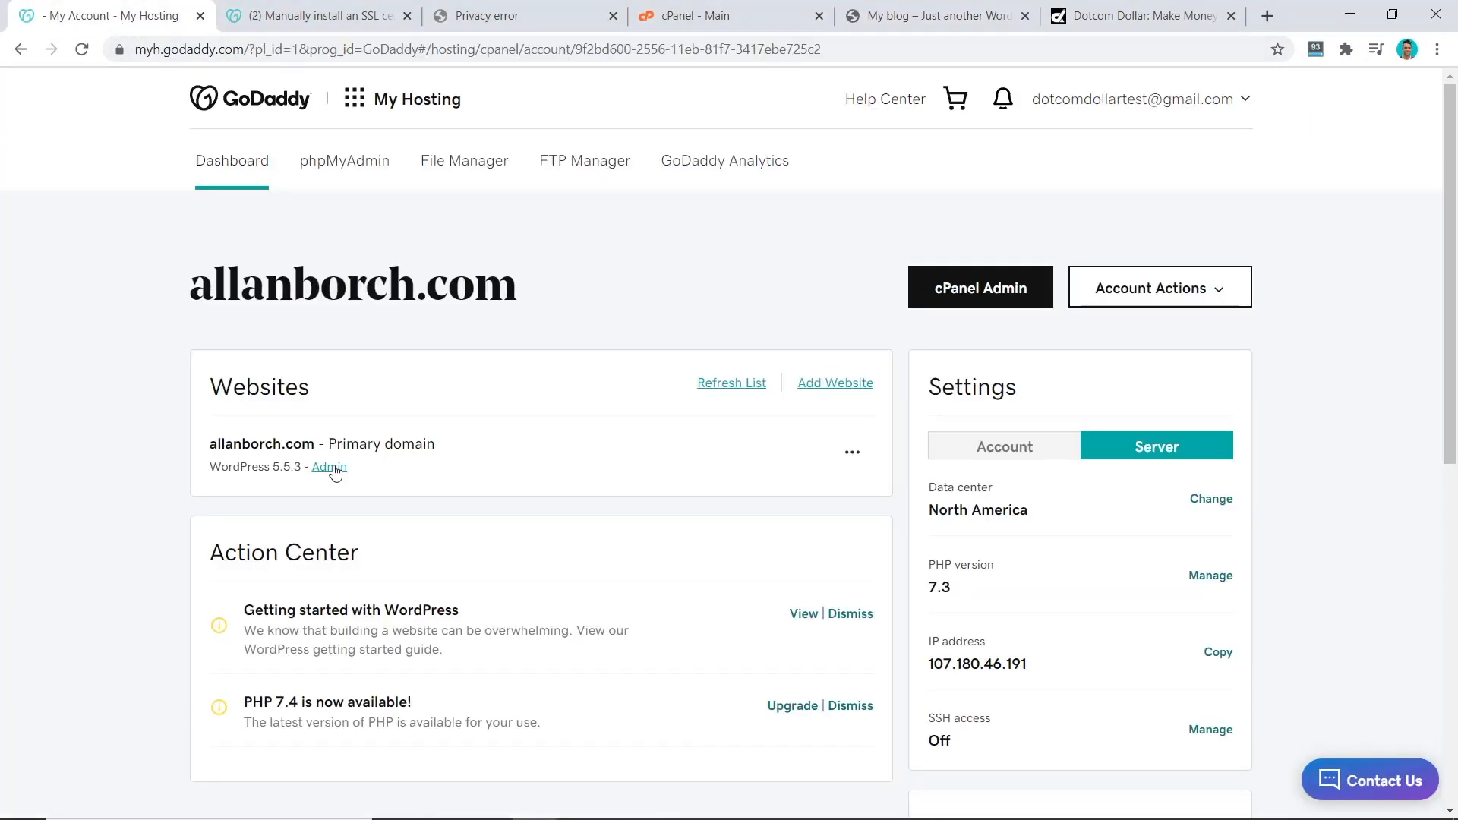
{"action": "left_click", "coordinate": [329, 468]}
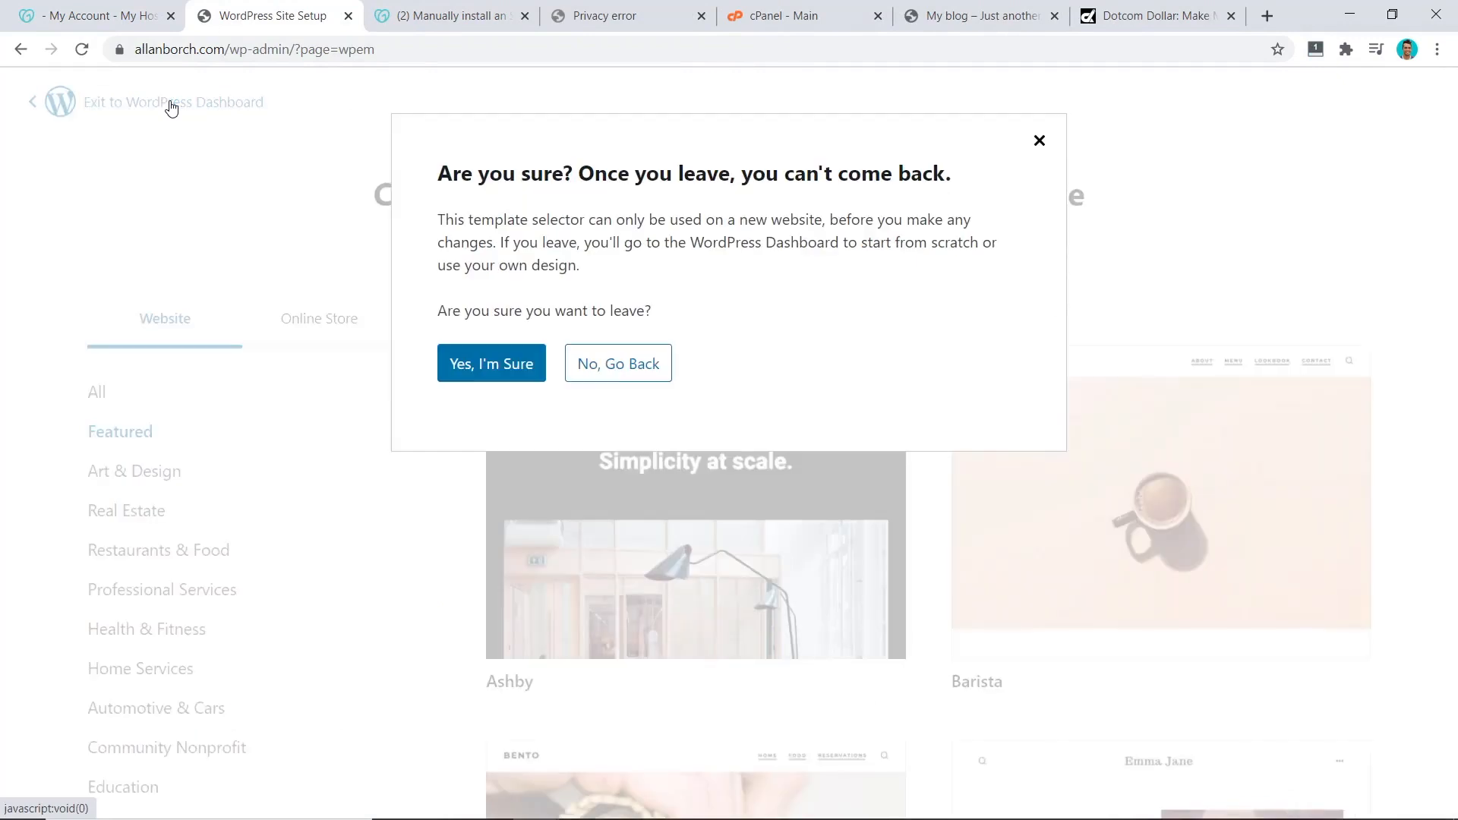
{"action": "left_click", "coordinate": [491, 363]}
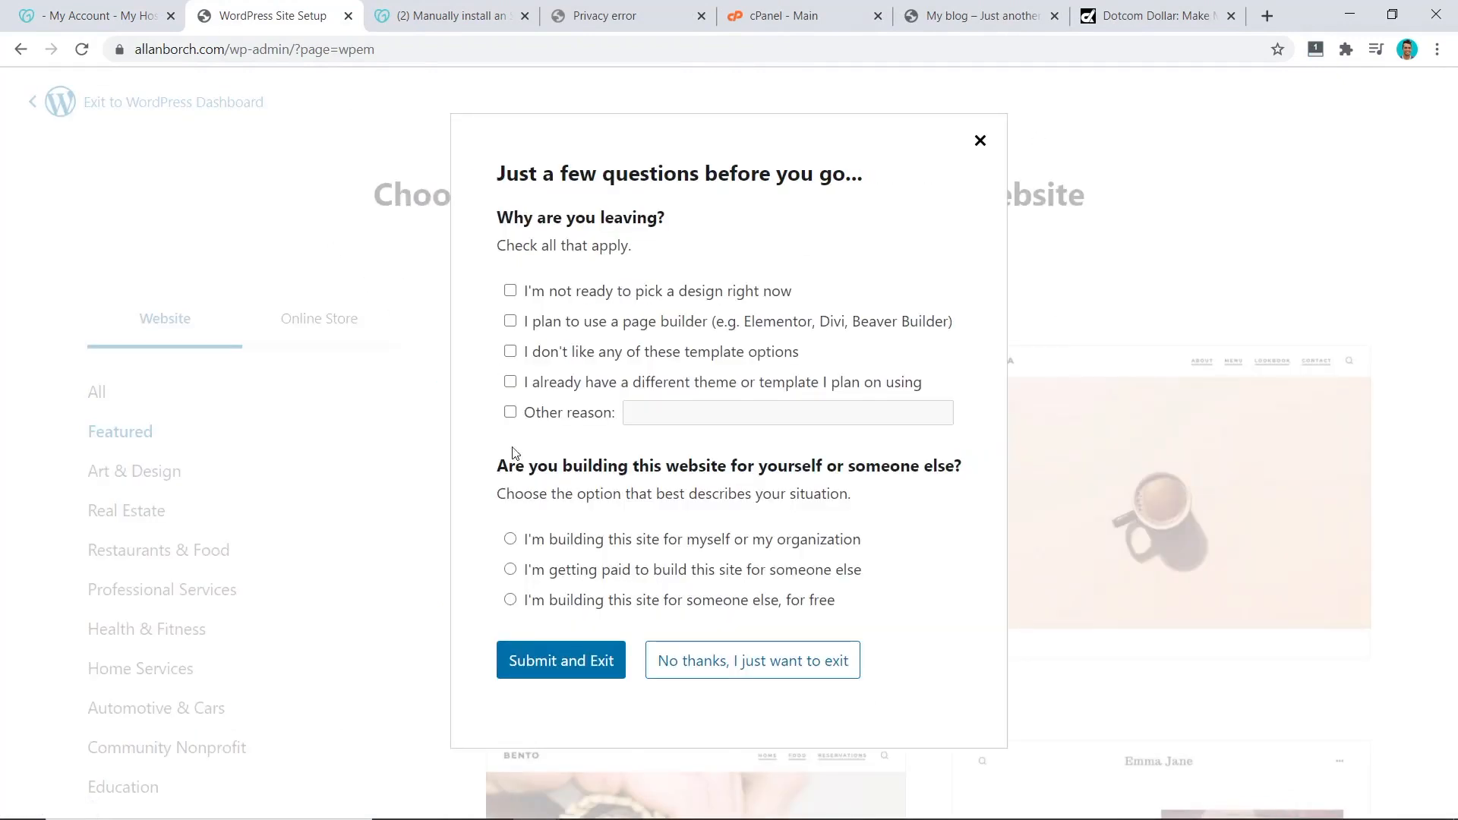
{"action": "left_click", "coordinate": [751, 660]}
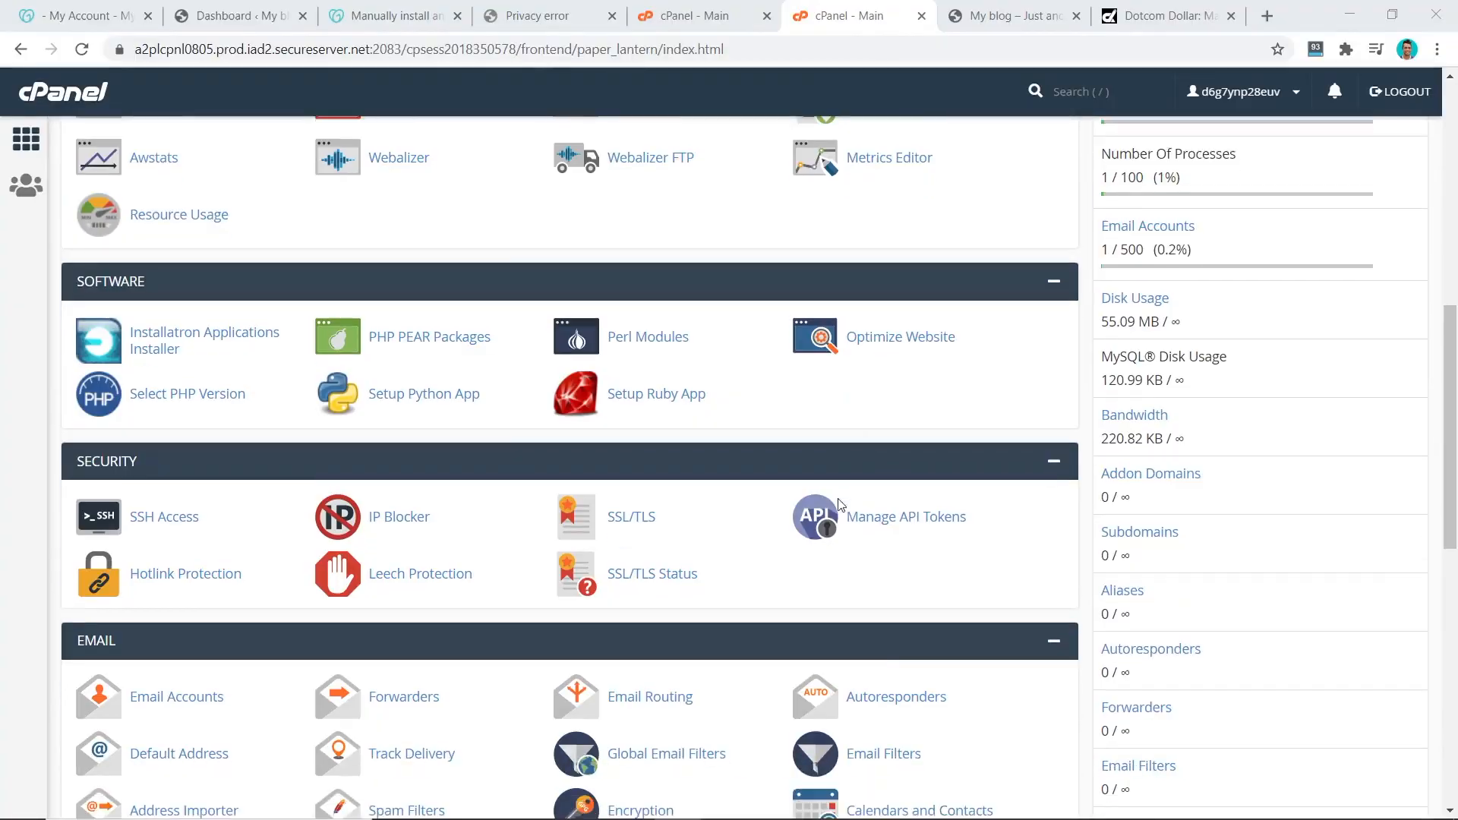
{"action": "scroll", "scroll_direction": "down", "scroll_amount": 3}
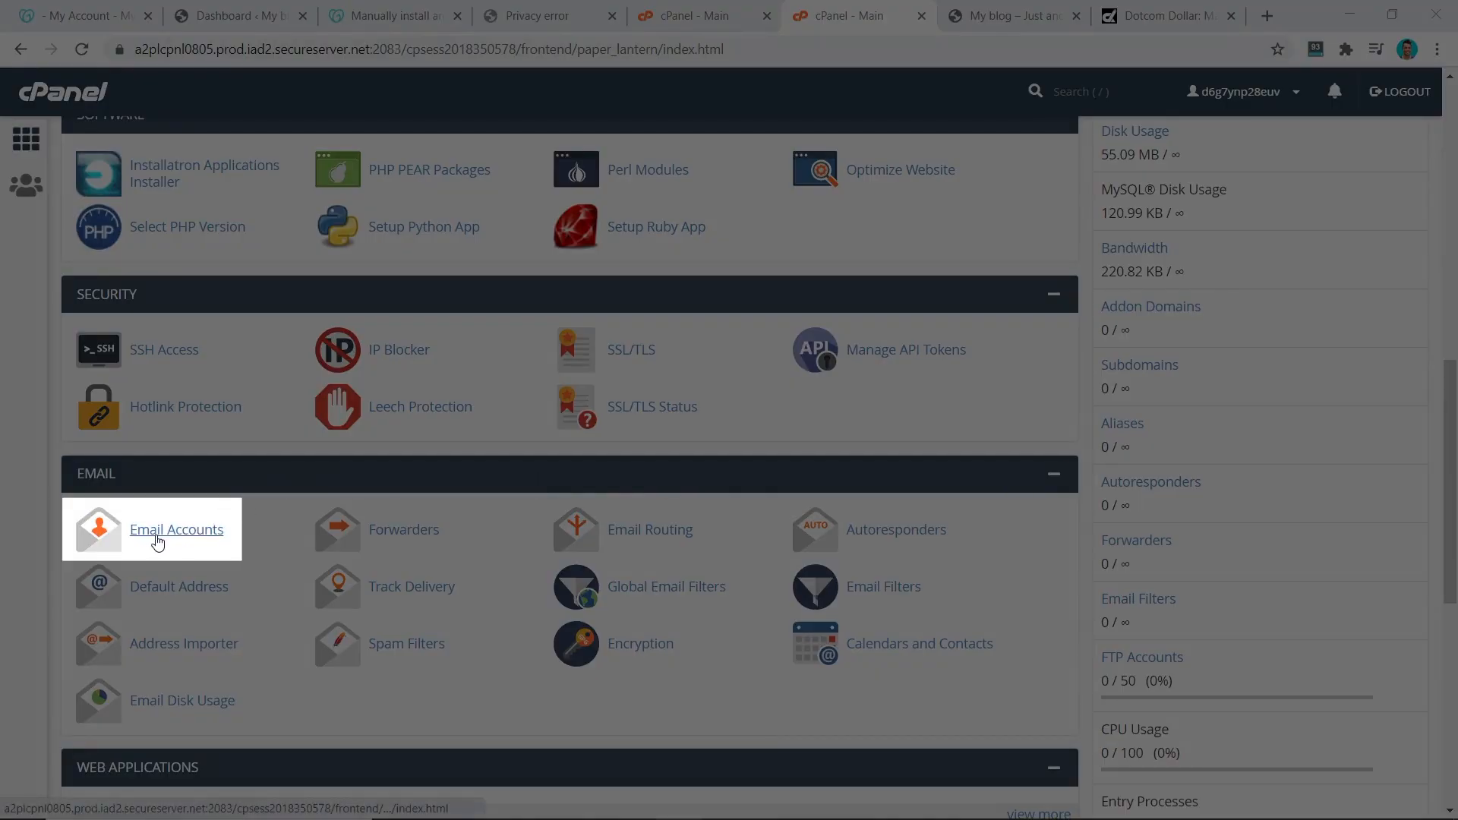
{"action": "left_click", "coordinate": [175, 529]}
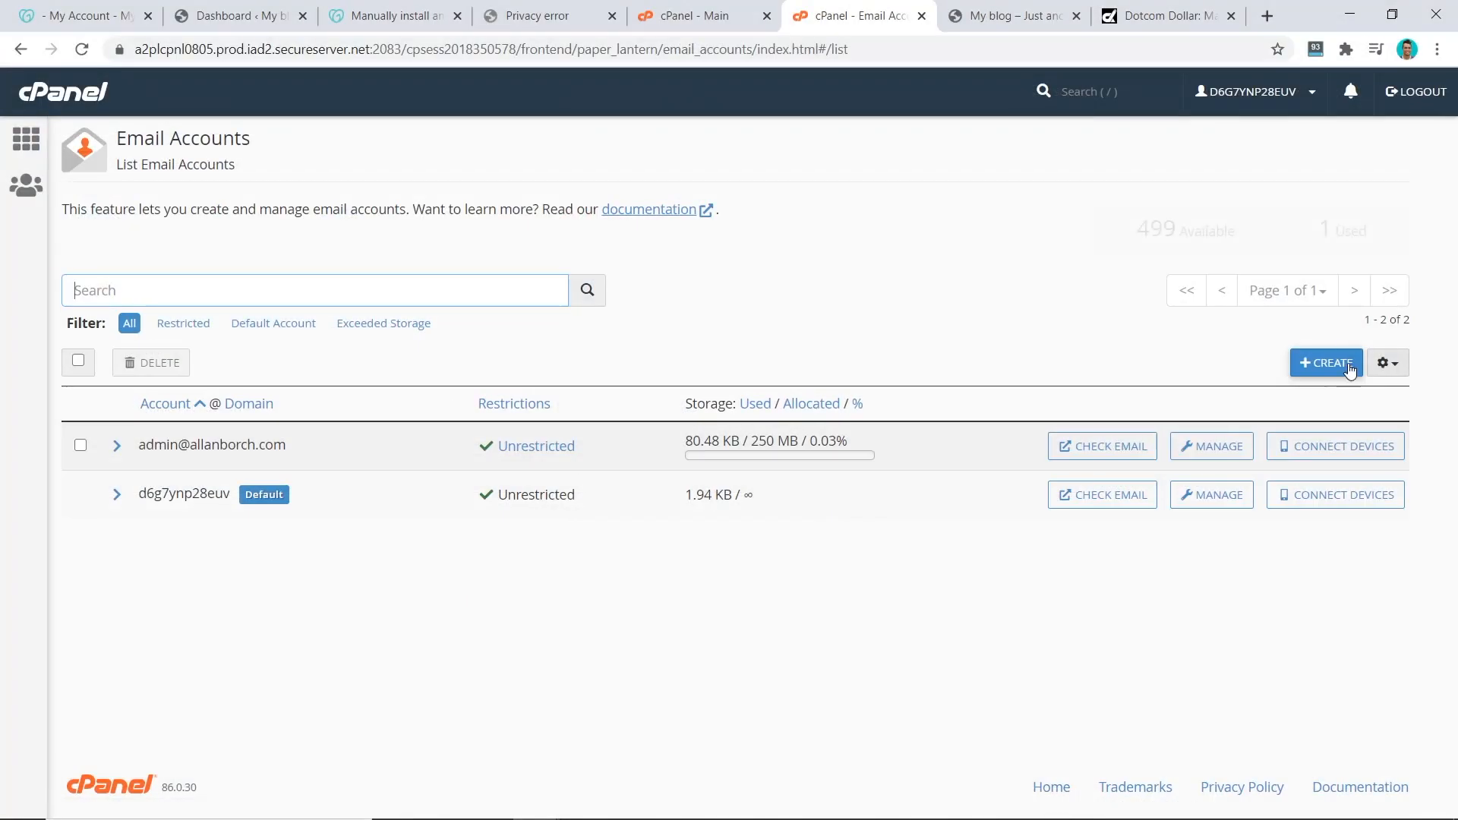
{"action": "left_click", "coordinate": [1325, 363]}
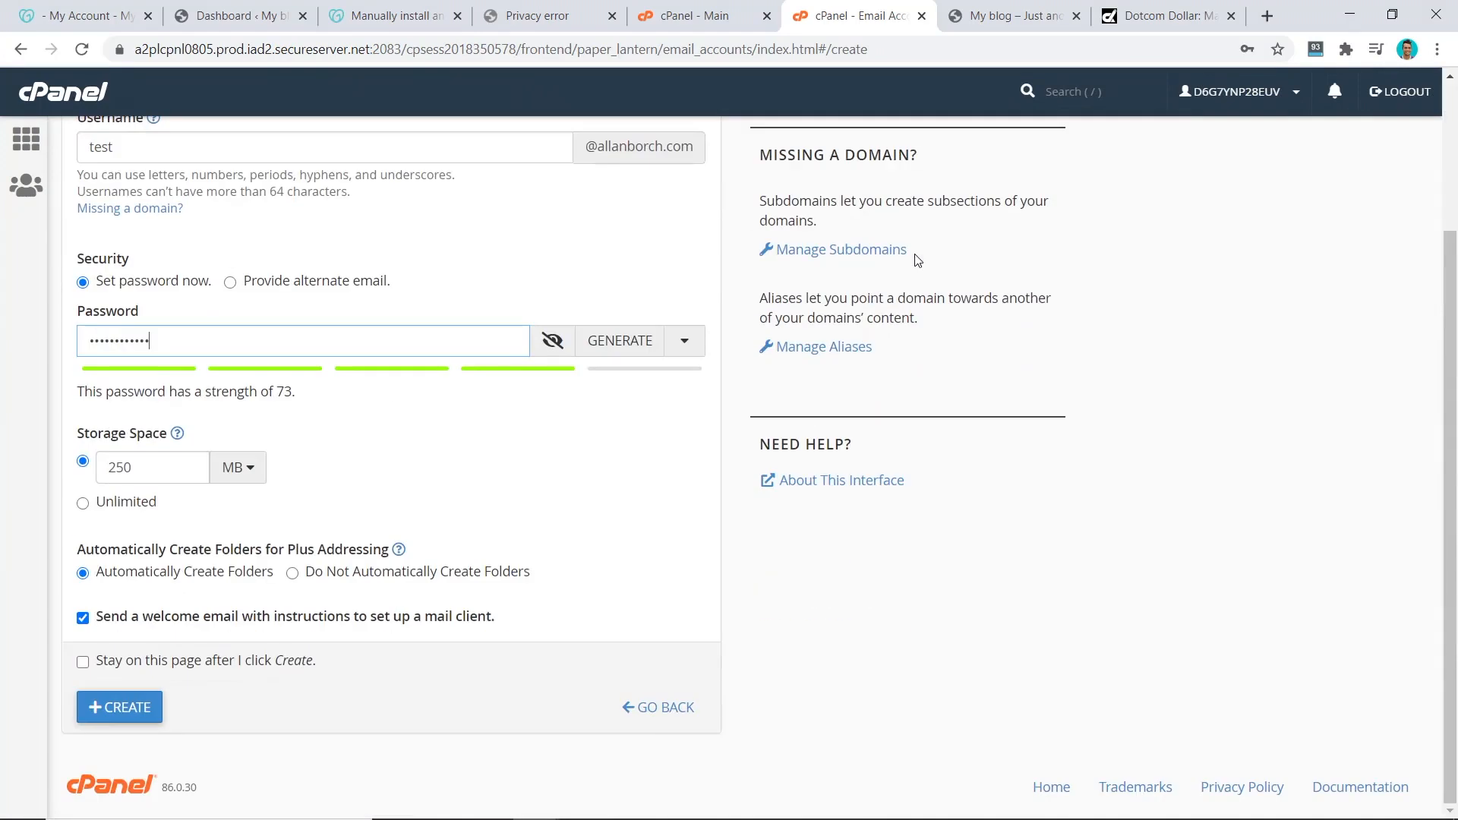
{"action": "left_click", "coordinate": [120, 708]}
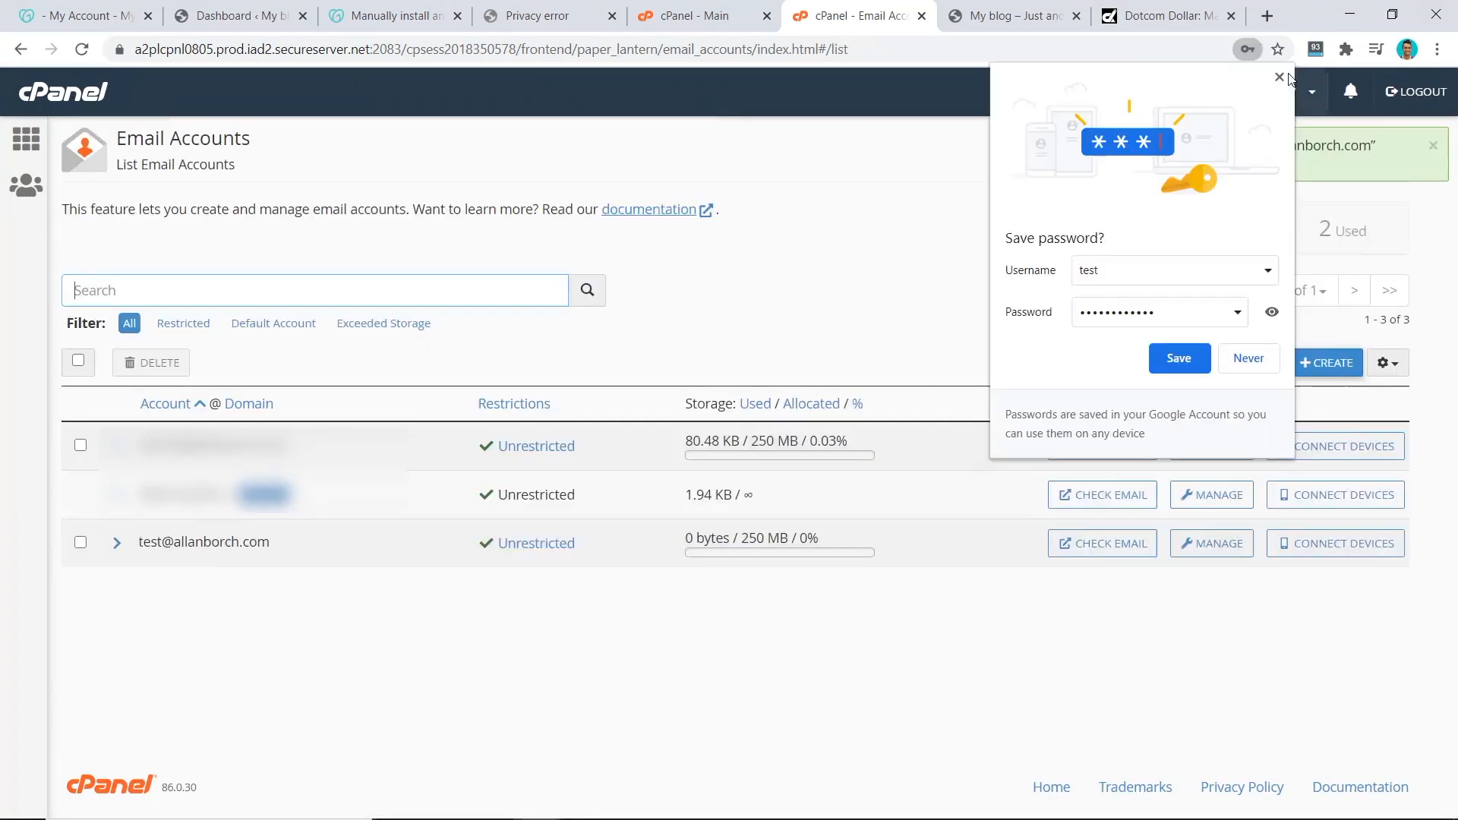